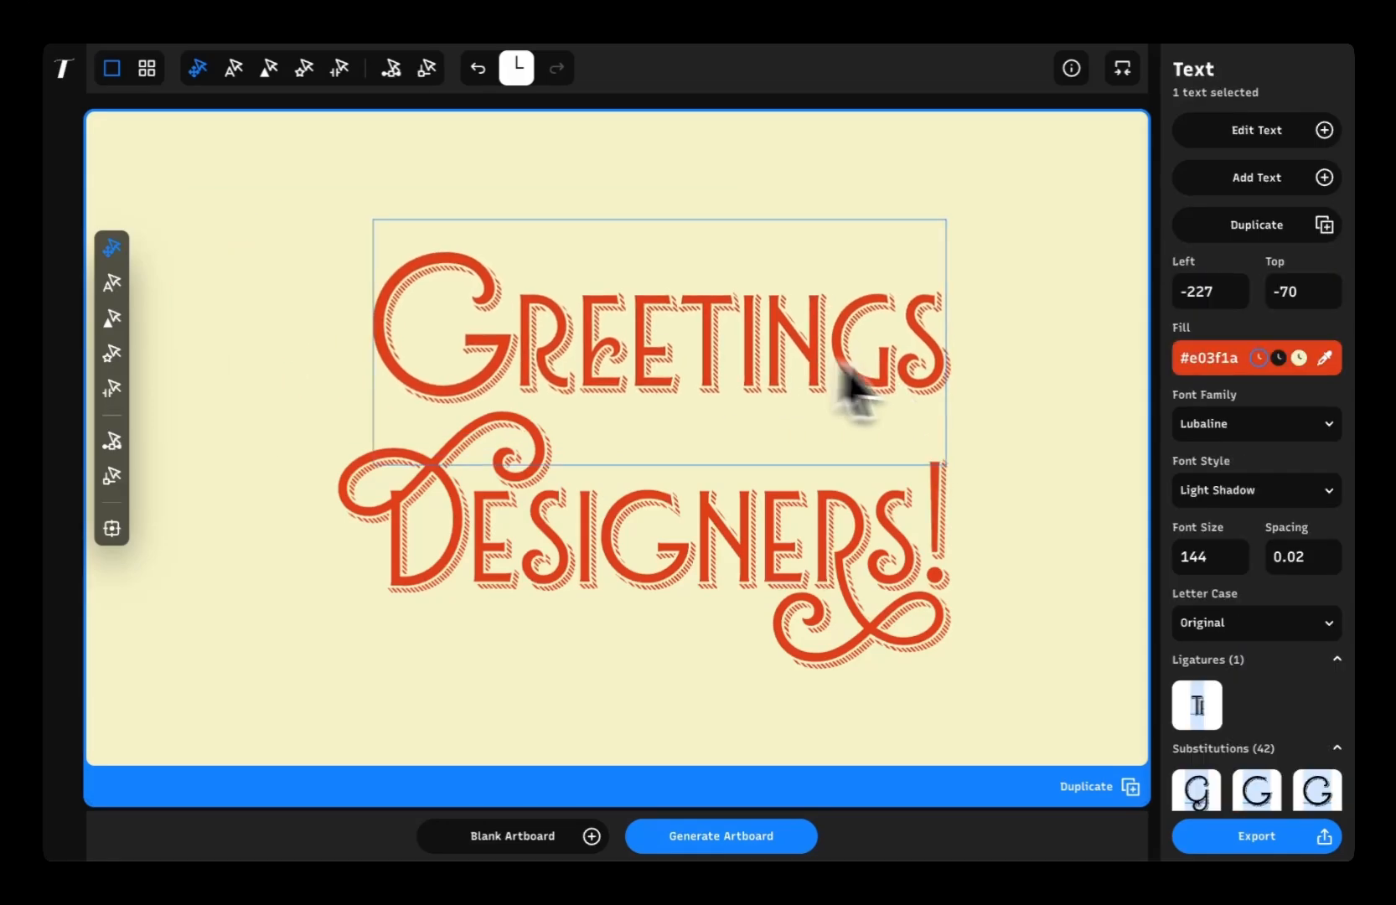
# Fill the R of Greetings with muted brown #8f5656, then select the E and reopen Fill.
pyautogui.click(1224, 130)
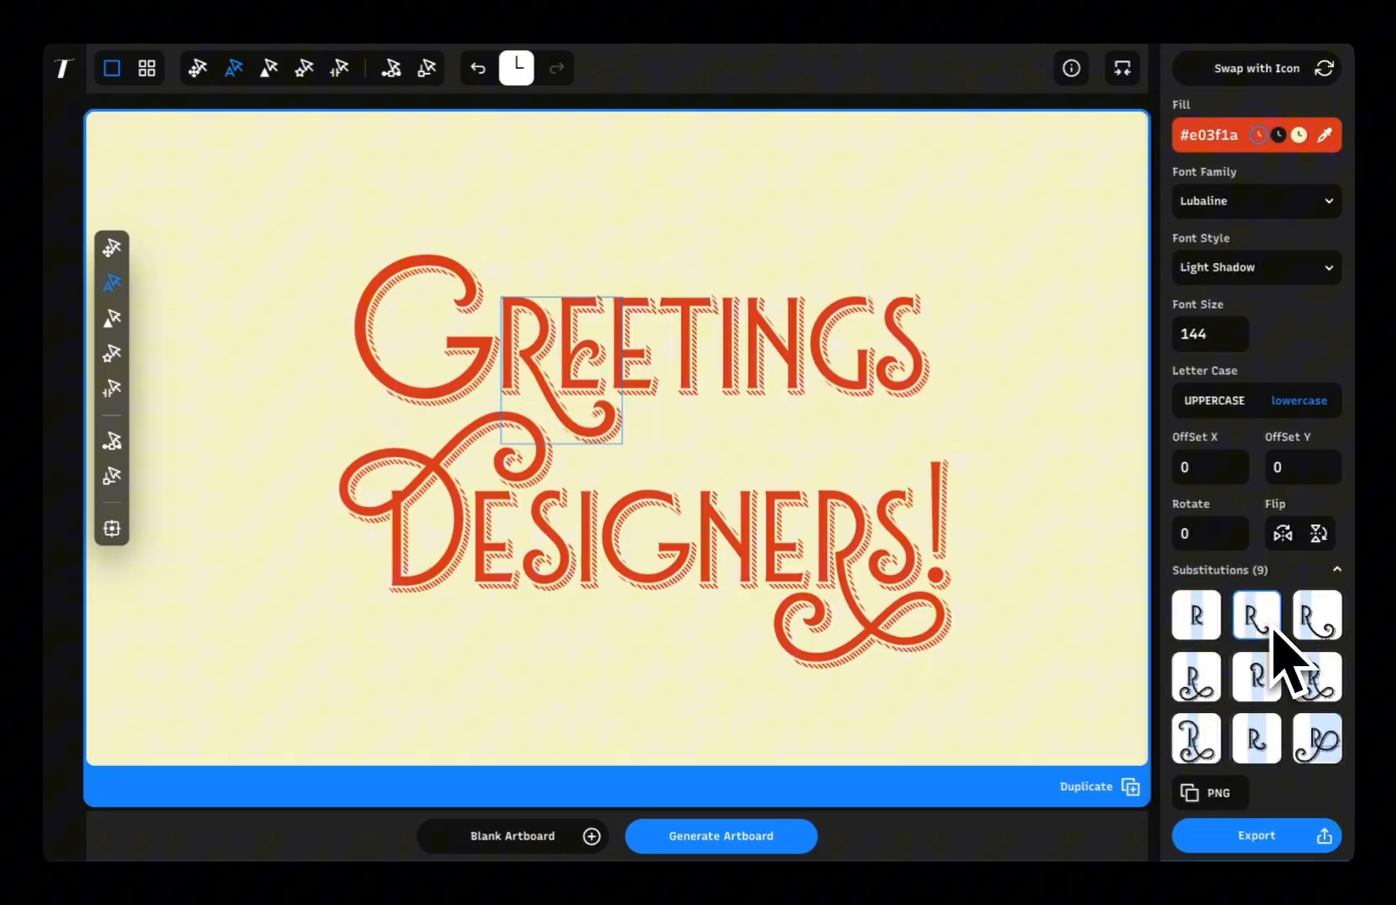
pyautogui.click(1209, 135)
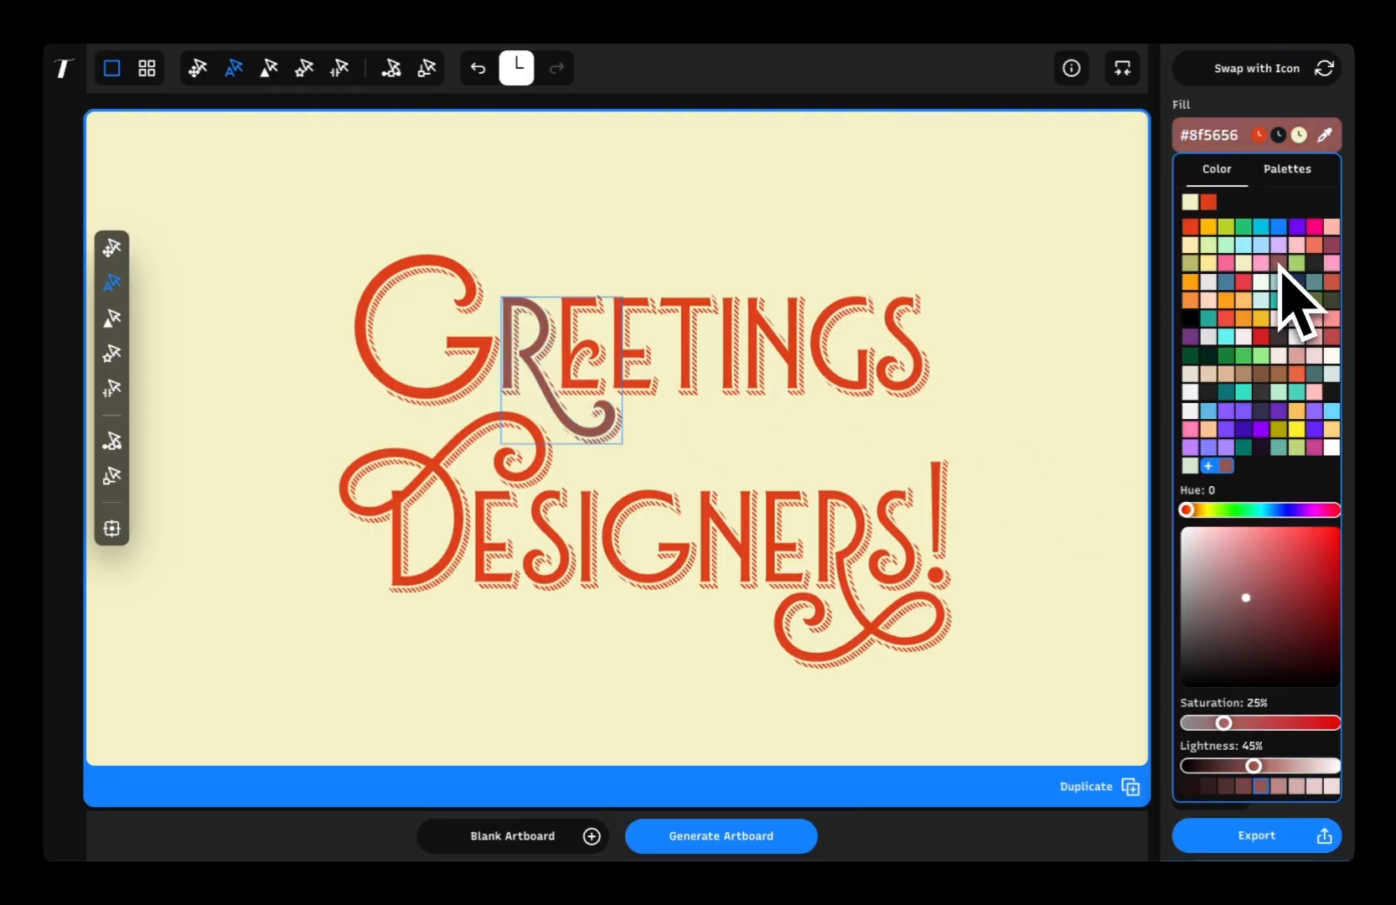
pyautogui.click(656, 342)
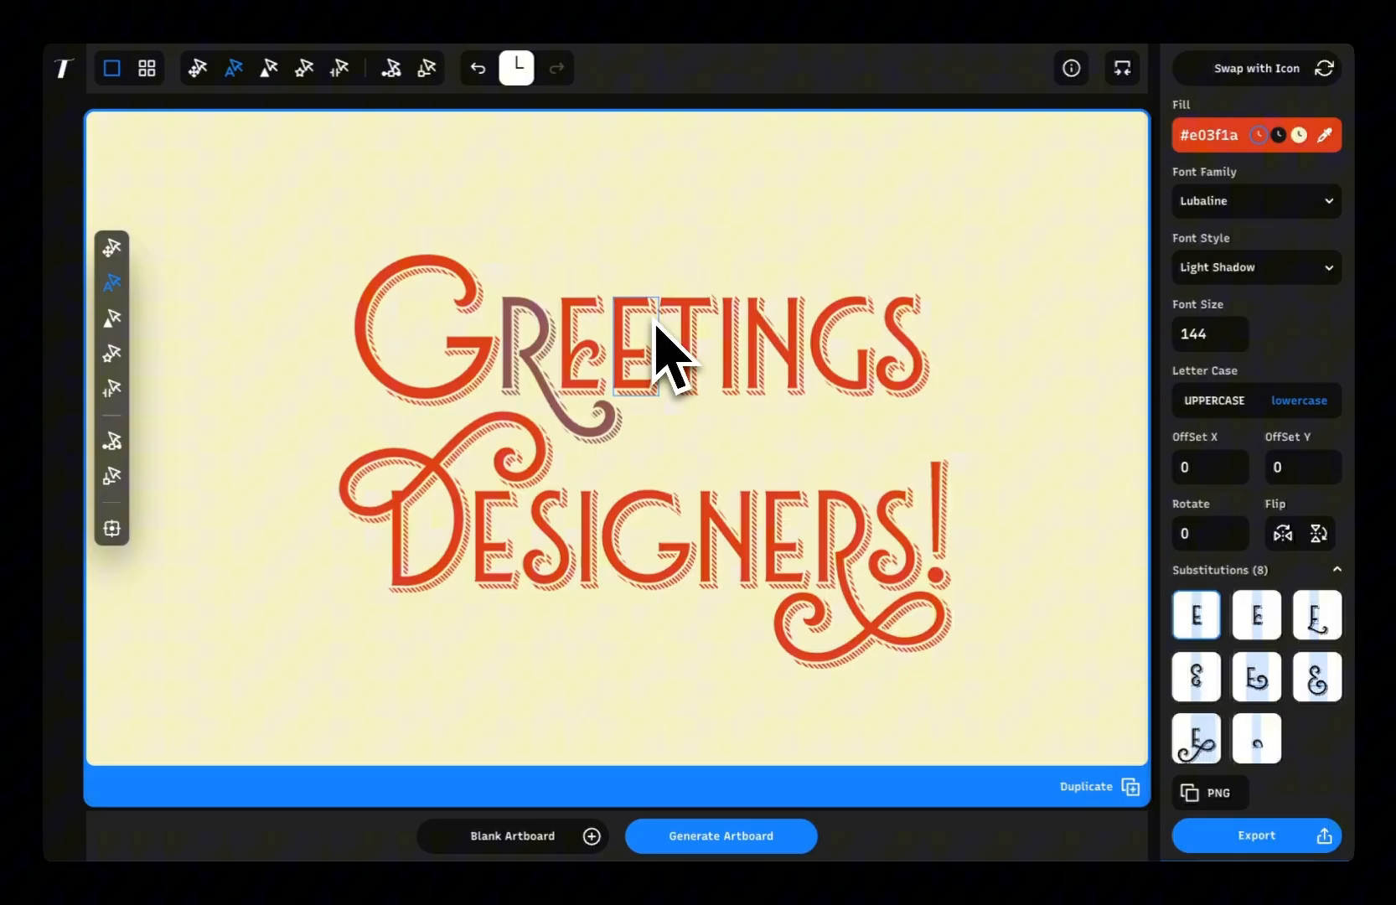
pyautogui.click(1208, 135)
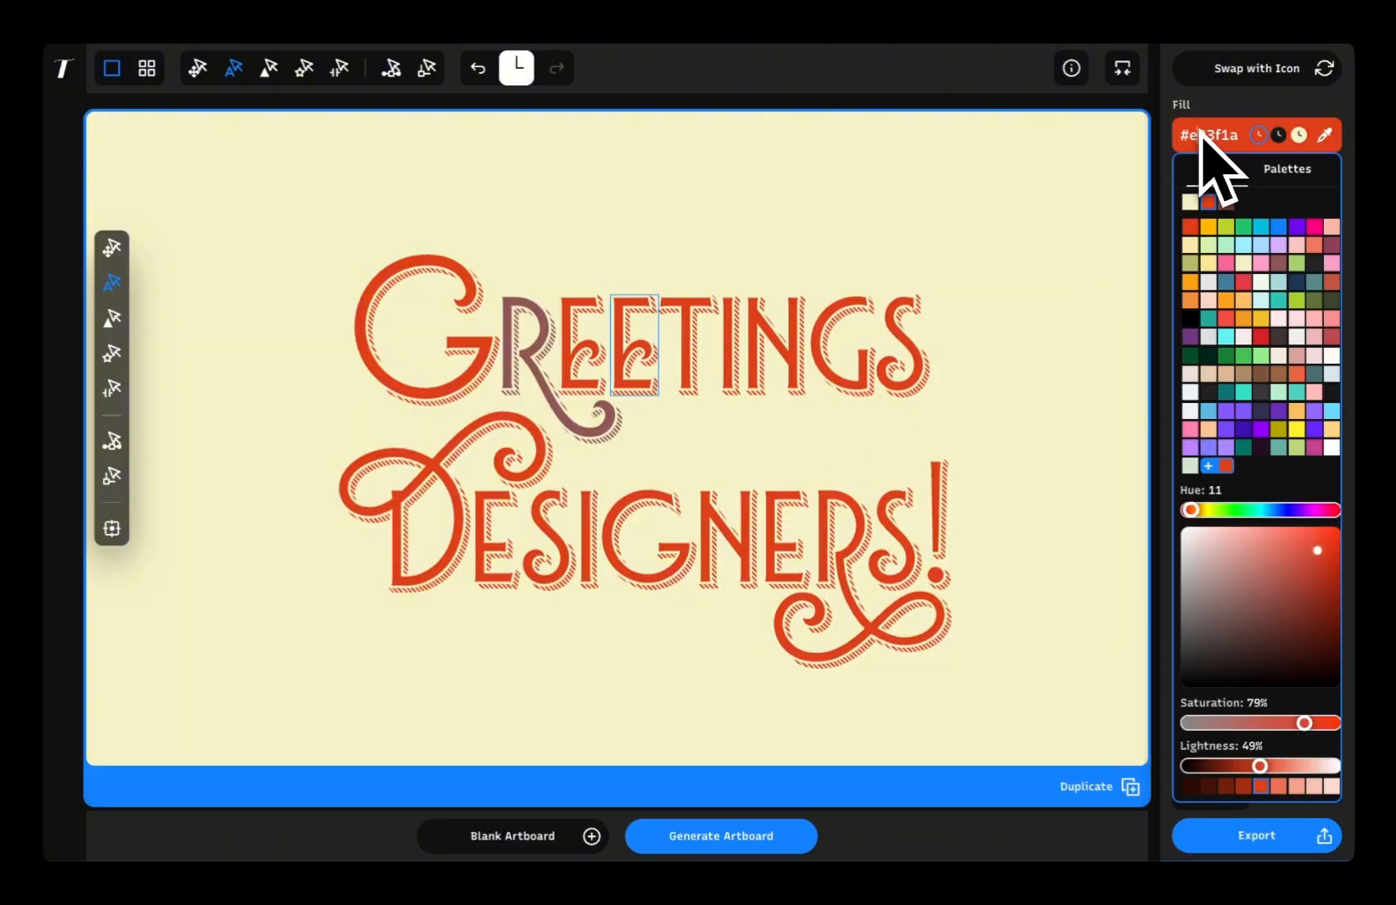
pyautogui.click(719, 834)
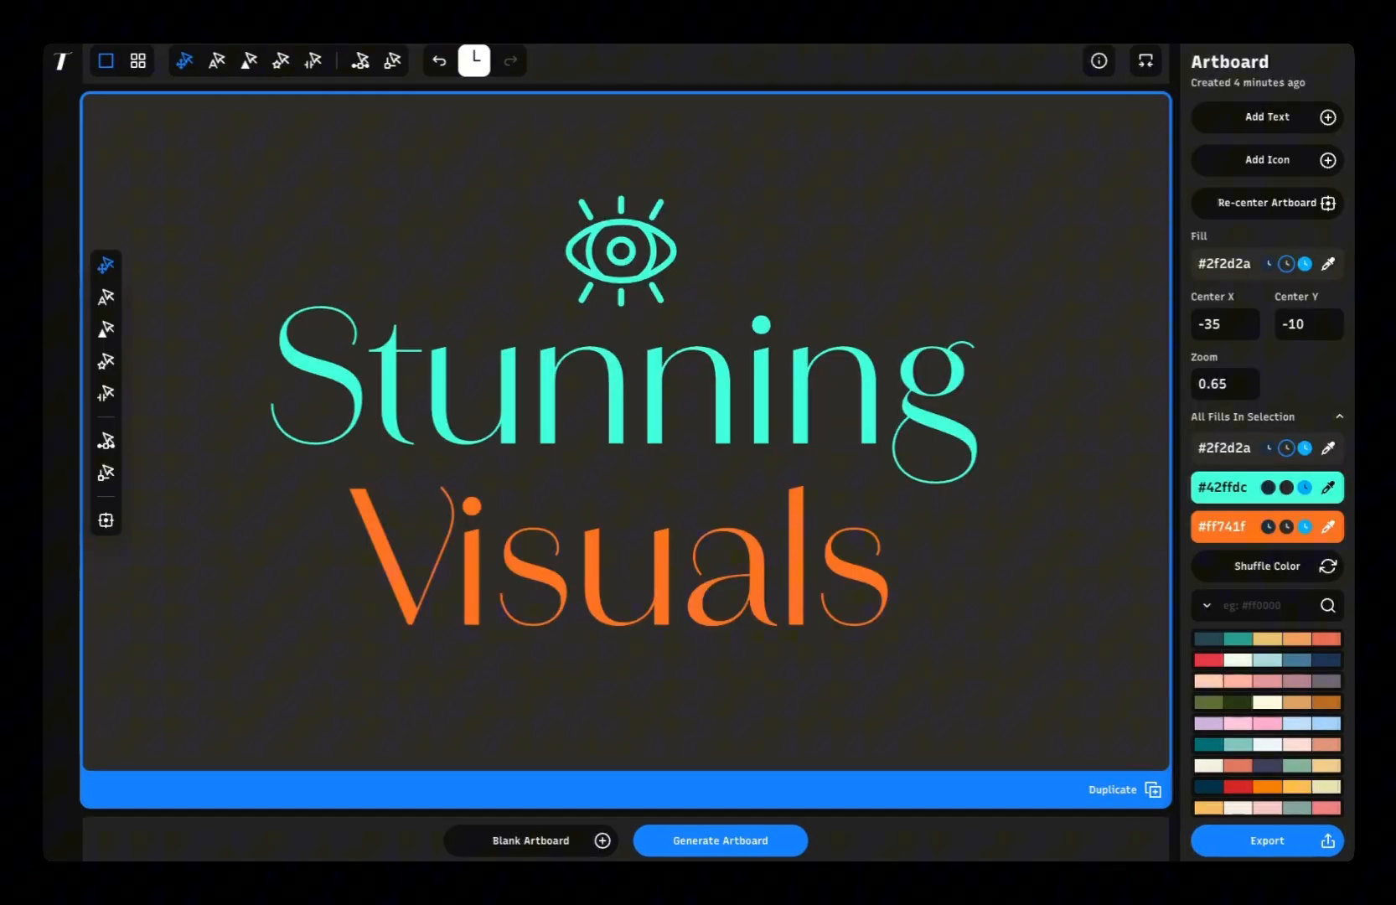
# Open the editable icon collection and adjust the Mountain icon's Ratio slider.
pyautogui.click(718, 839)
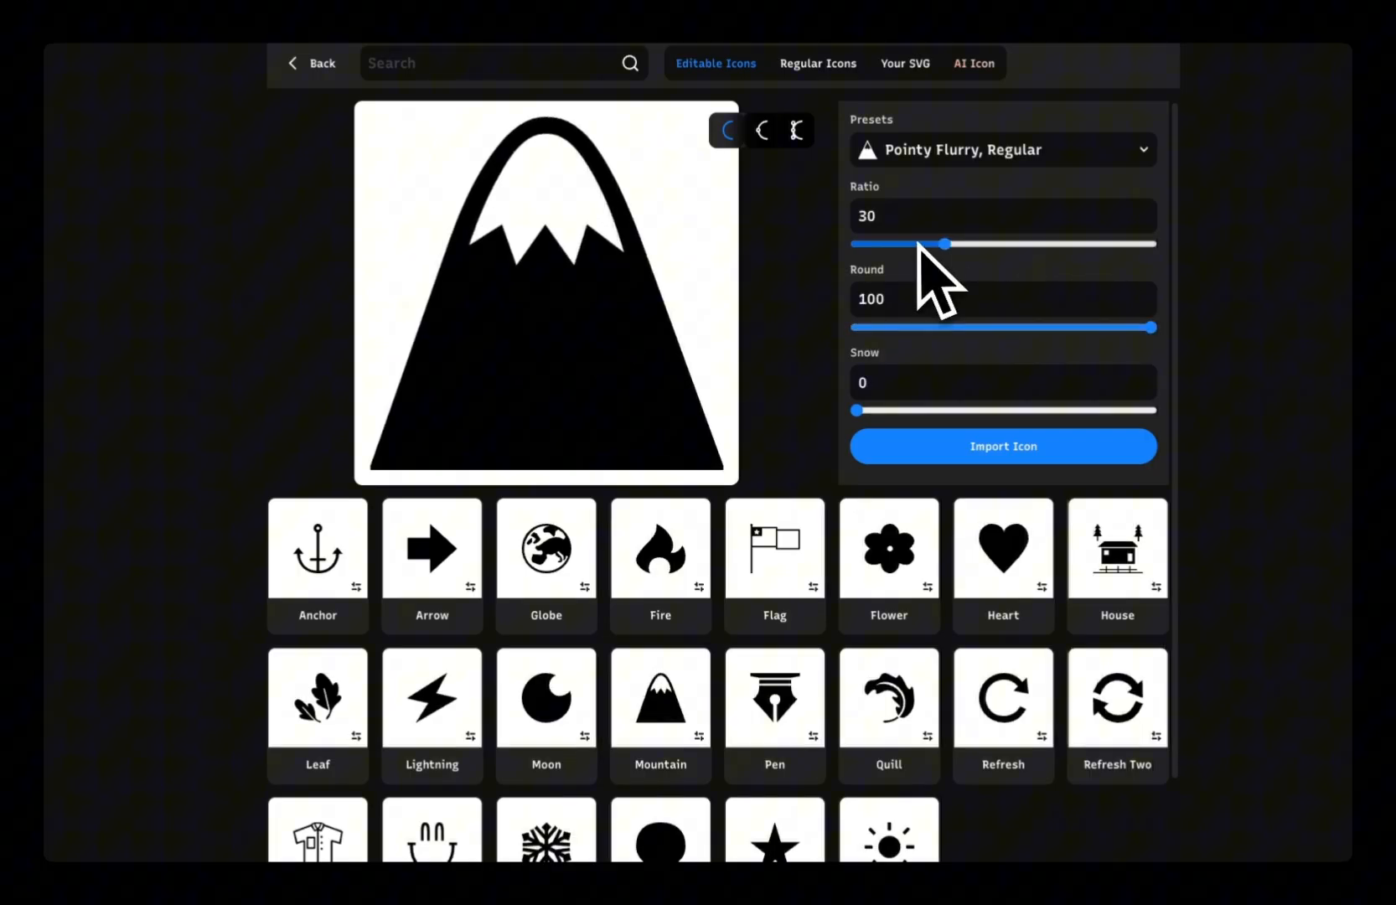
pyautogui.moveTo(852, 411); pyautogui.dragTo(894, 411)
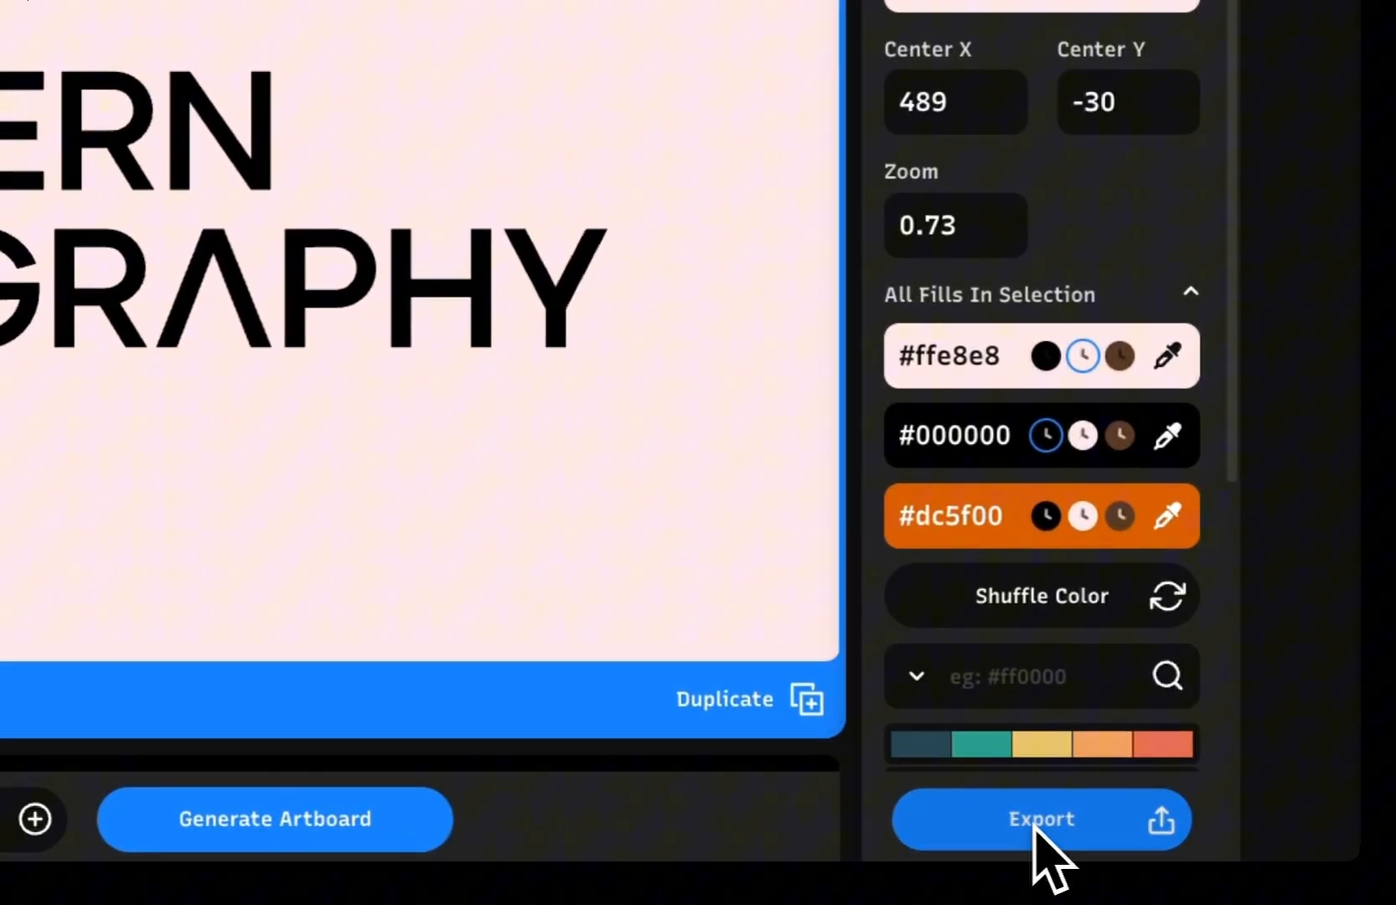
# Generate the Large Padding export preview and copy the Instagram Post version as SVG.
pyautogui.click(1040, 819)
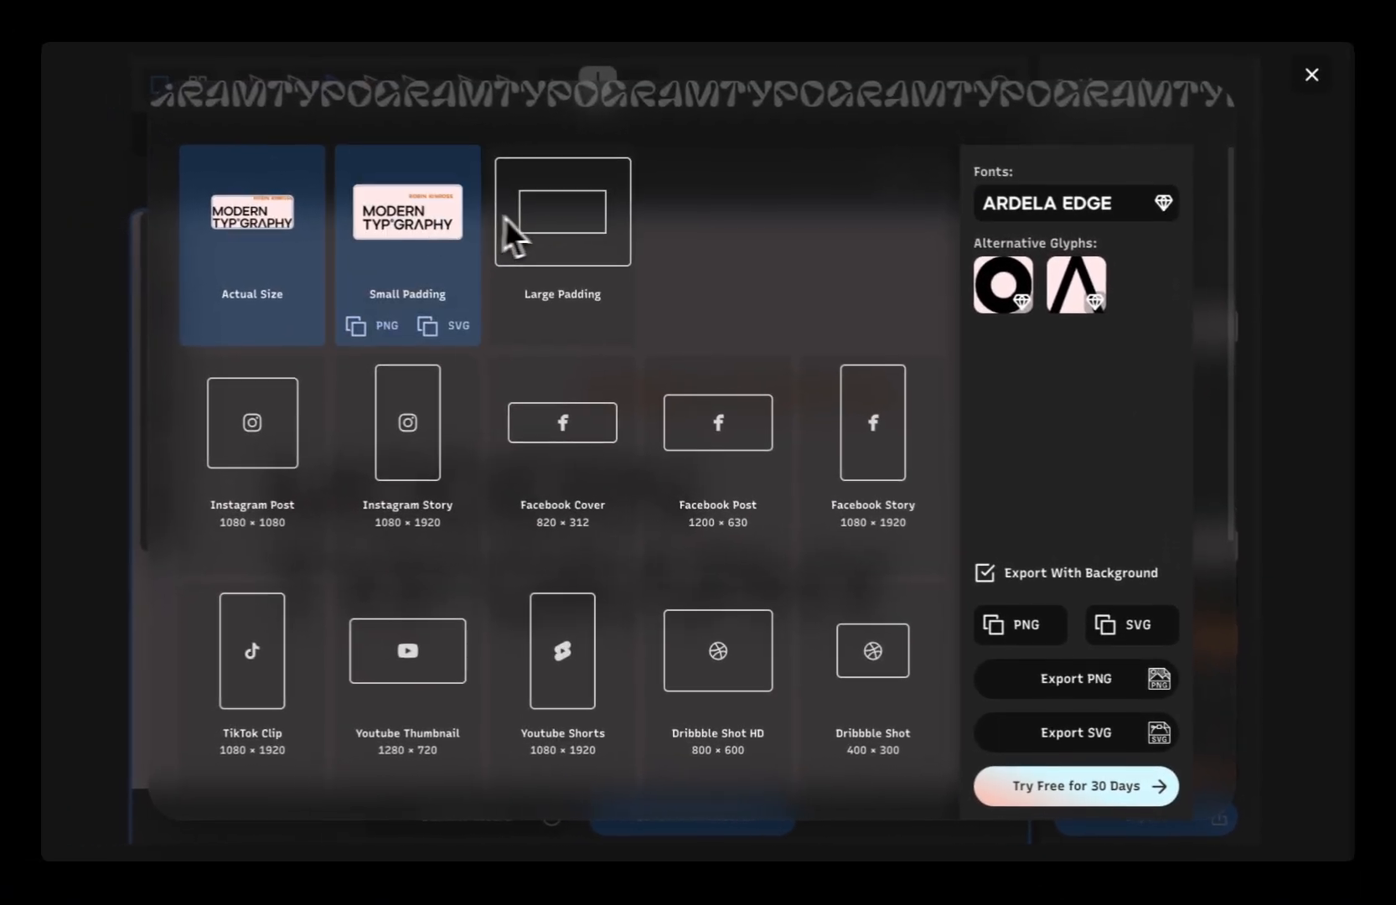
pyautogui.click(562, 212)
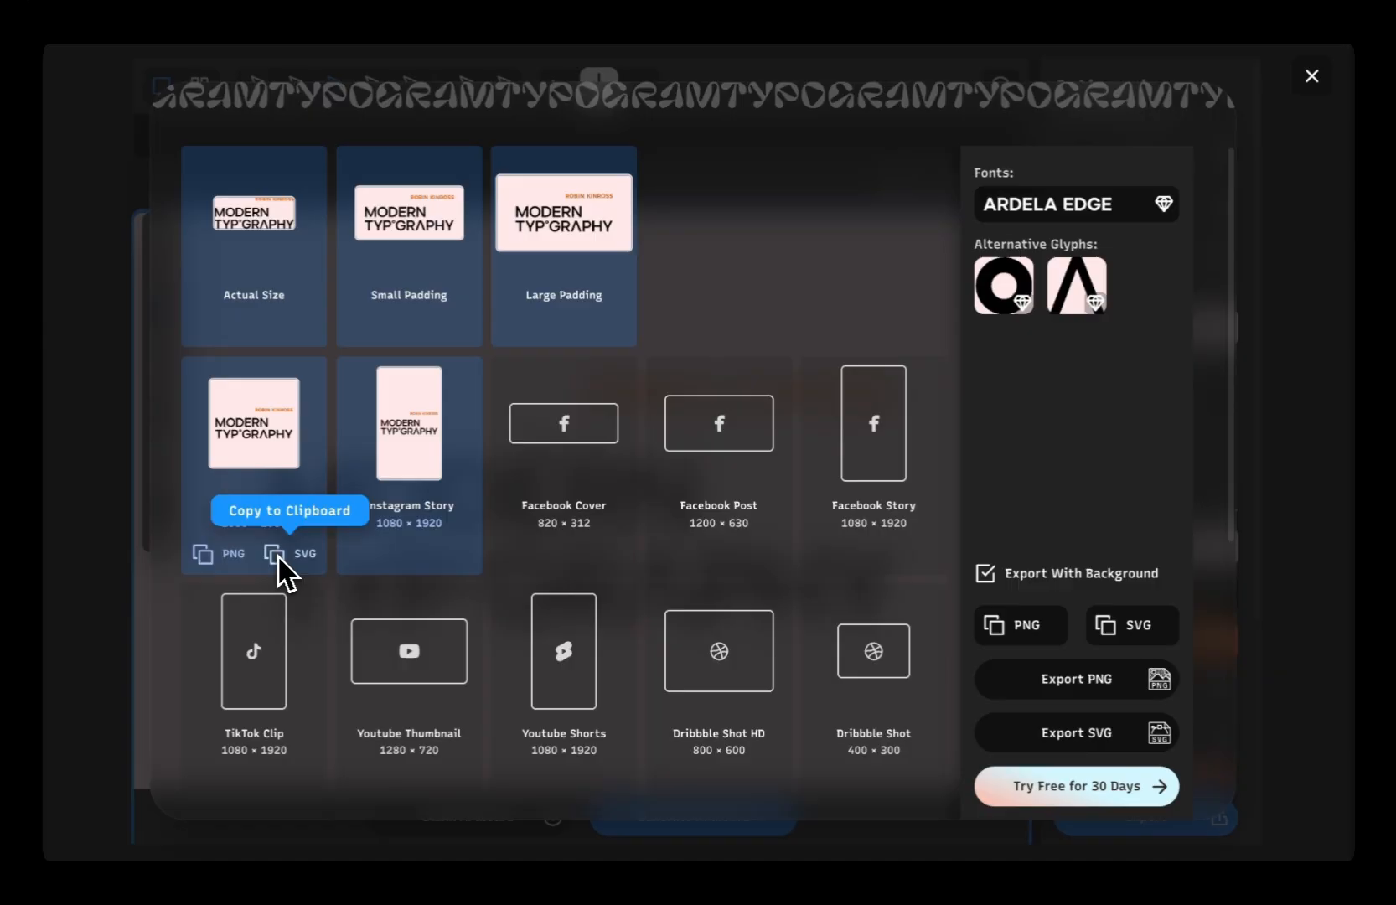
pyautogui.click(1309, 75)
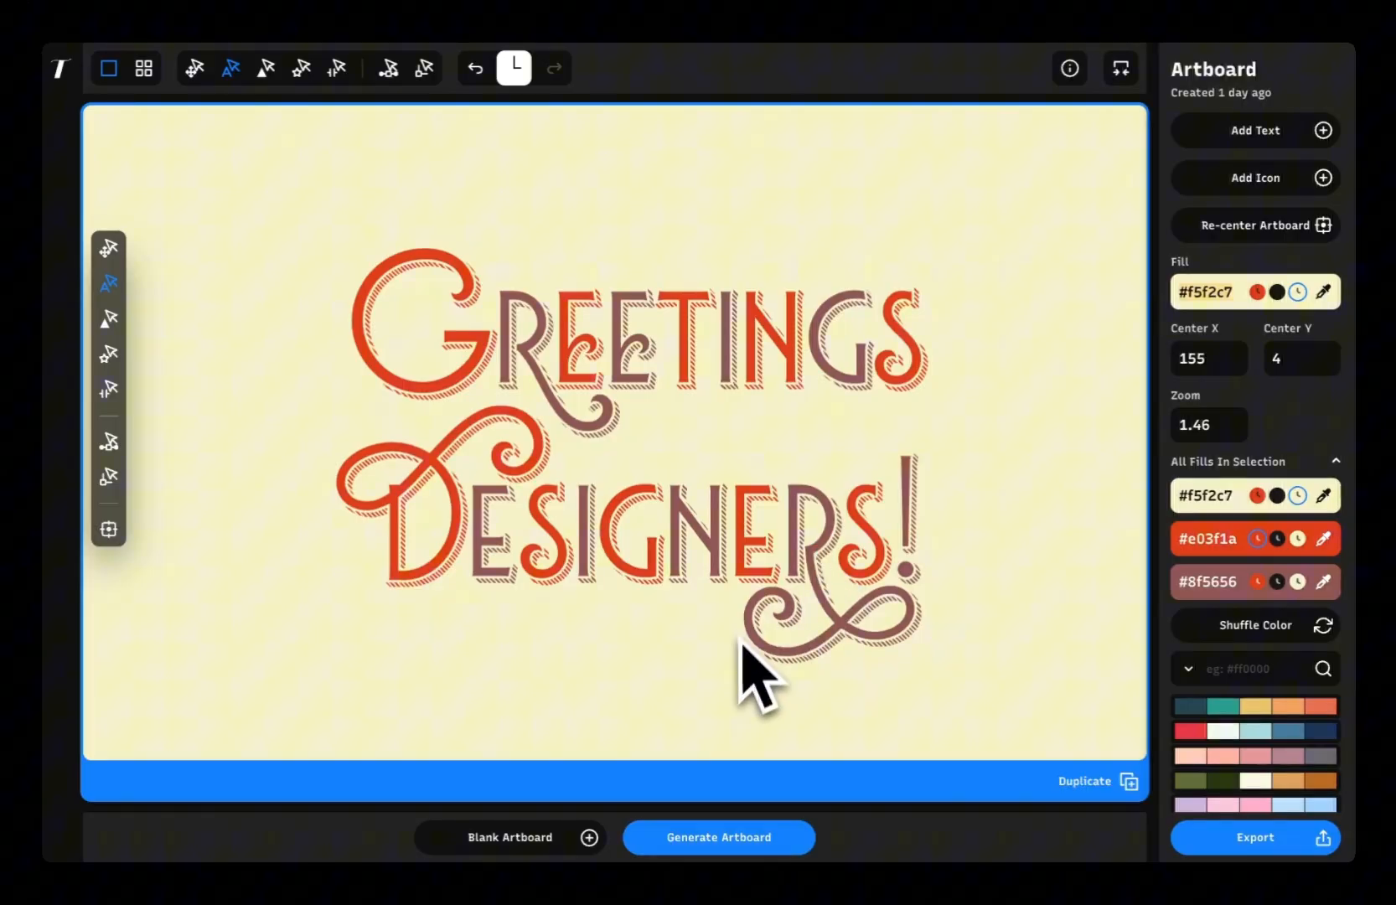
# Create a blank artboard filled #f5f2c7 and add the text 'Greetings Designers'.
pyautogui.click(510, 837)
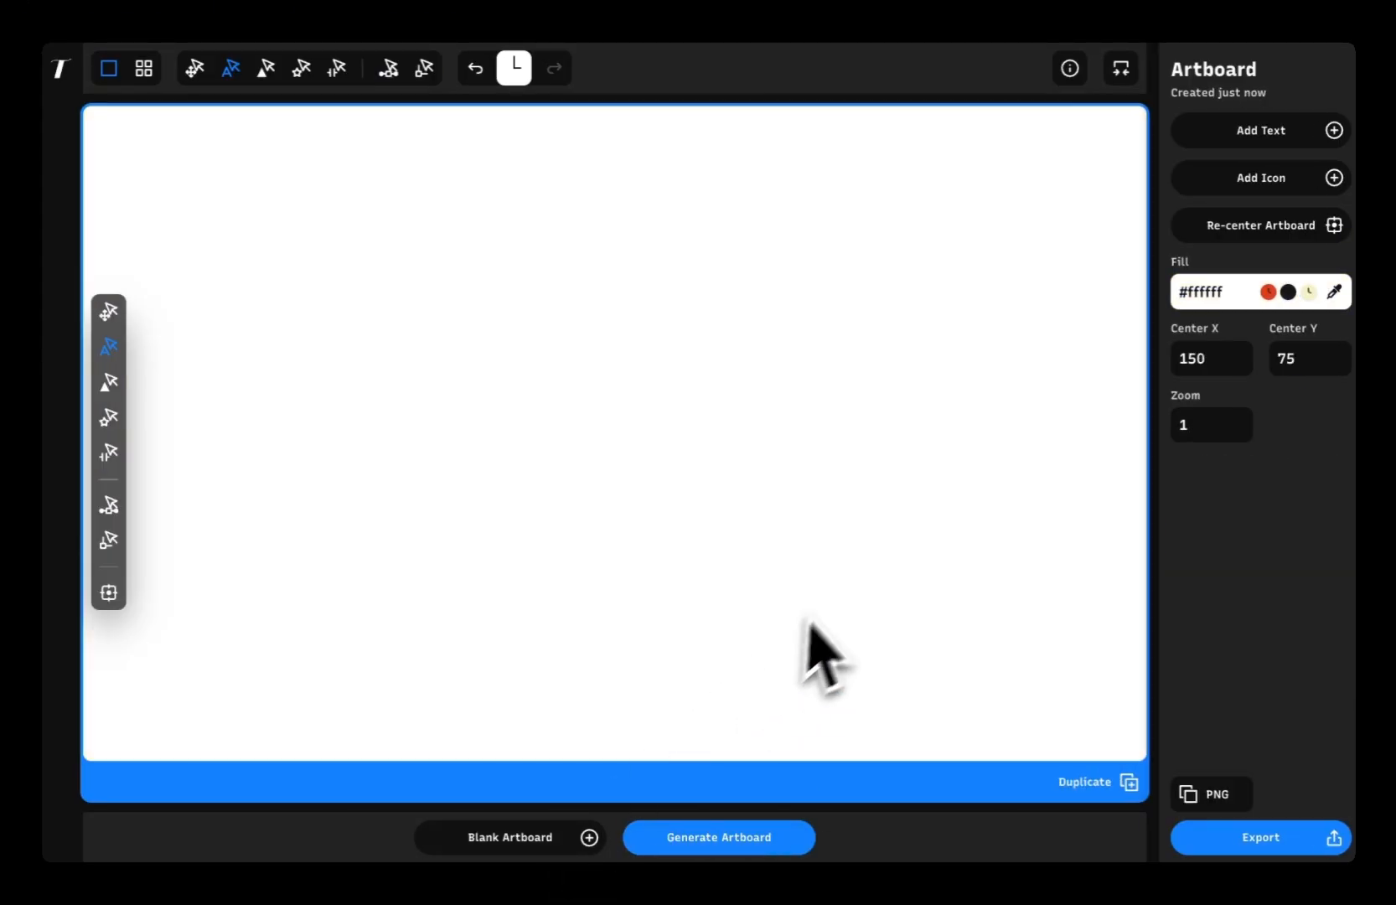
pyautogui.click(1307, 292)
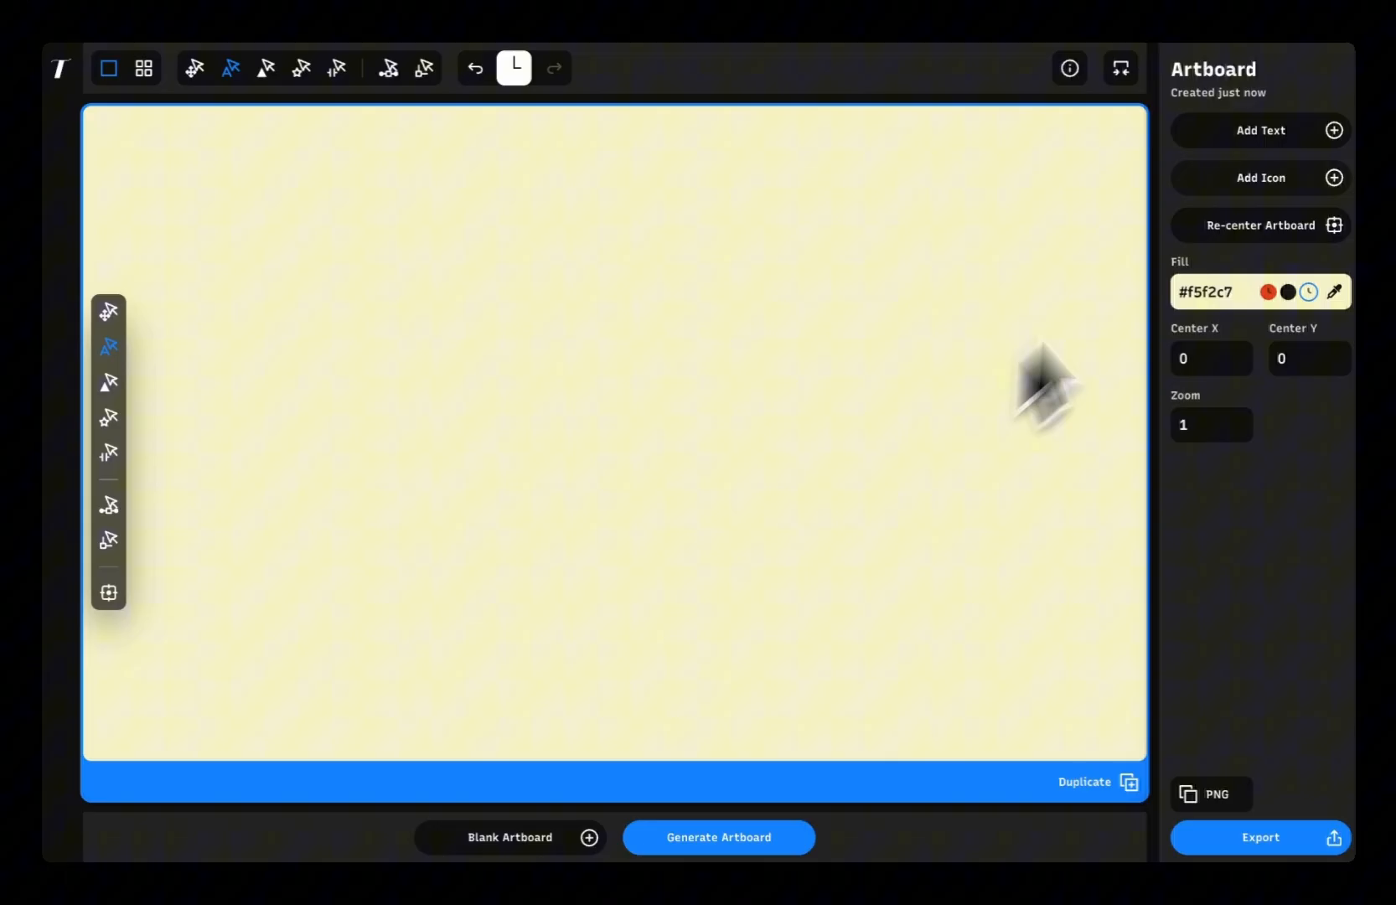
pyautogui.click(1259, 130)
pyautogui.write('Greetings Designers')
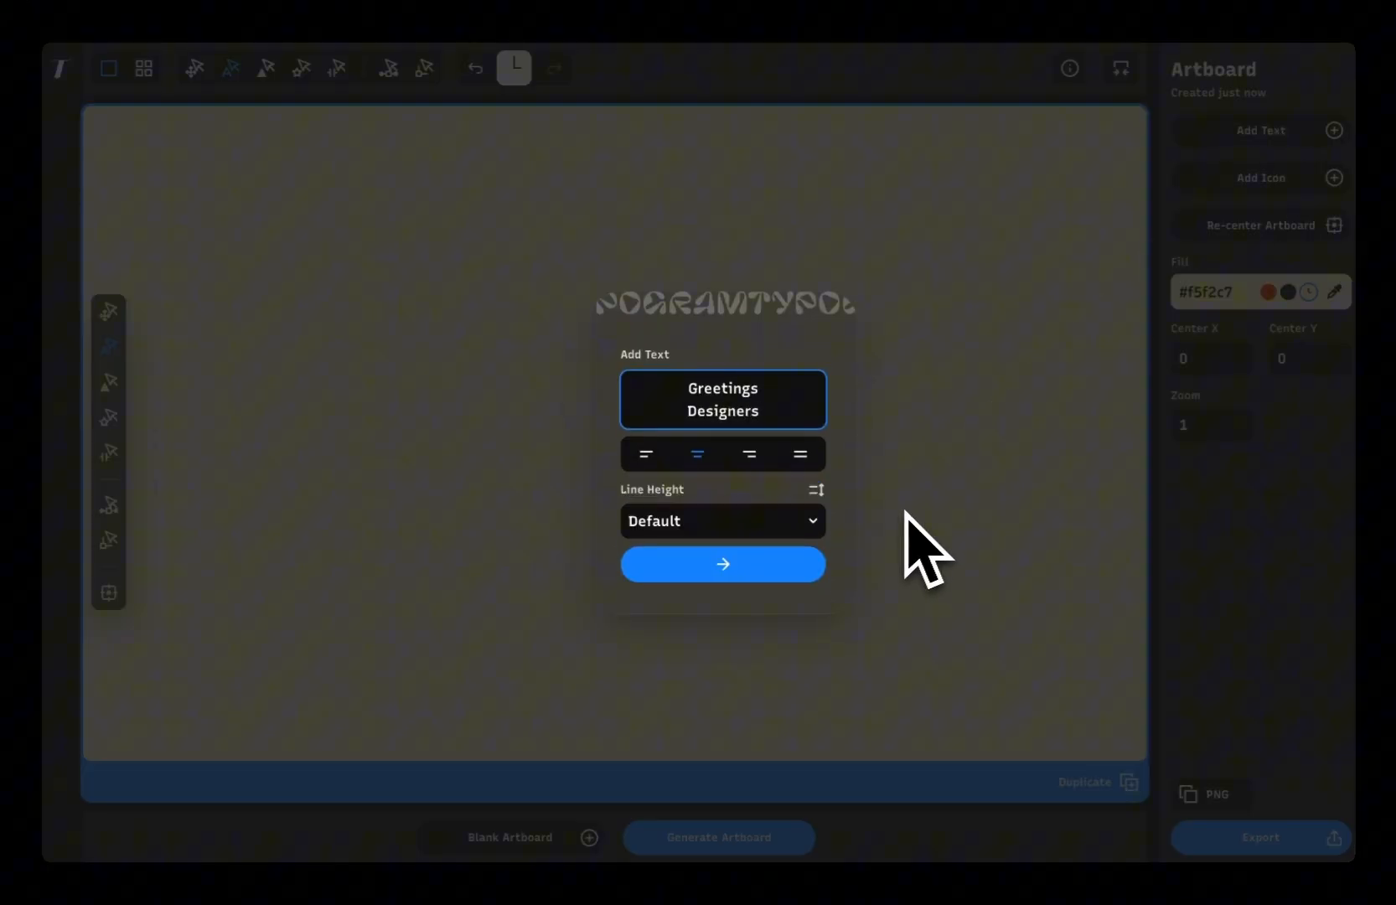
pyautogui.click(722, 563)
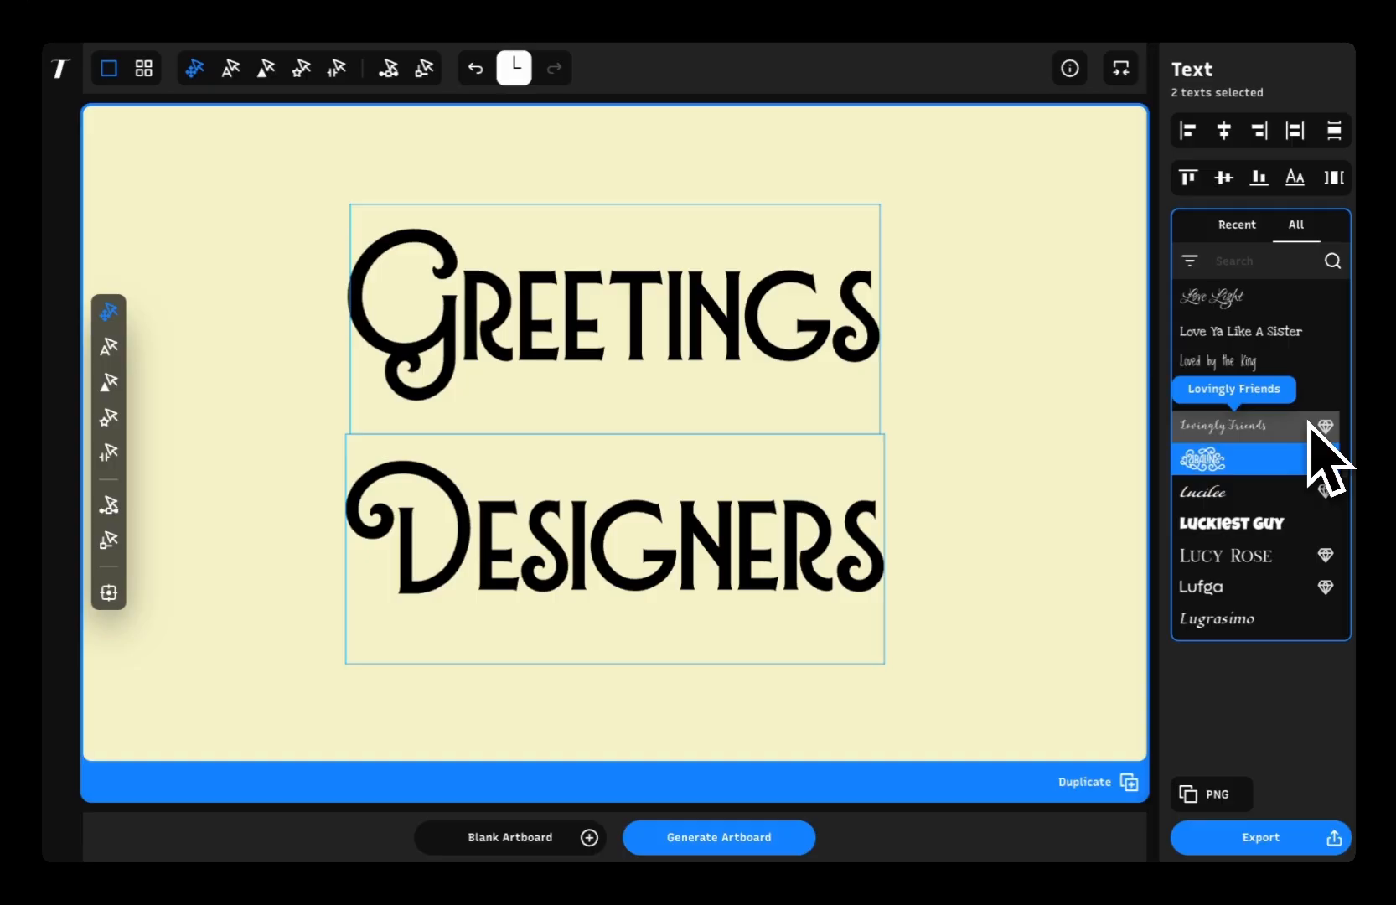
# Try Proxima Sera, Proxima Soft and Mastro on both texts, then filter fonts to Display.
pyautogui.scroll(-3)
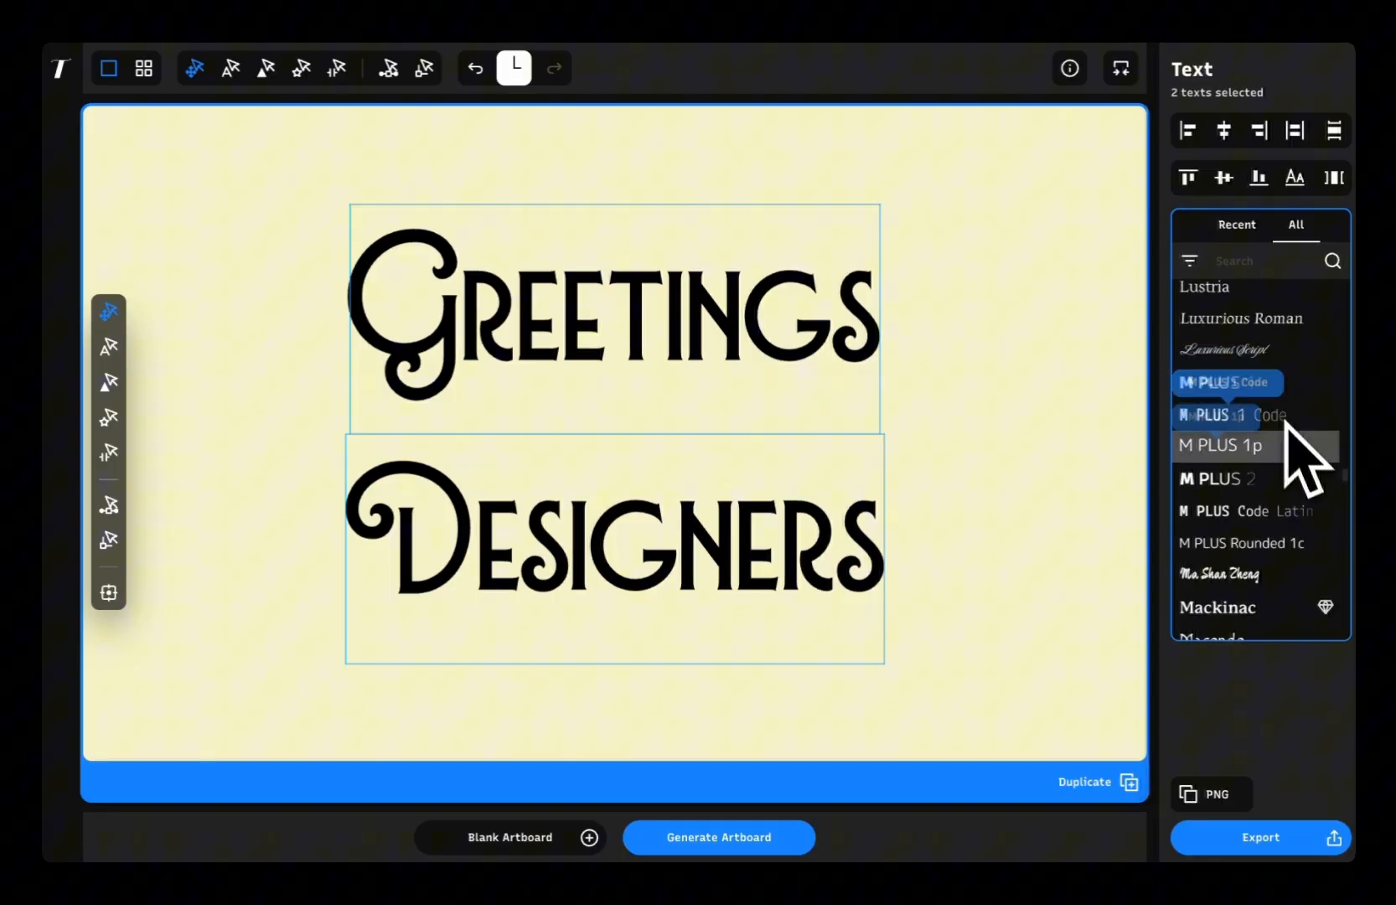
pyautogui.scroll(-3)
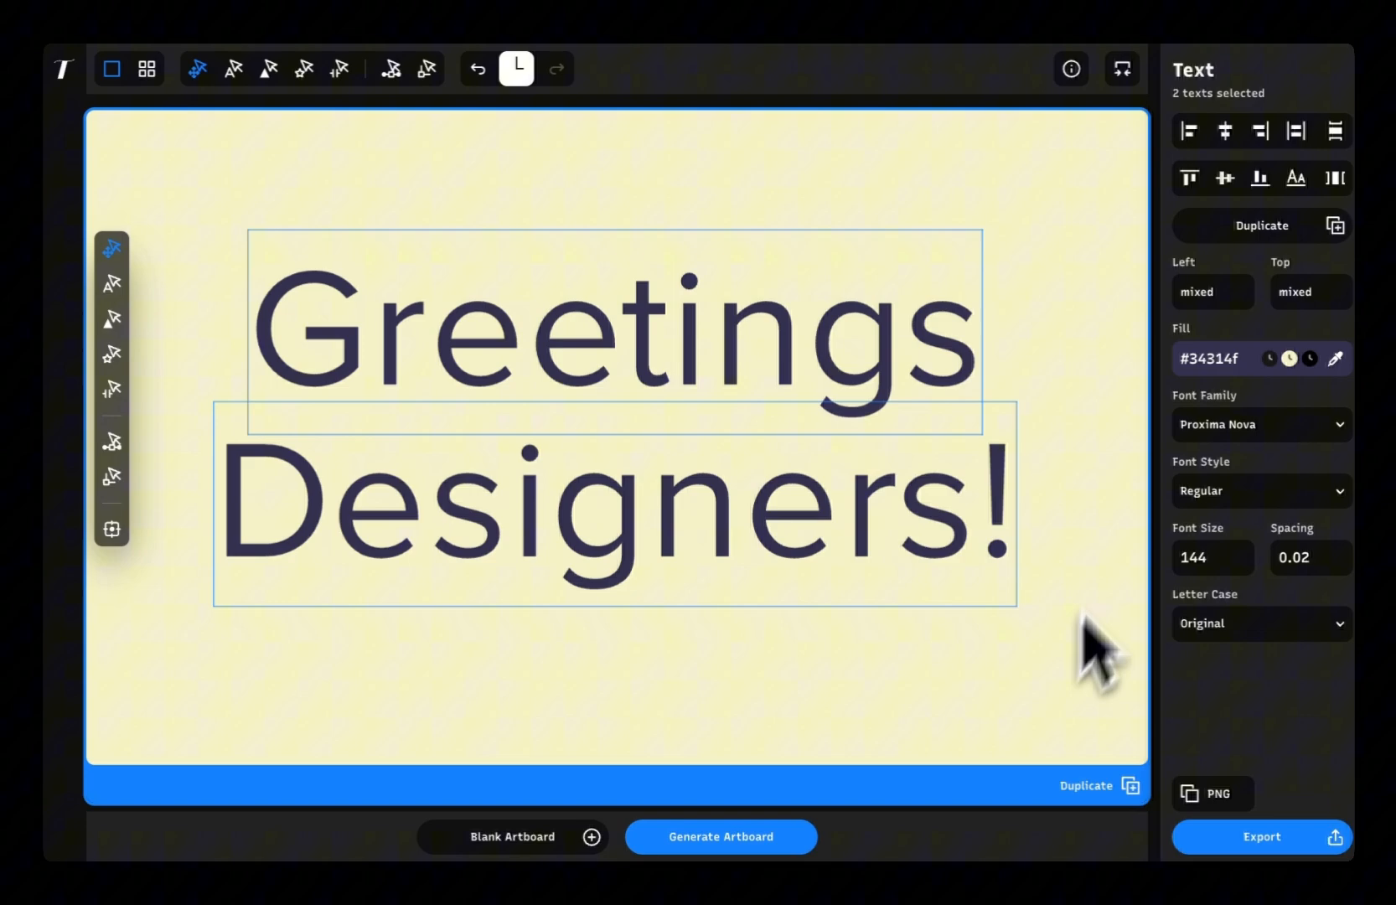
pyautogui.click(1258, 424)
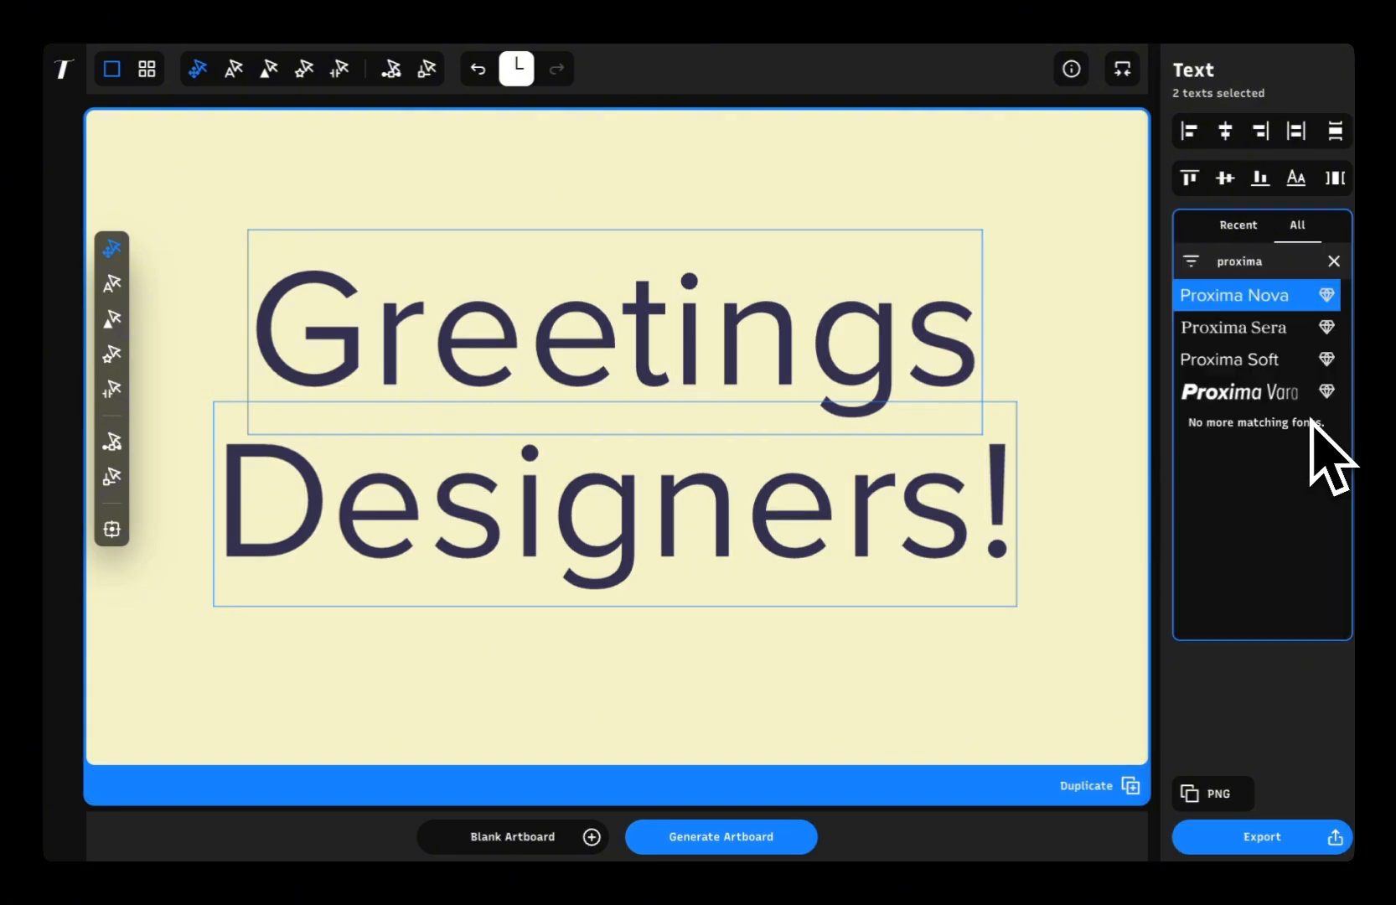
pyautogui.click(1255, 327)
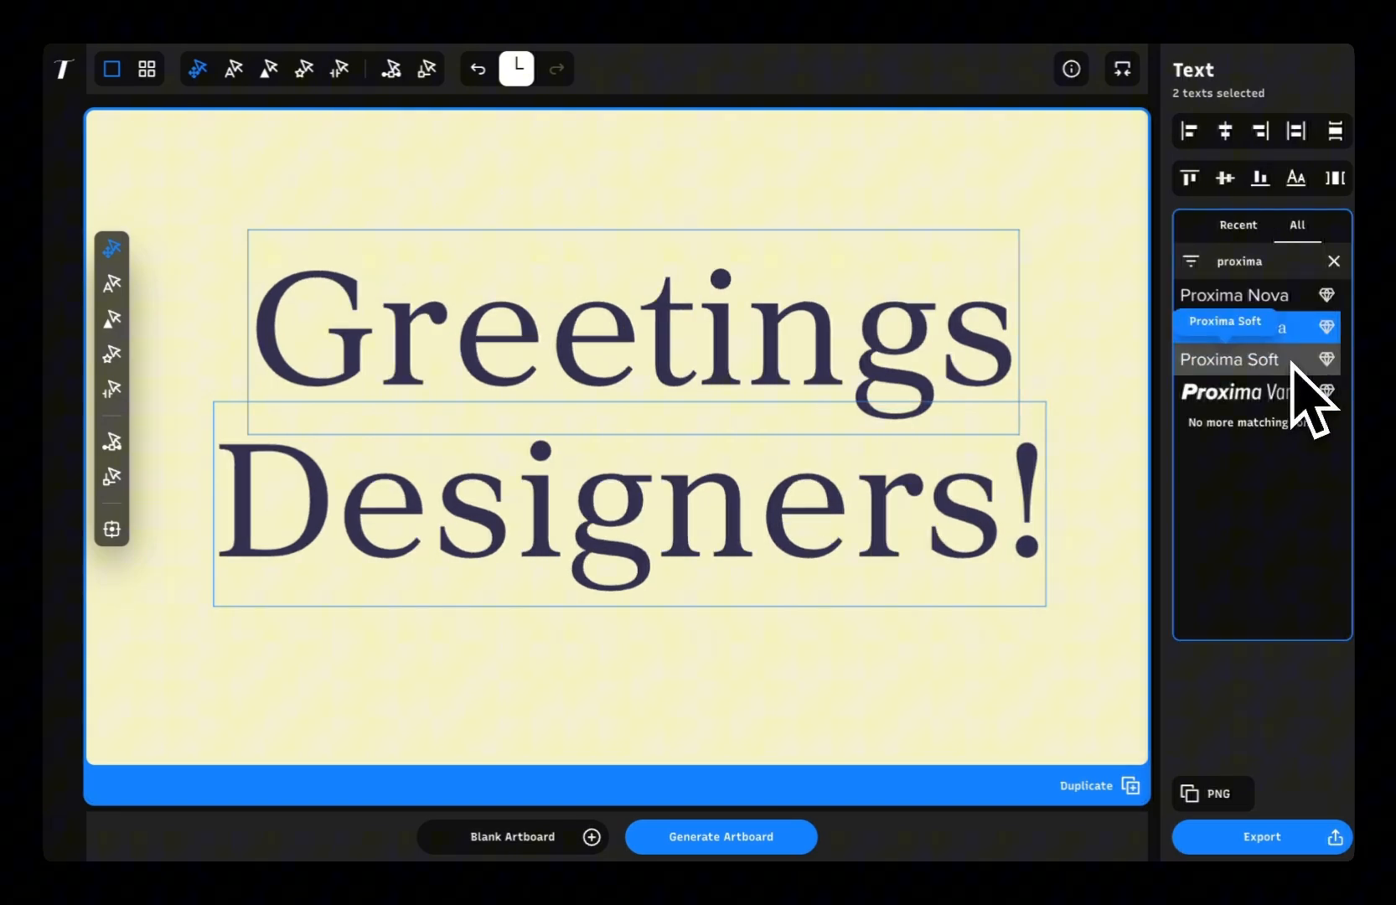
pyautogui.click(1229, 359)
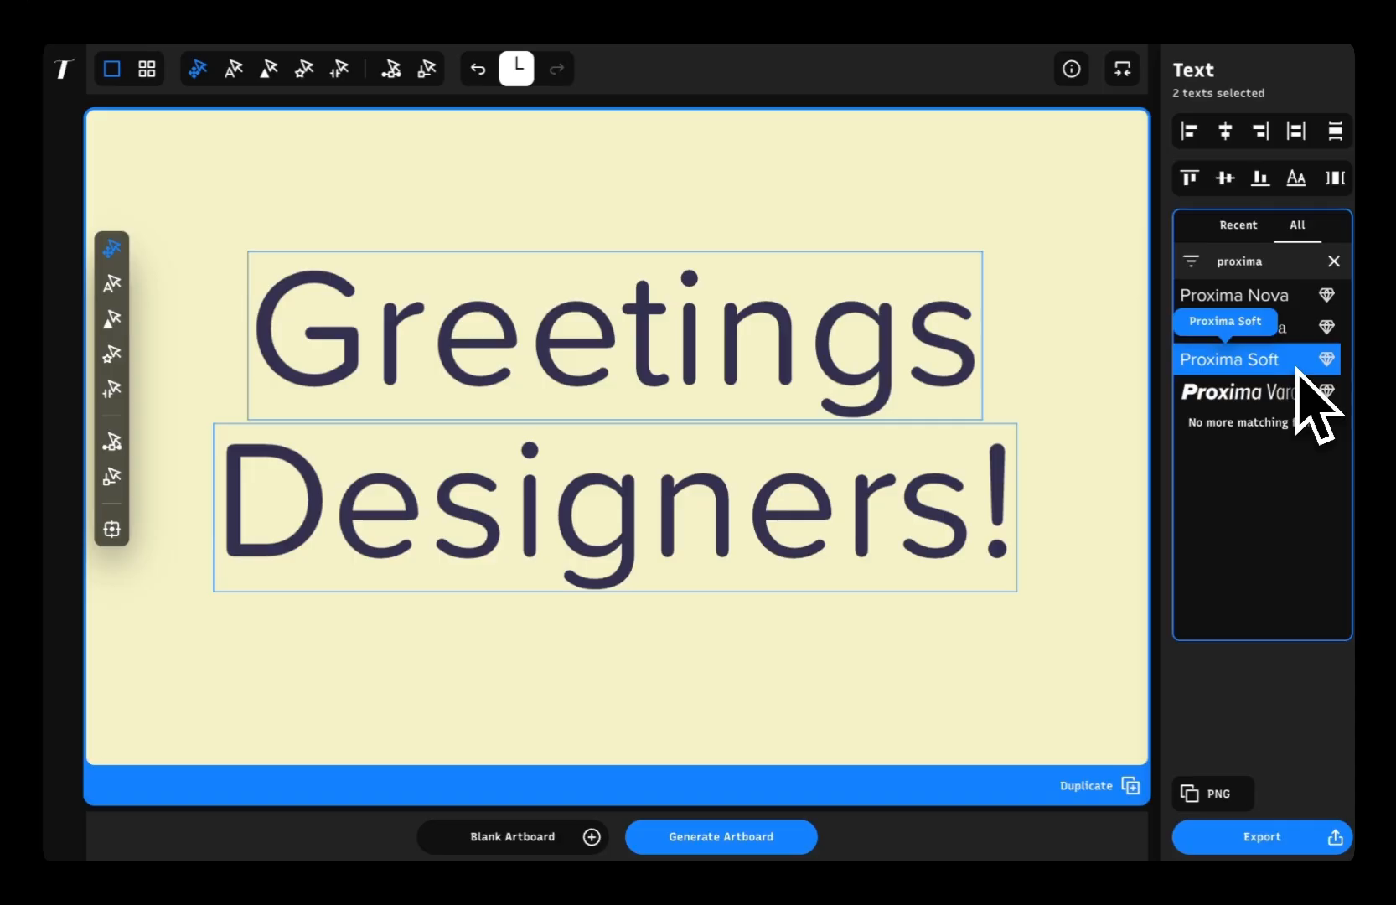
pyautogui.click(1251, 392)
pyautogui.write('Mastro')
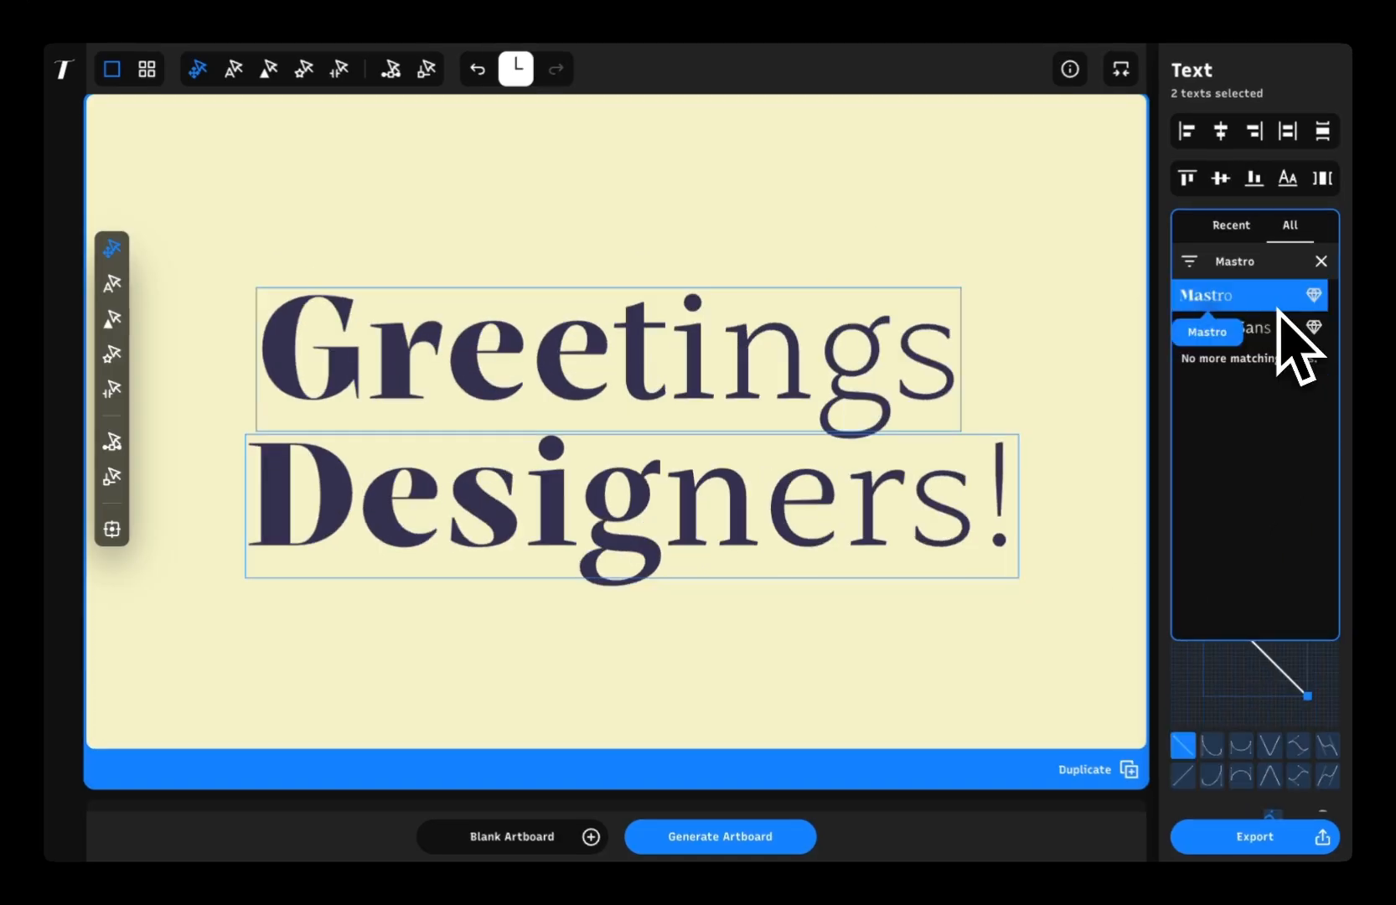
pyautogui.click(1246, 327)
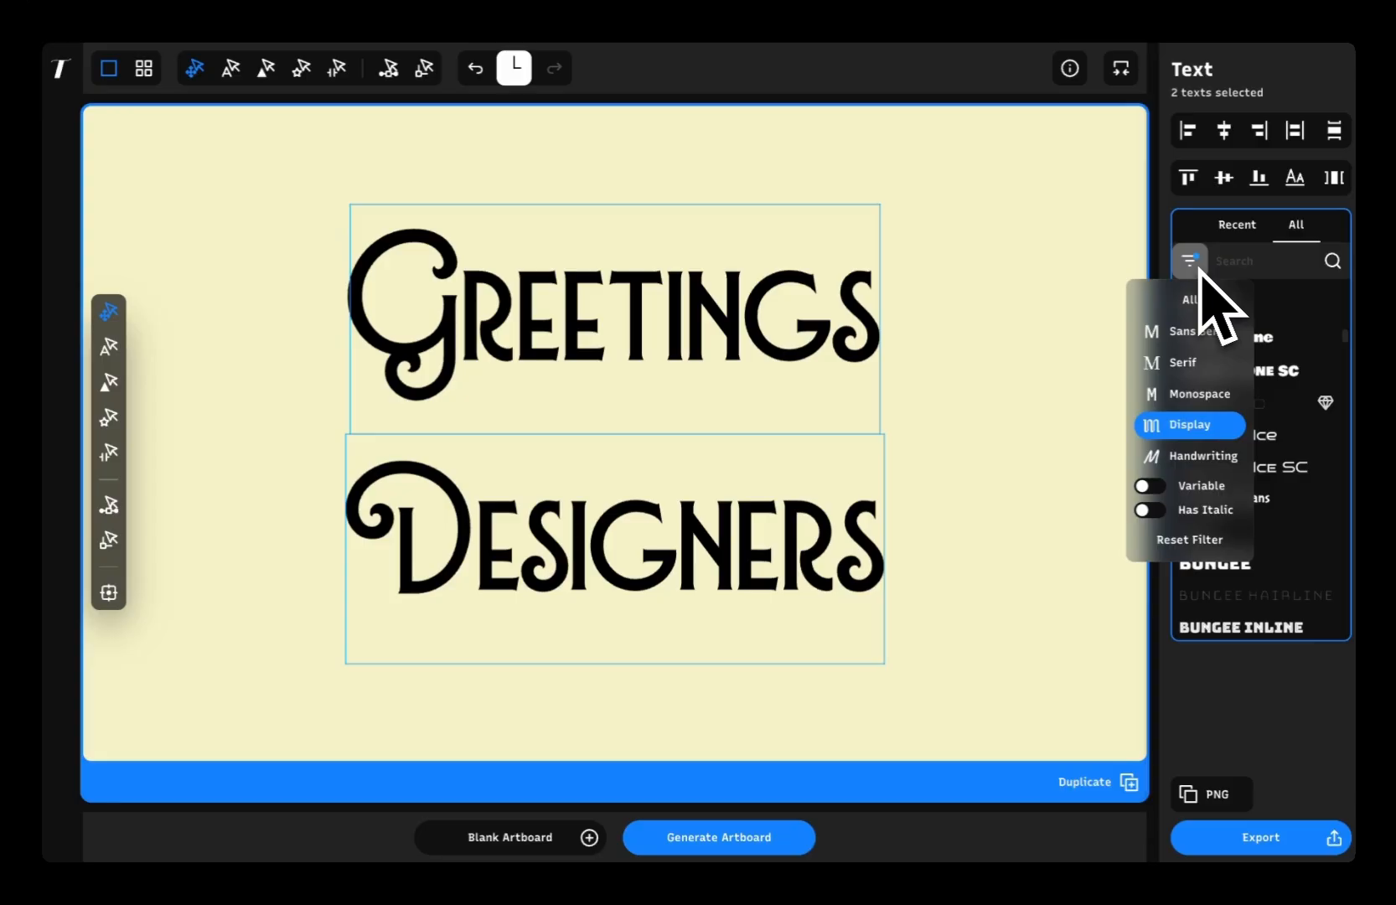
# Filter to variable fonts, apply Anybody to both texts, and switch to a blank white artboard.
pyautogui.click(1149, 485)
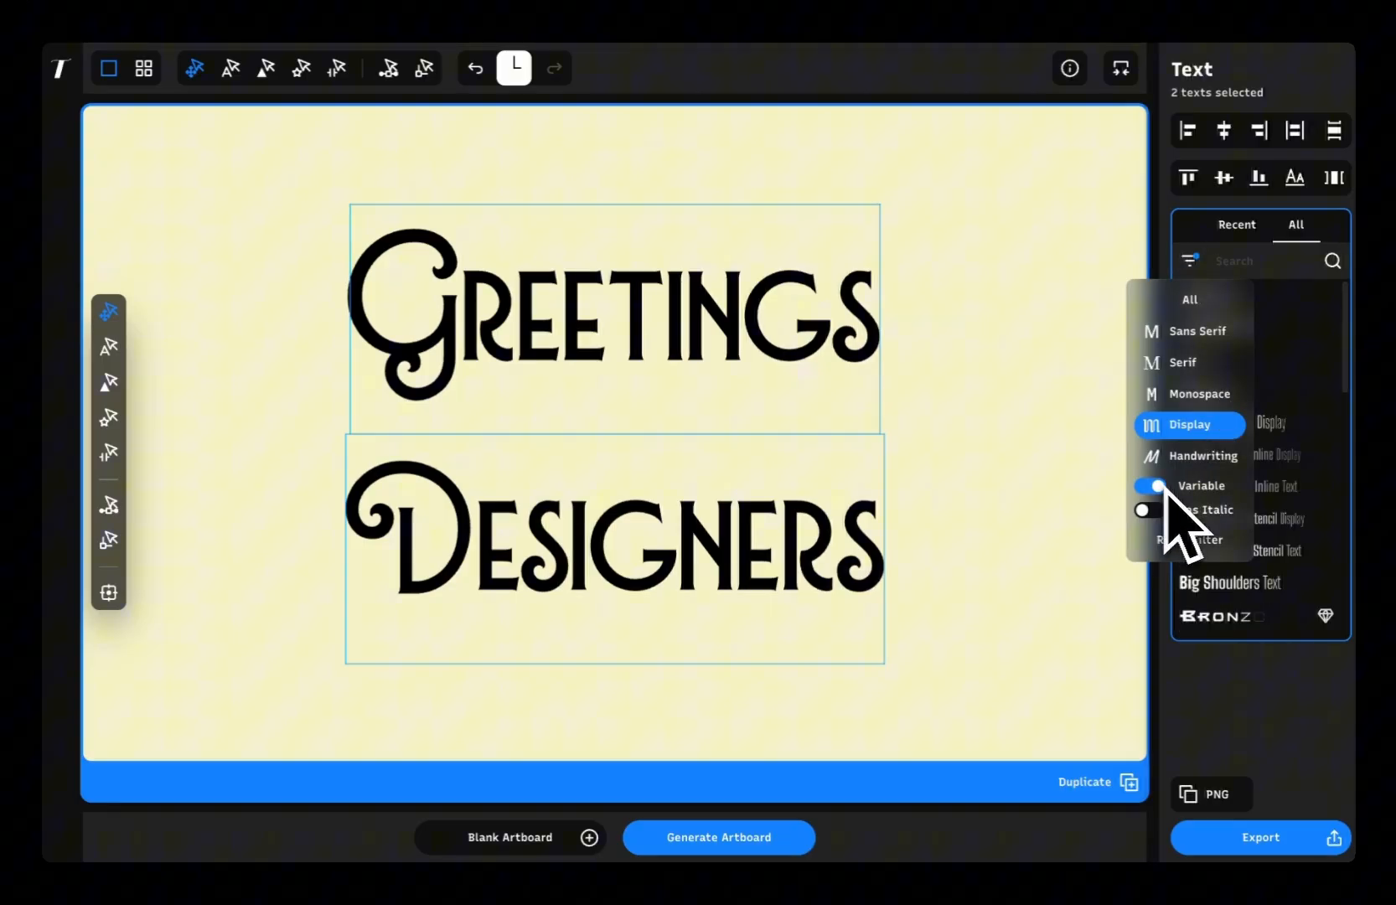
pyautogui.click(1211, 293)
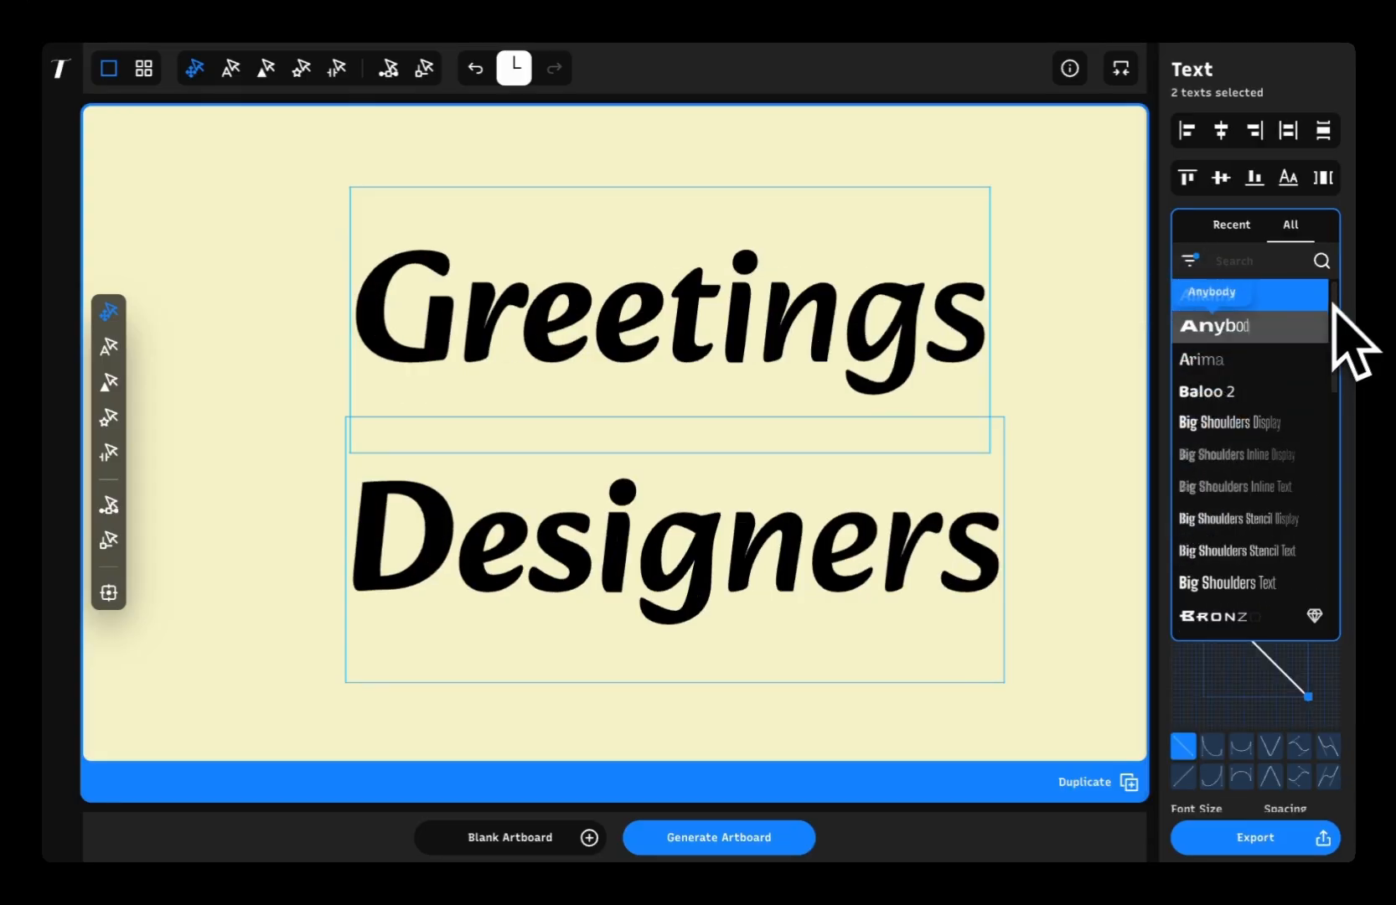
pyautogui.click(1190, 258)
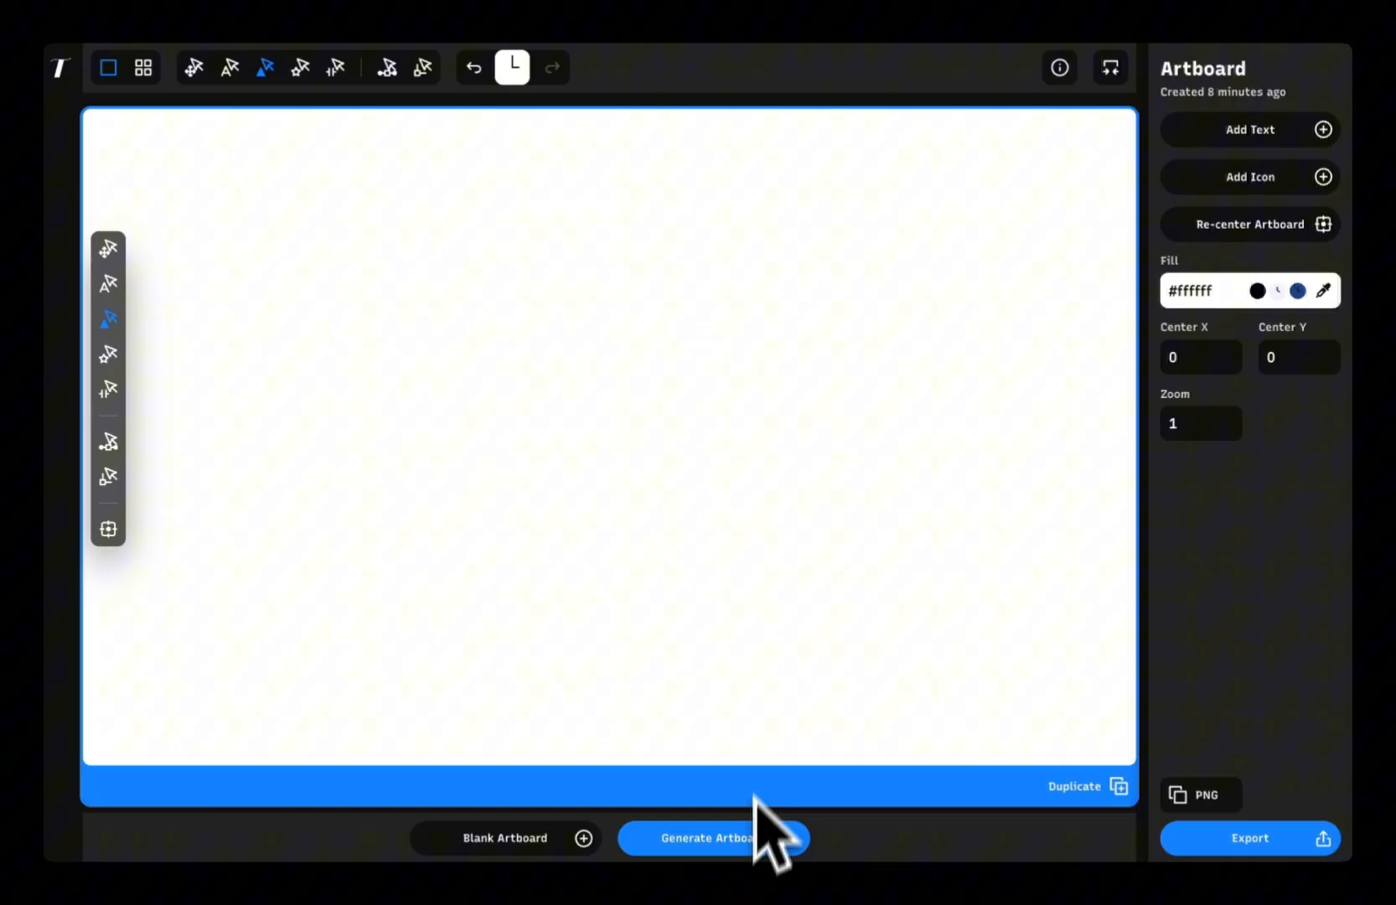
# Use Generate Artboard to bring up the gallery of 'Type Matters' lettering designs.
pyautogui.click(712, 837)
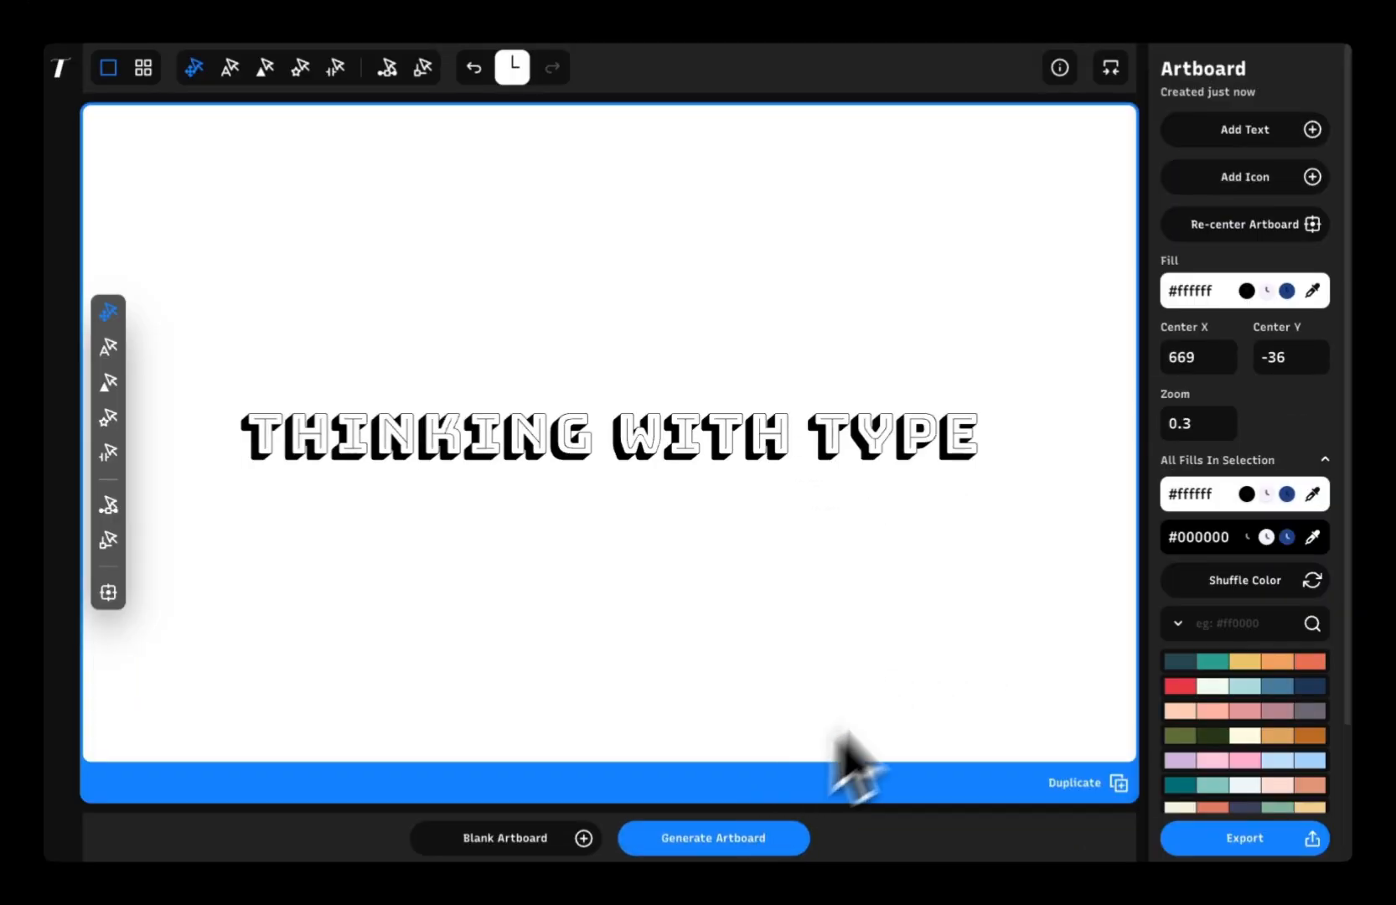
pyautogui.click(712, 837)
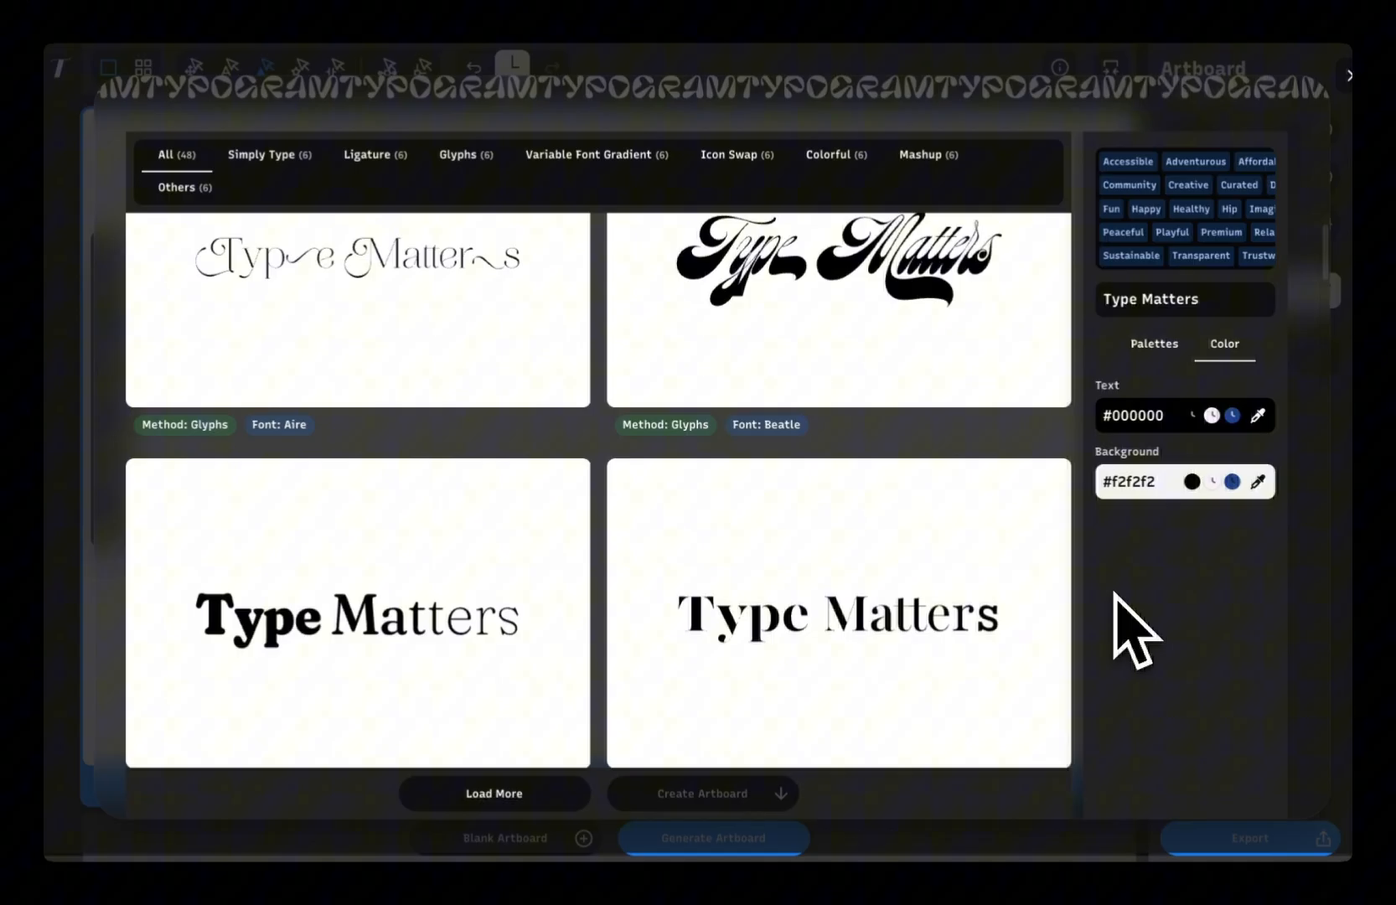
# Browse the Ligature, Variable Font Gradient and Icon Swap design methods.
pyautogui.click(374, 154)
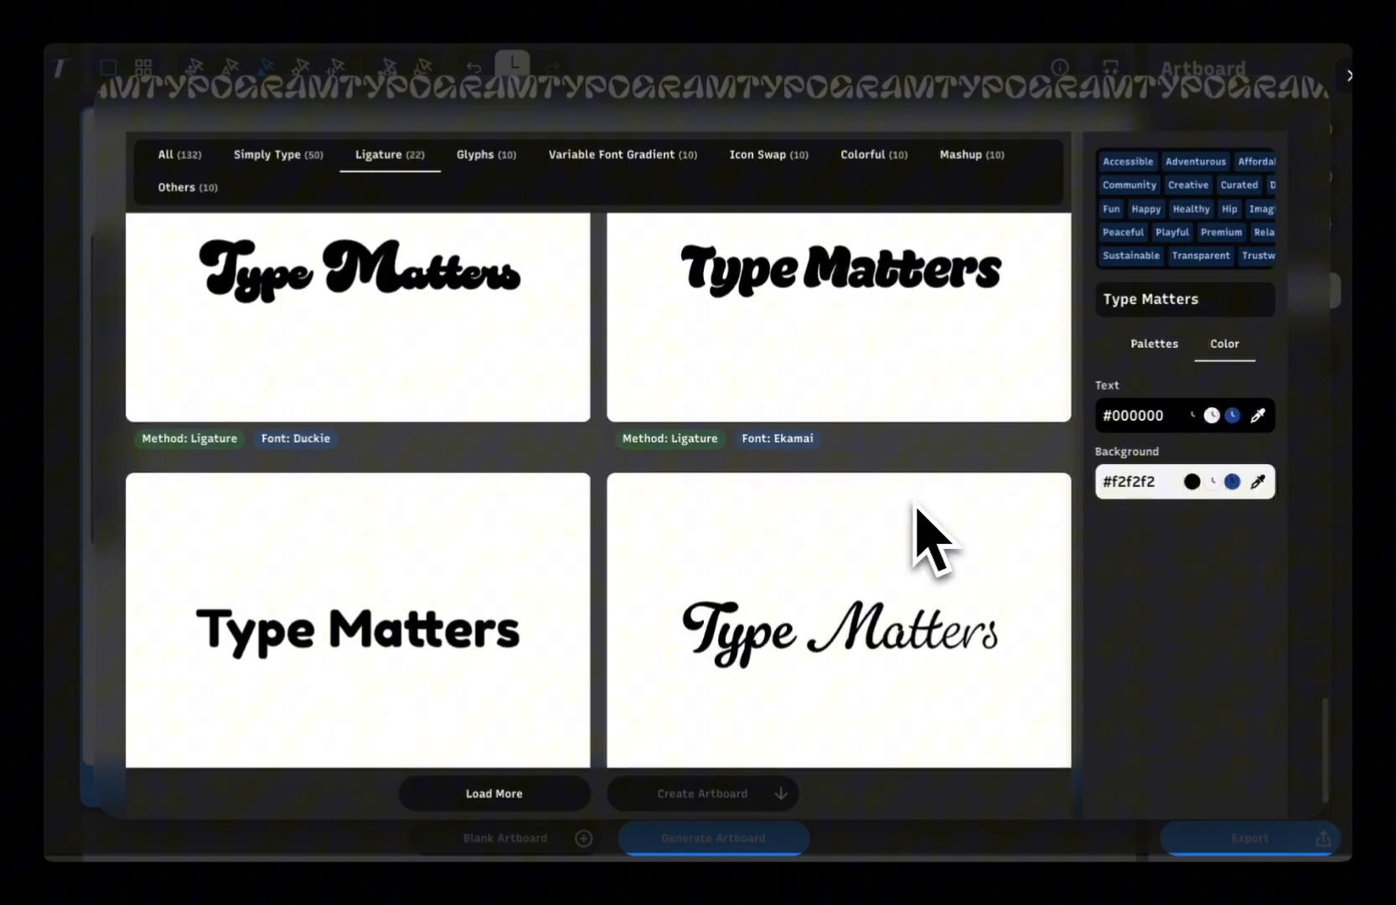
pyautogui.click(622, 154)
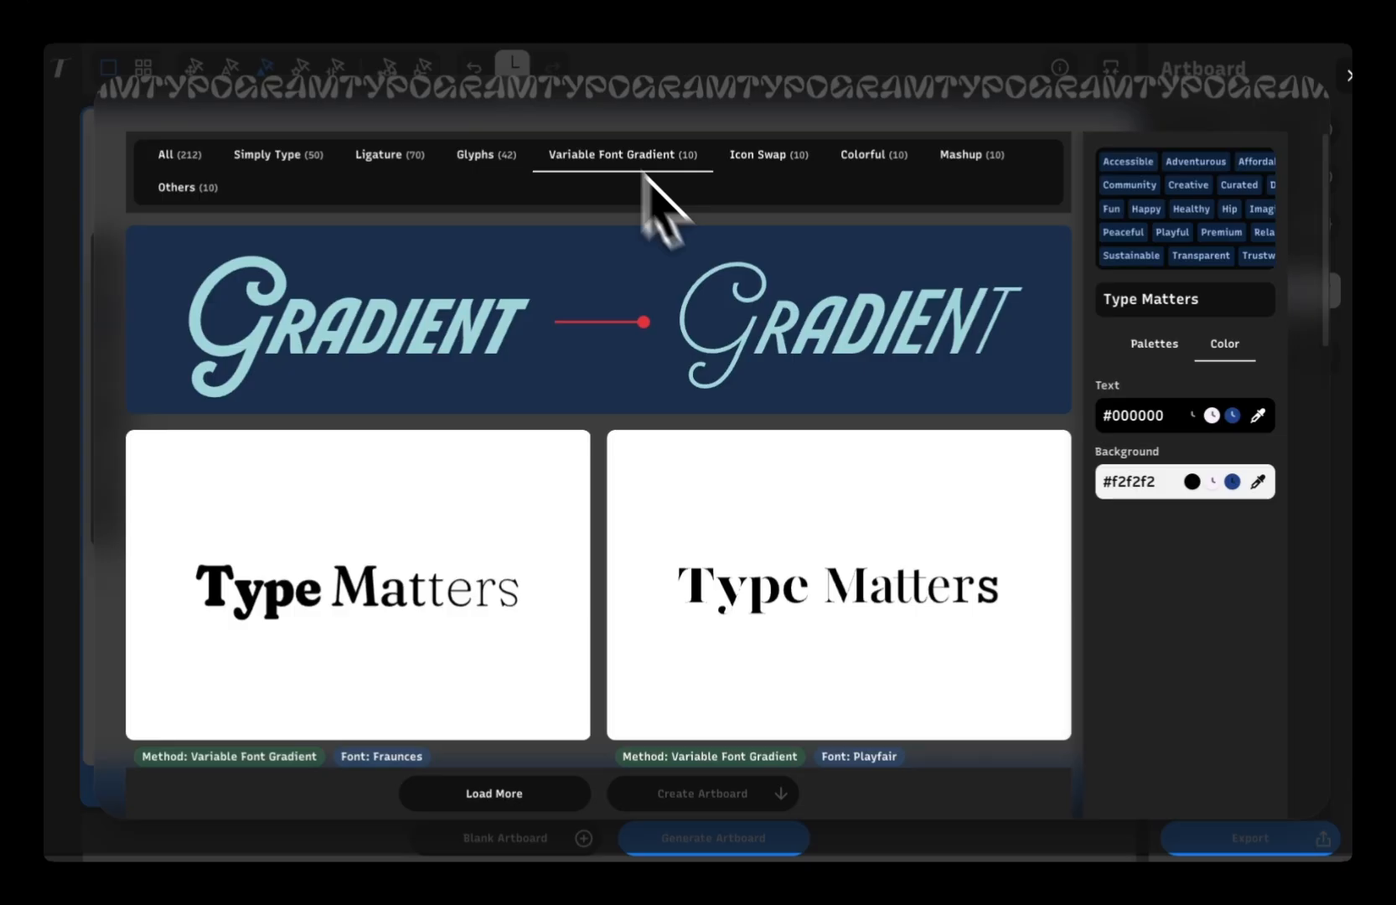
pyautogui.scroll(-3)
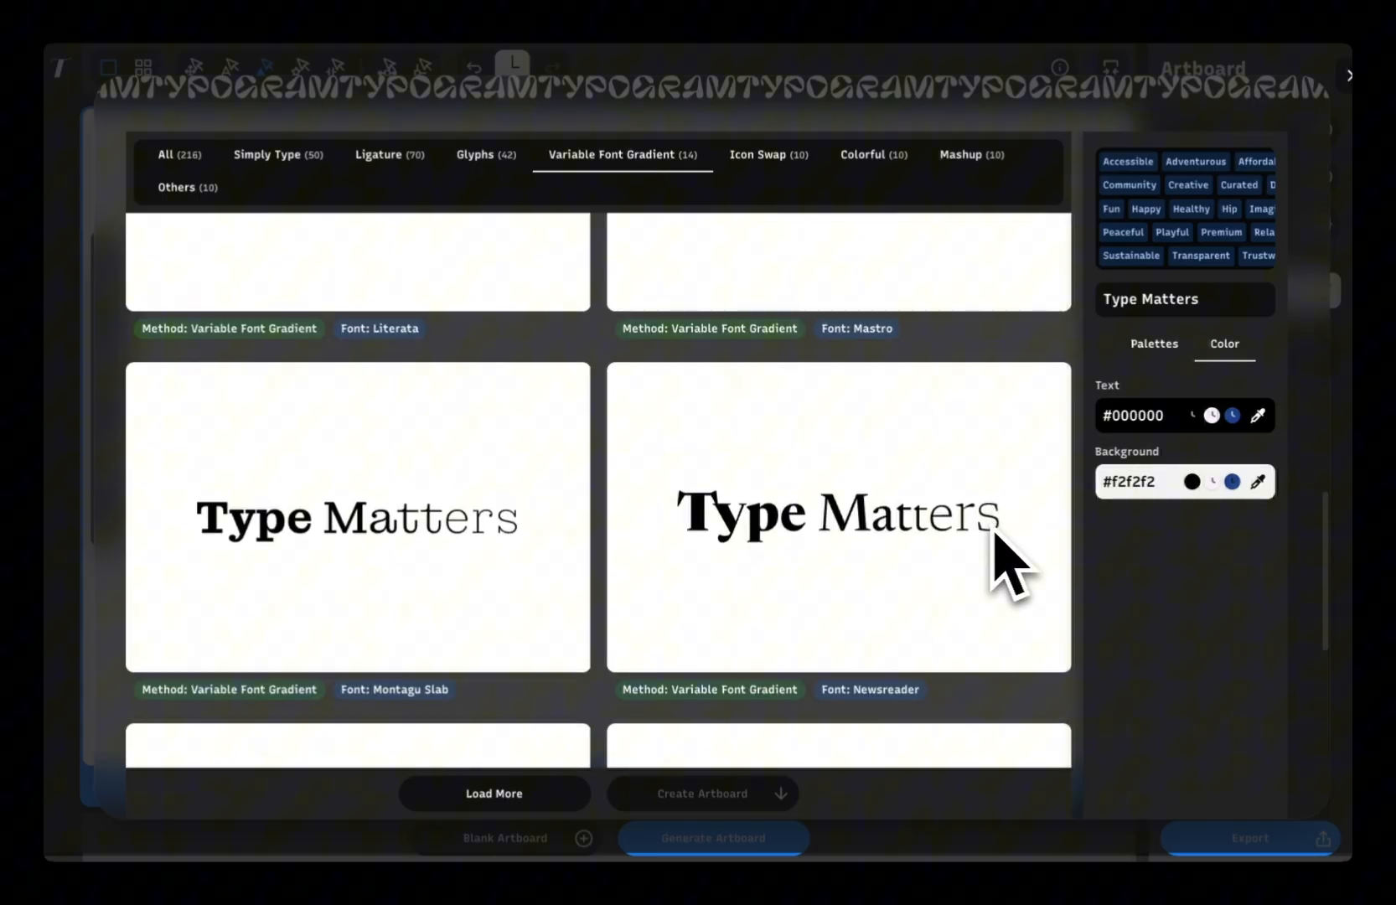
pyautogui.click(755, 154)
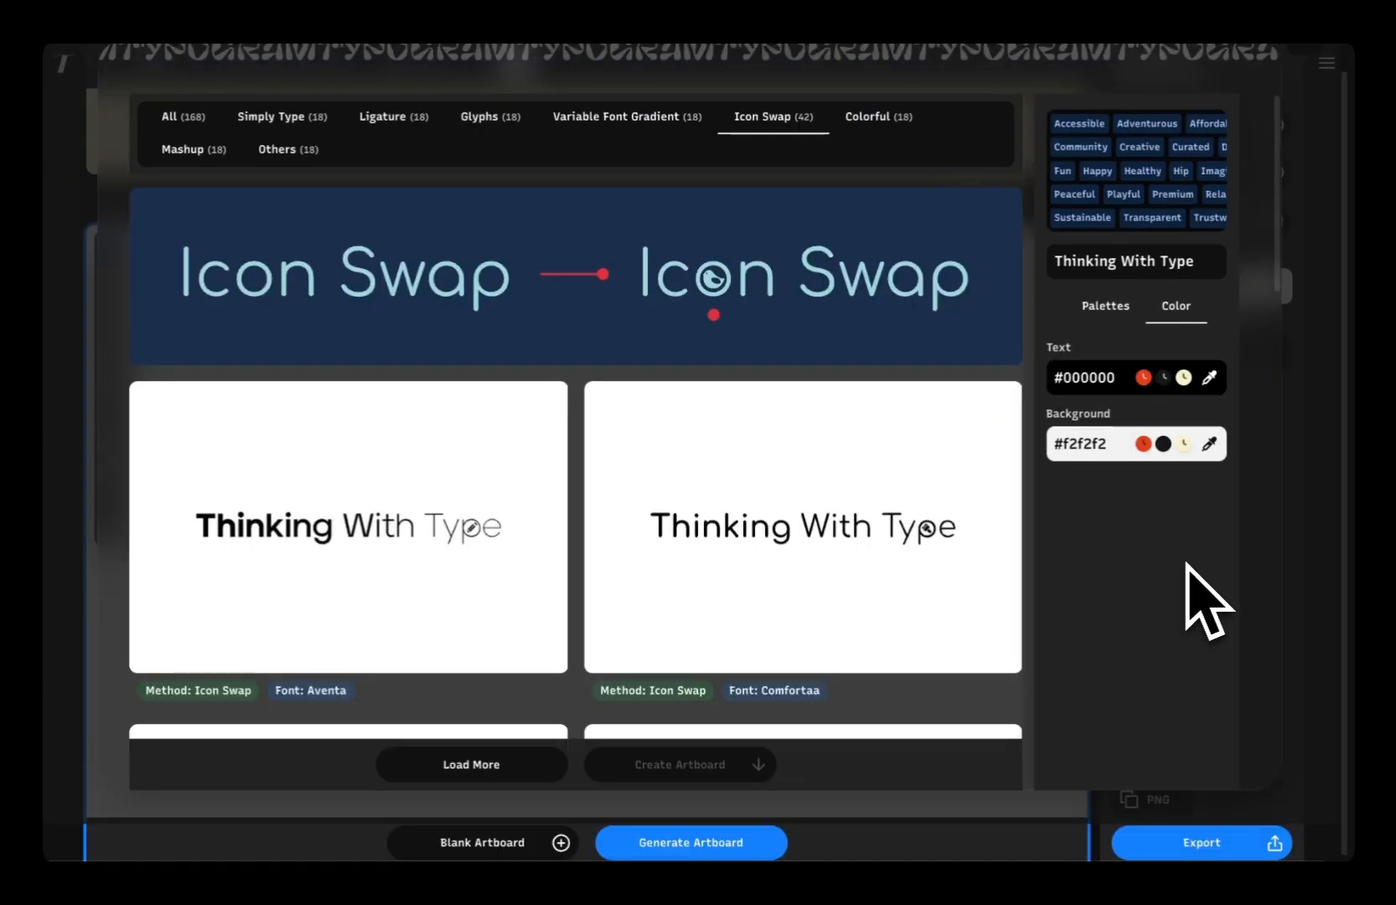
pyautogui.scroll(-3)
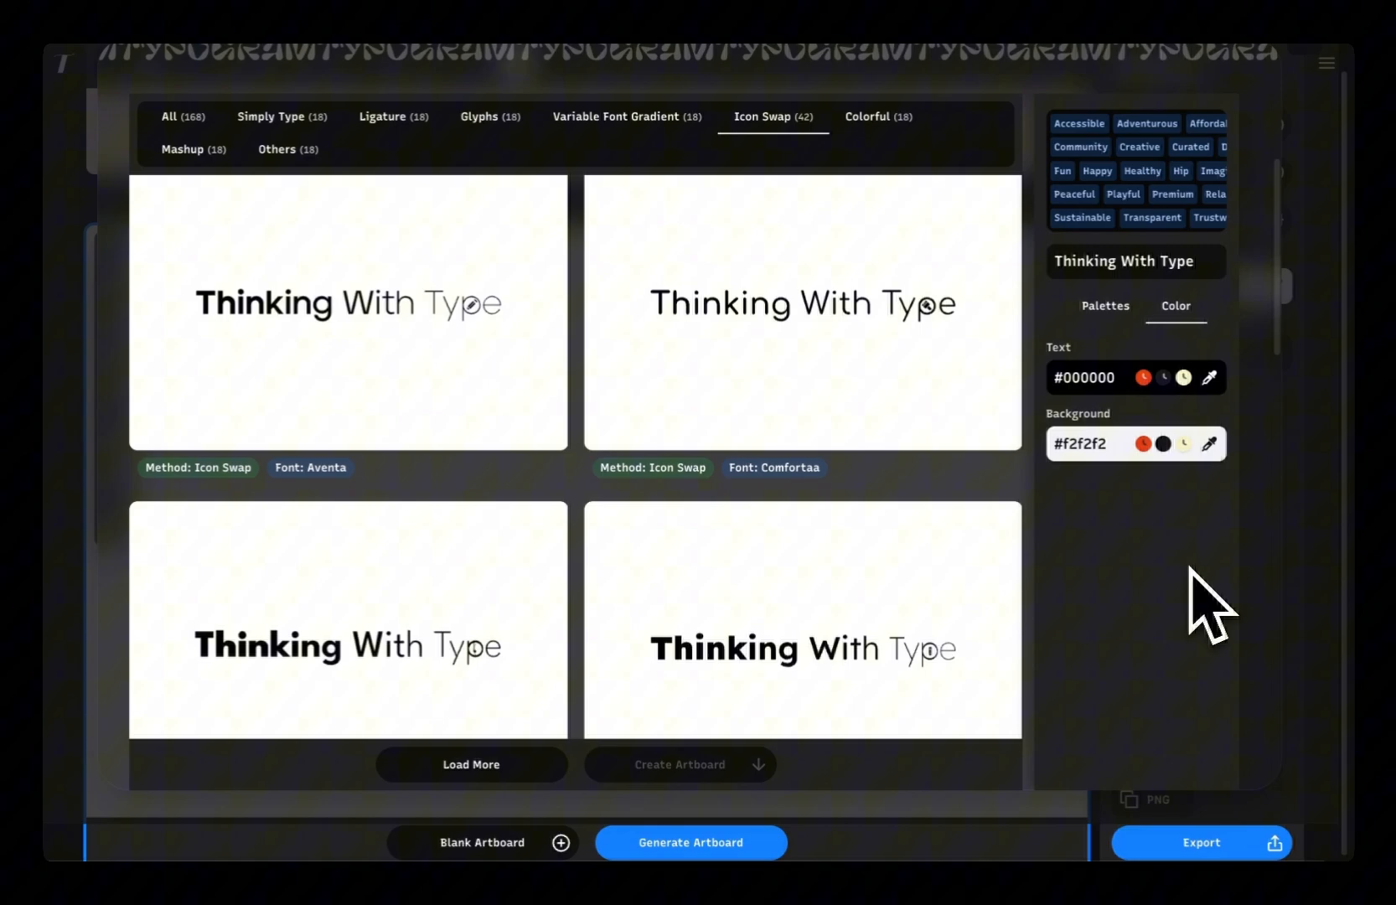
pyautogui.scroll(-3)
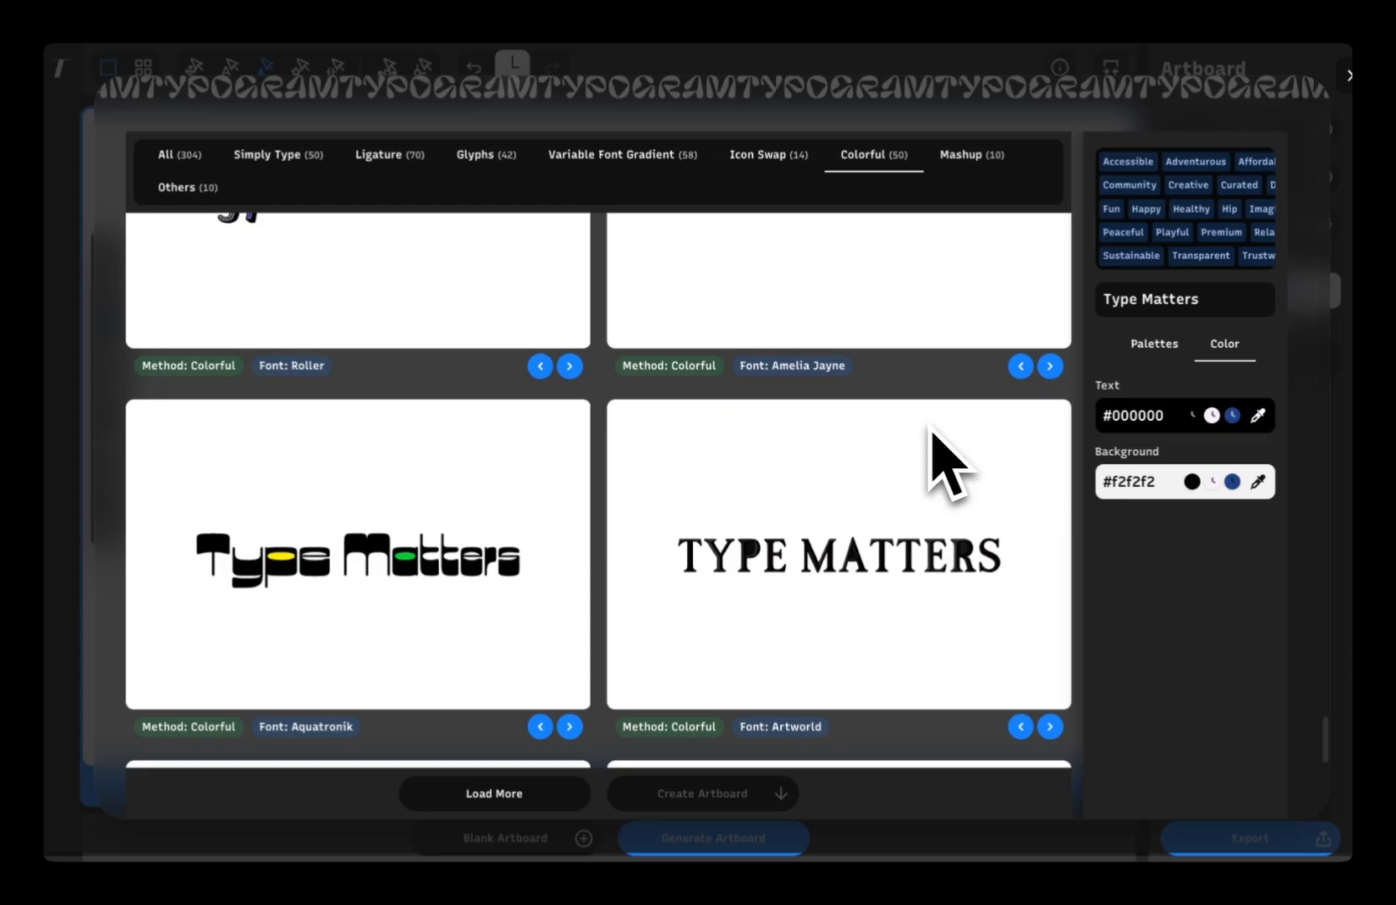
# Show designs from all methods again and narrow the moods to Accessible and Fun.
pyautogui.click(962, 154)
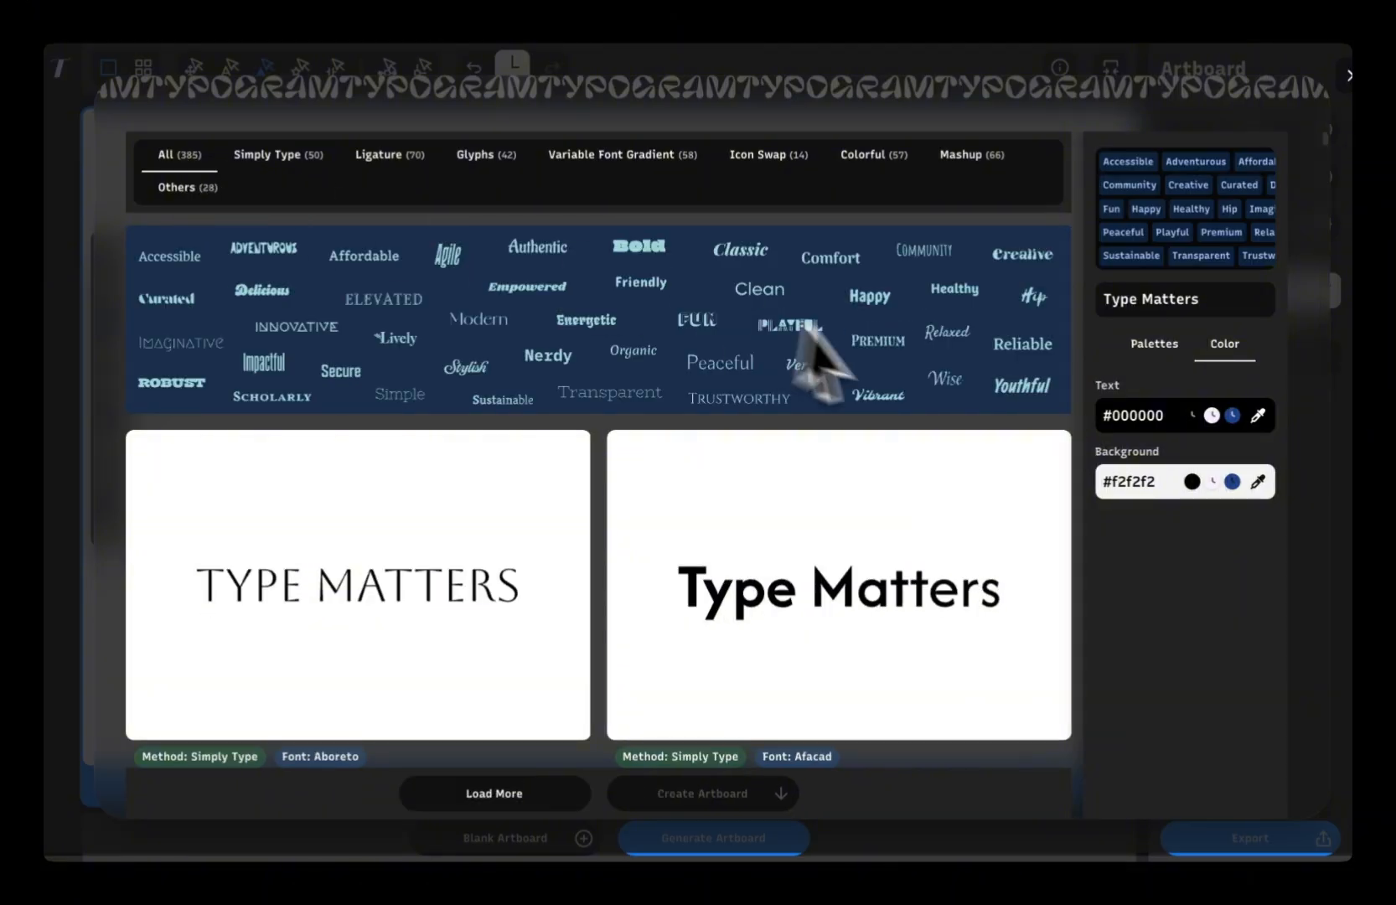
pyautogui.moveTo(943, 459)
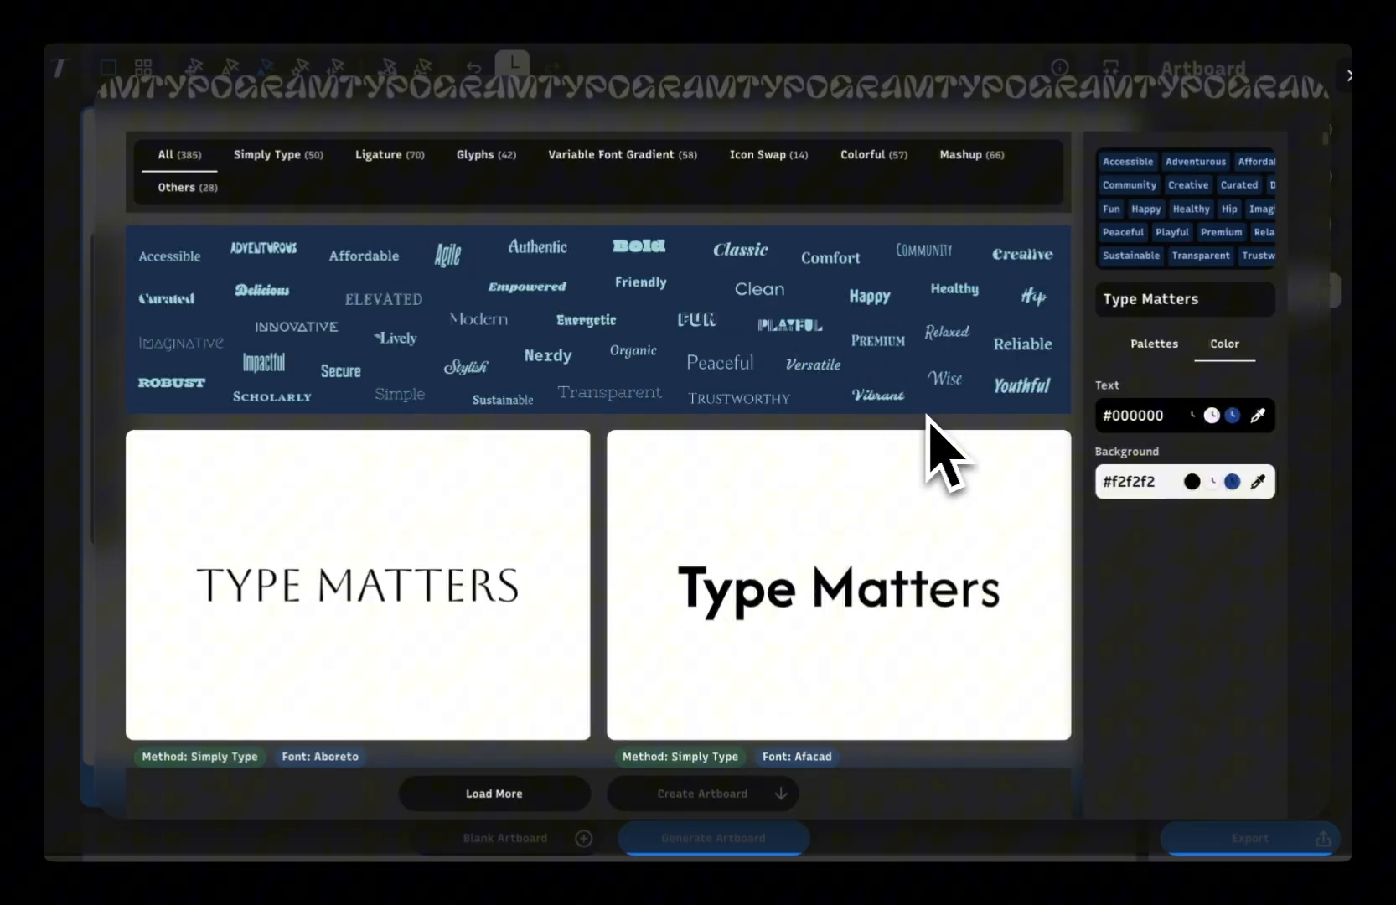
pyautogui.click(1126, 161)
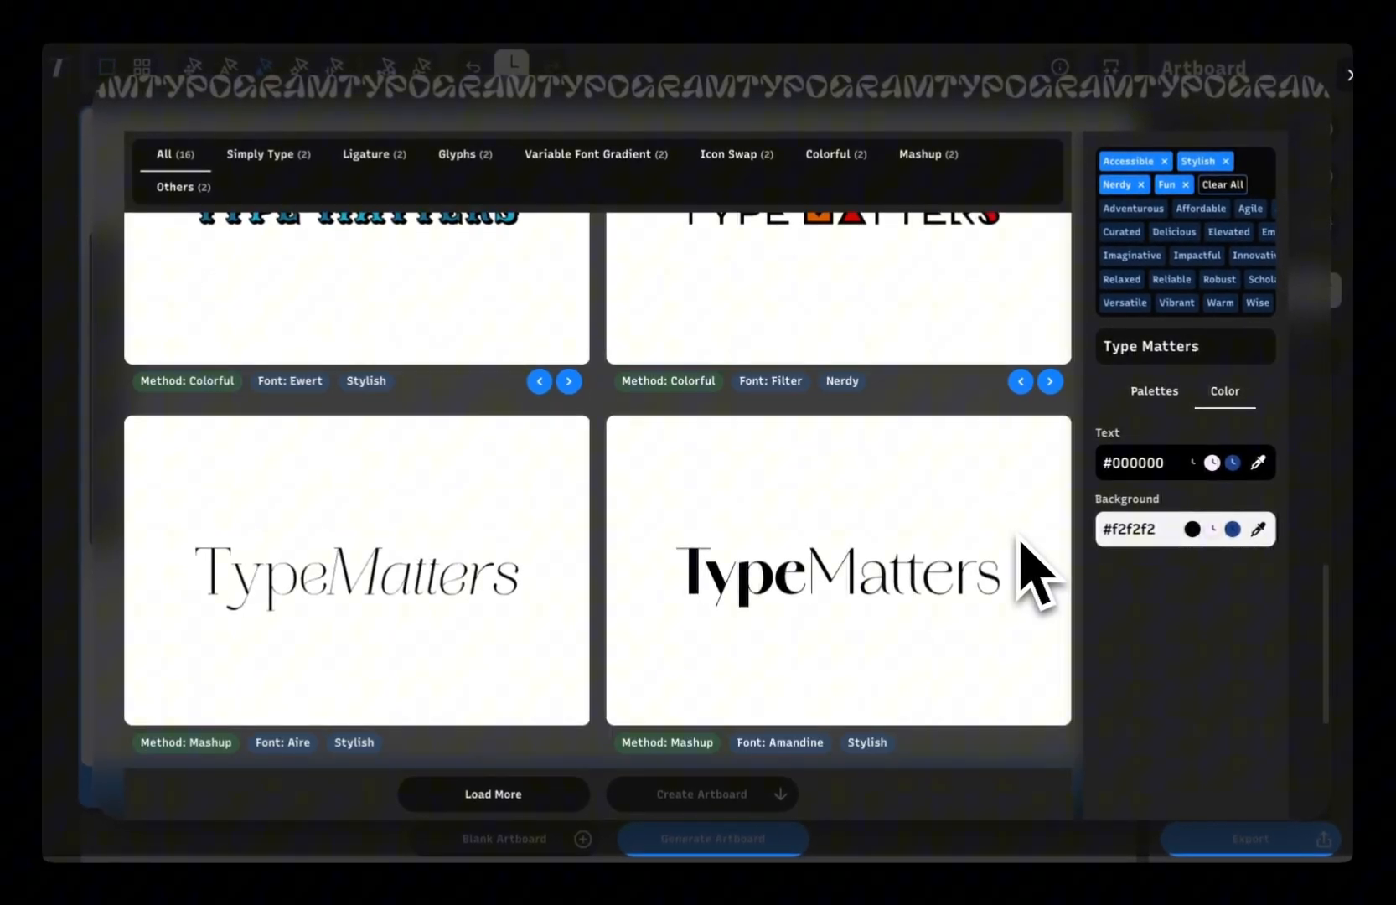
pyautogui.click(493, 792)
pyautogui.write('Thinking With Type')
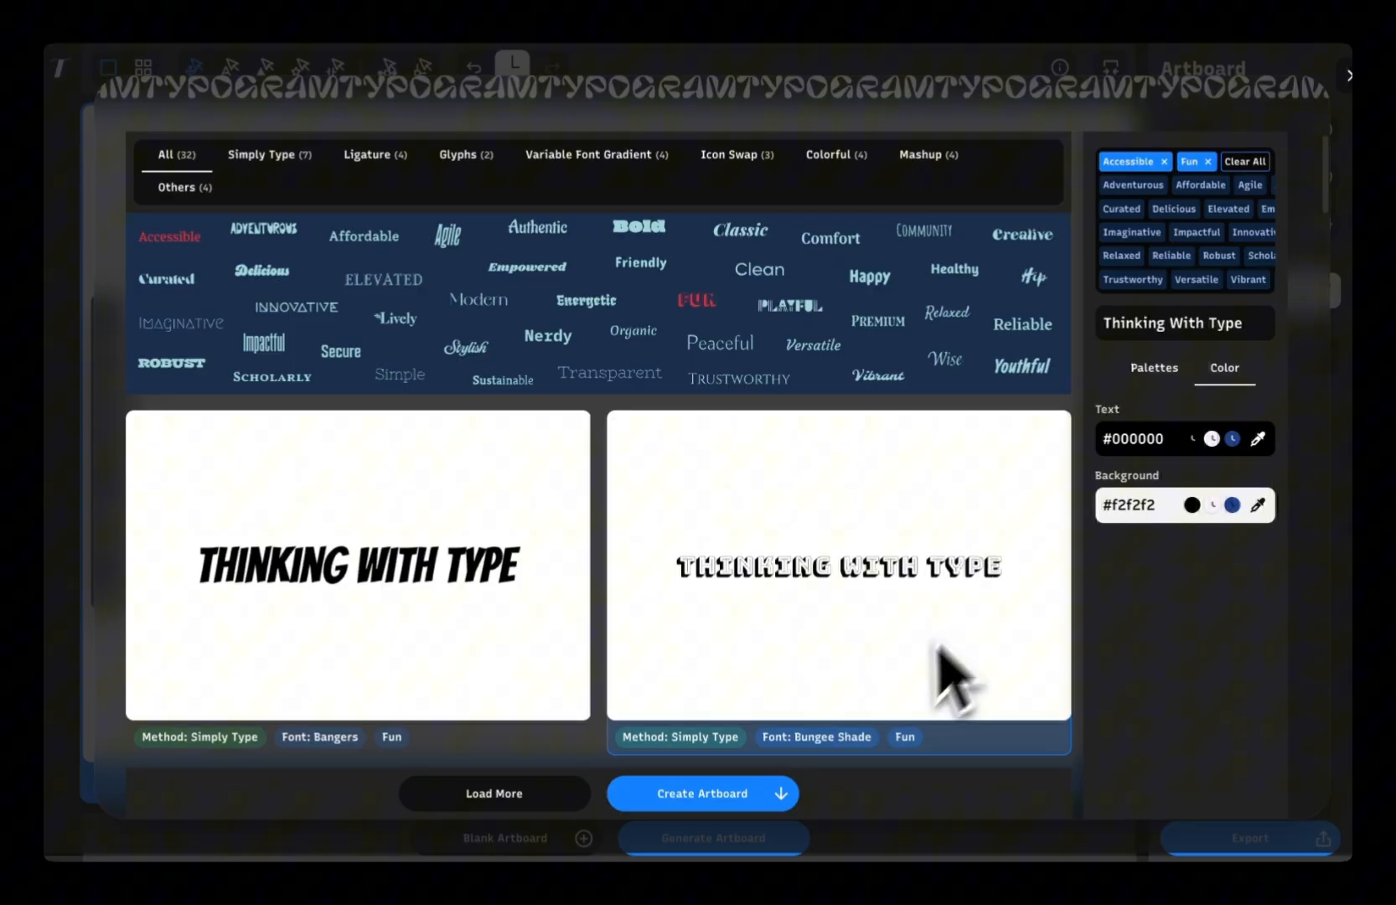
# Create the Bungee Shade artboard, then swap the L of Lettering for an ornate swash alternate.
pyautogui.click(701, 794)
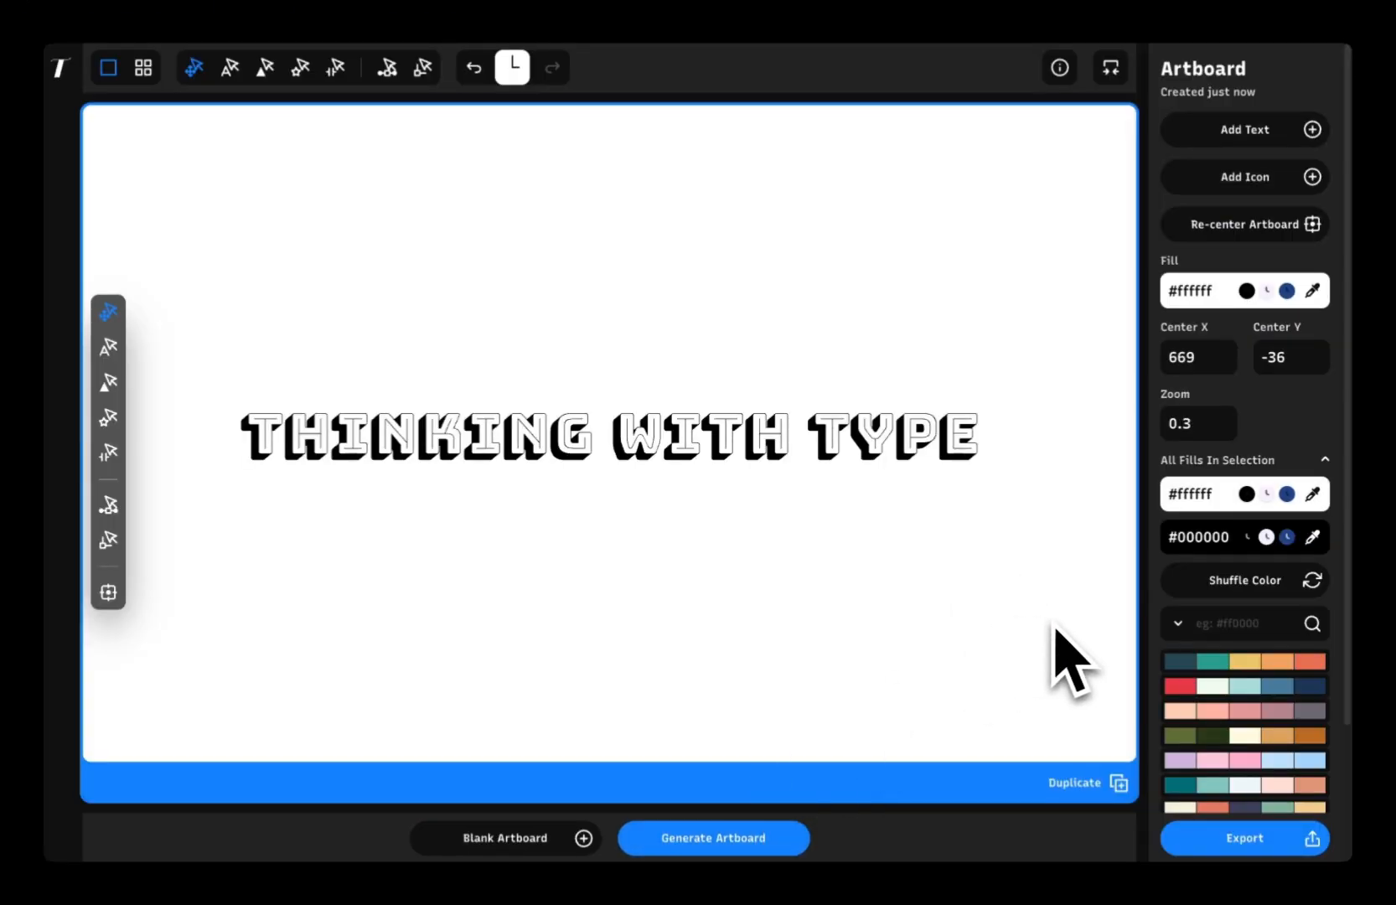
pyautogui.click(713, 837)
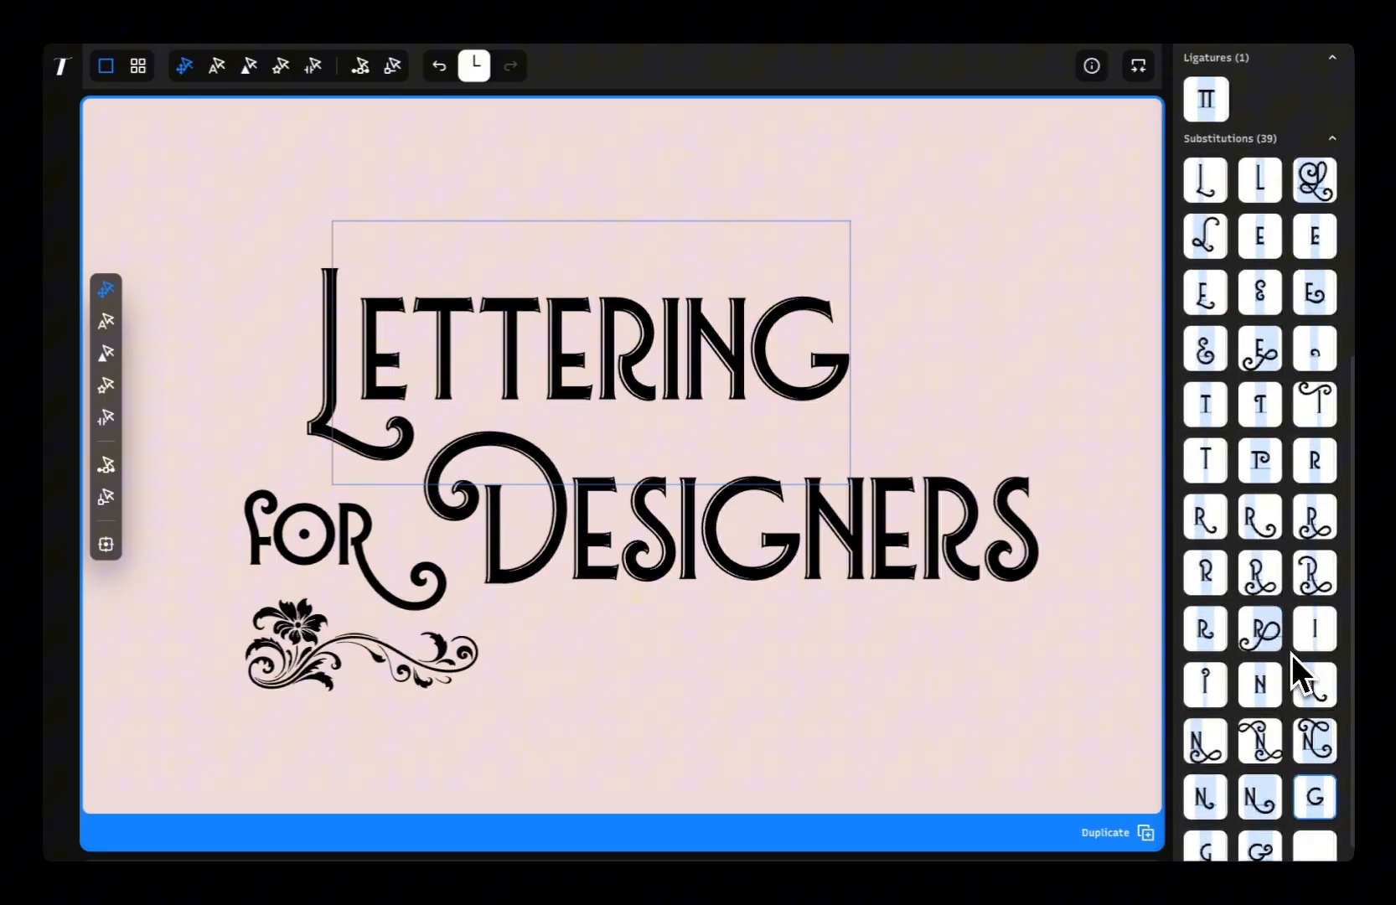
pyautogui.click(1205, 236)
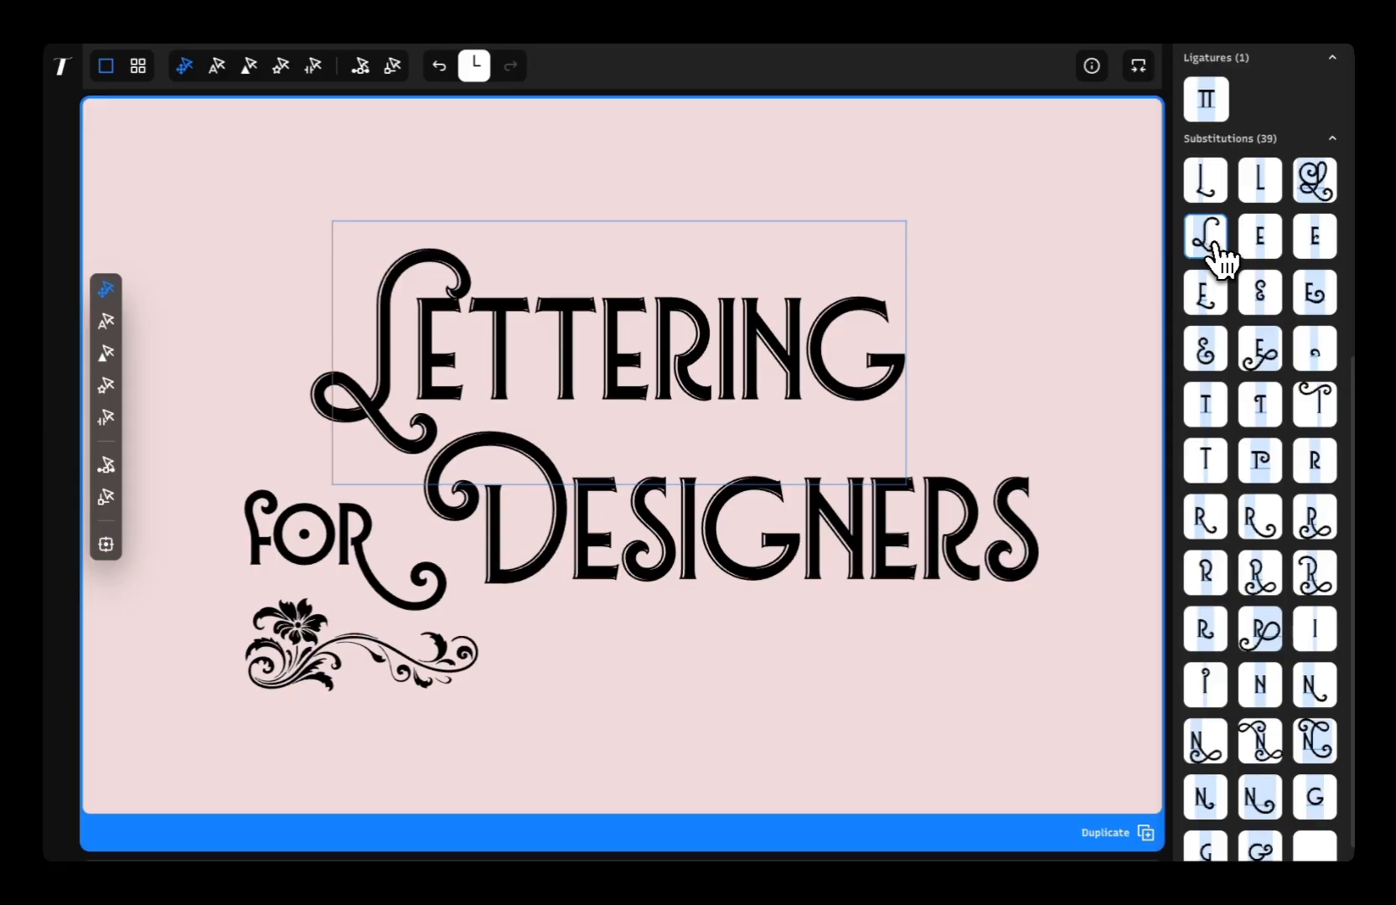
pyautogui.click(1205, 179)
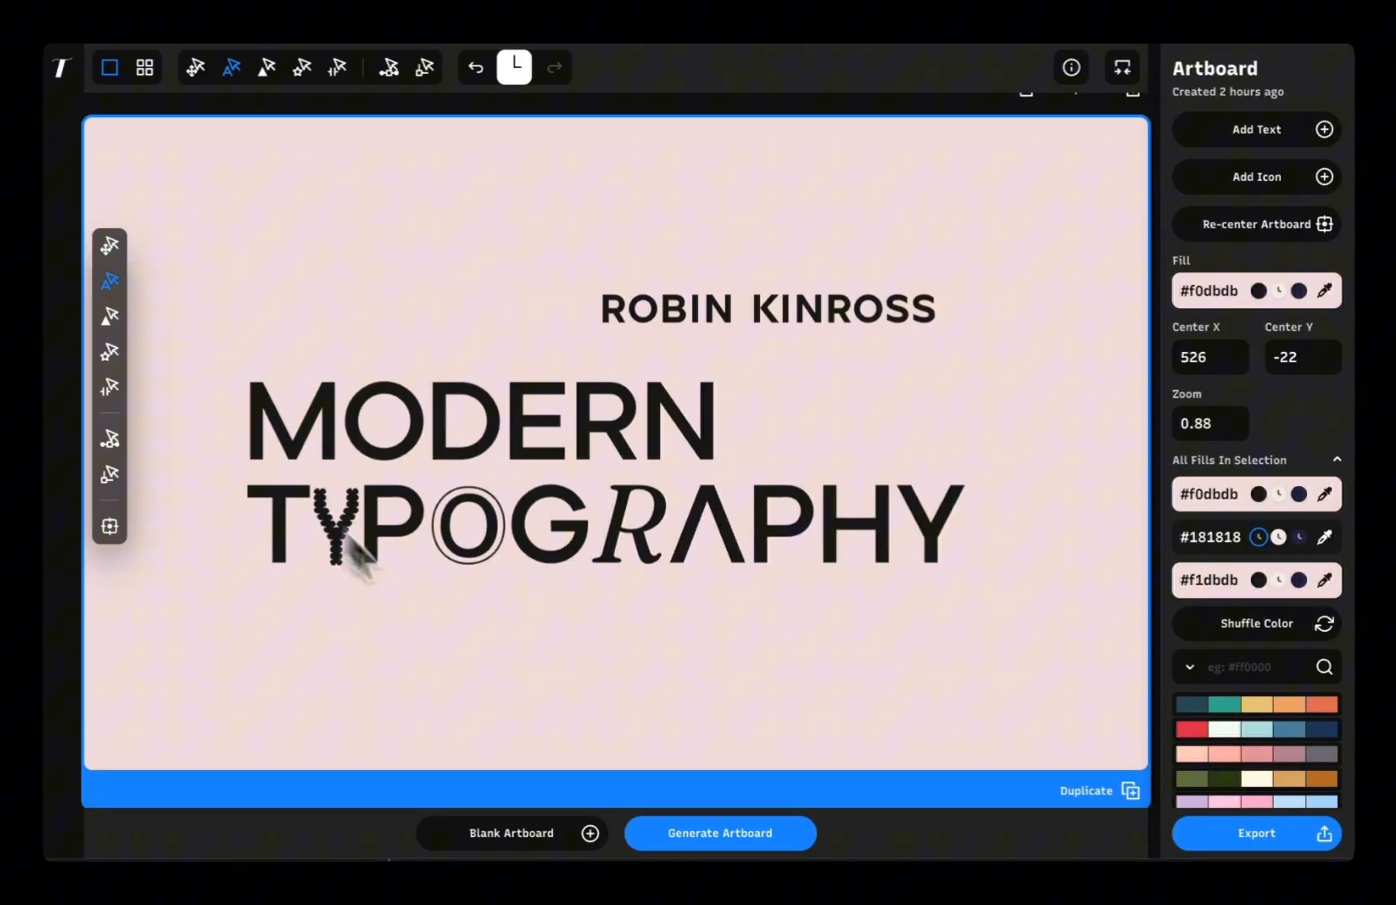
# Give the P of TYPOGRAPHY the engraved Artworld font.
pyautogui.click(786, 526)
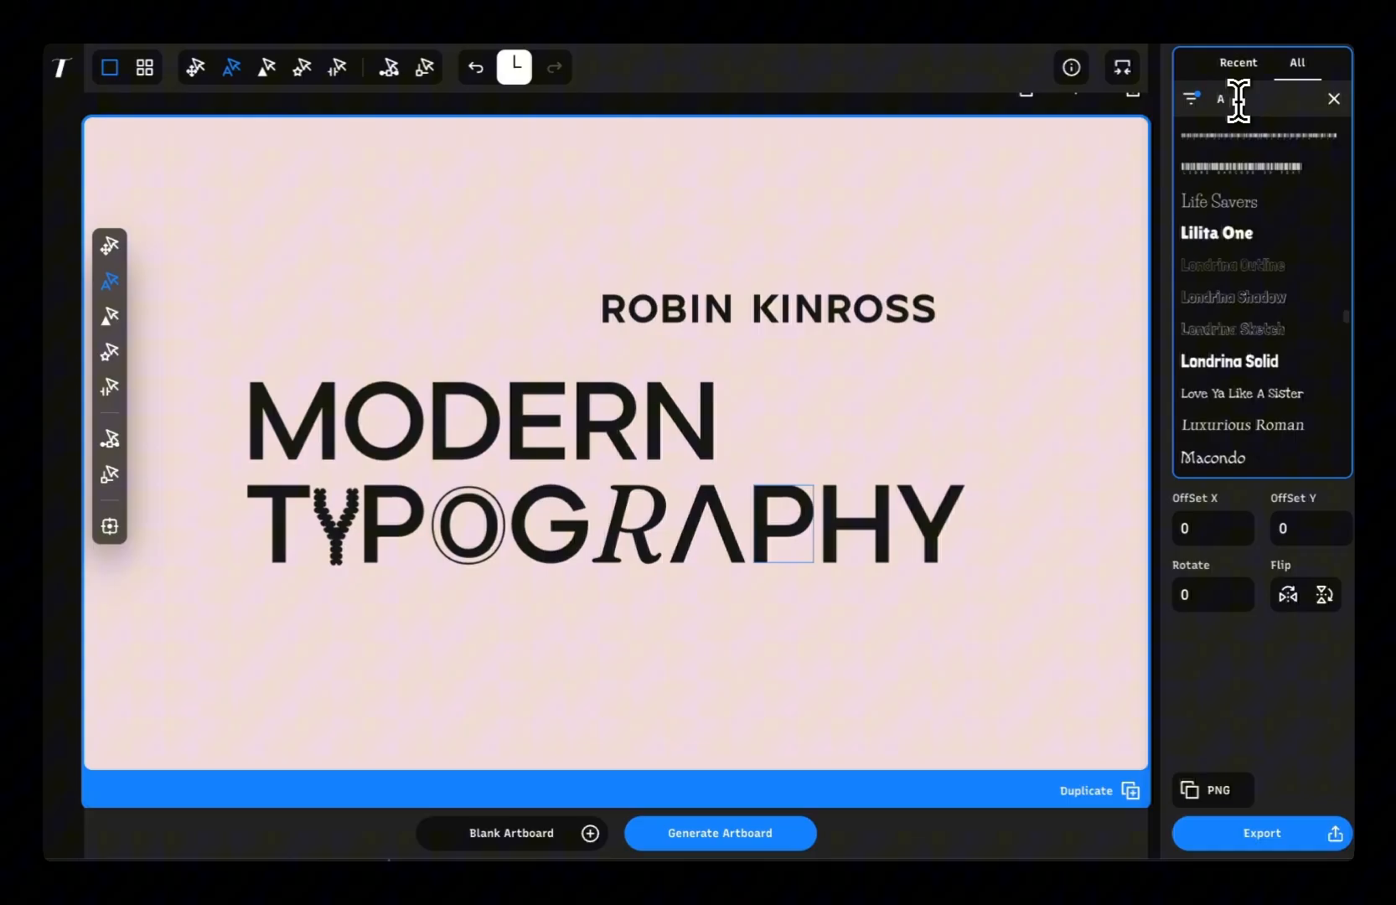
pyautogui.write('Art')
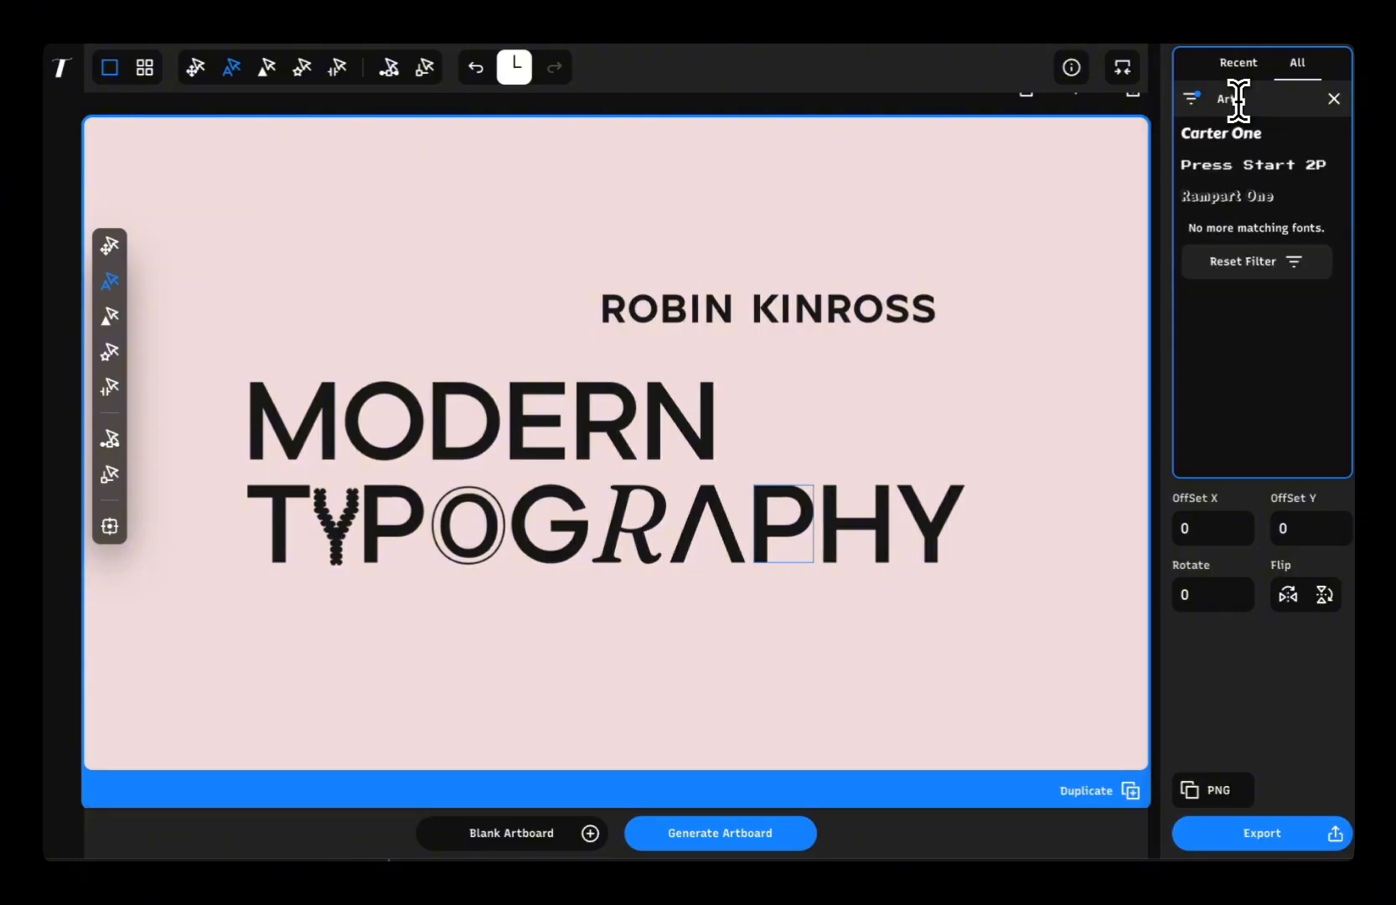
pyautogui.write('Artworld')
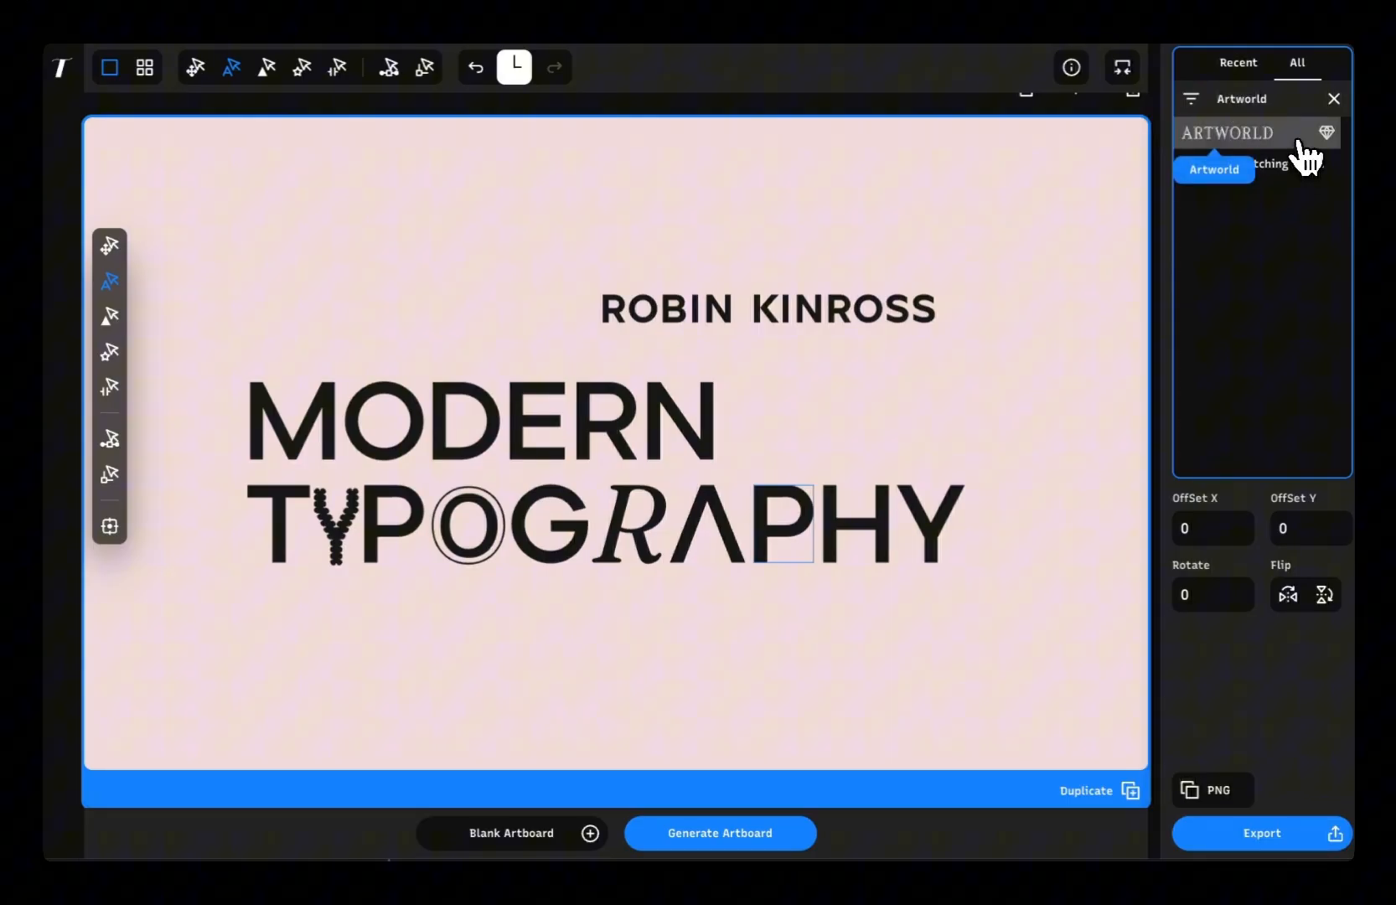
# Give the final Y the swashy Dreamboat script font.
pyautogui.write('Dream')
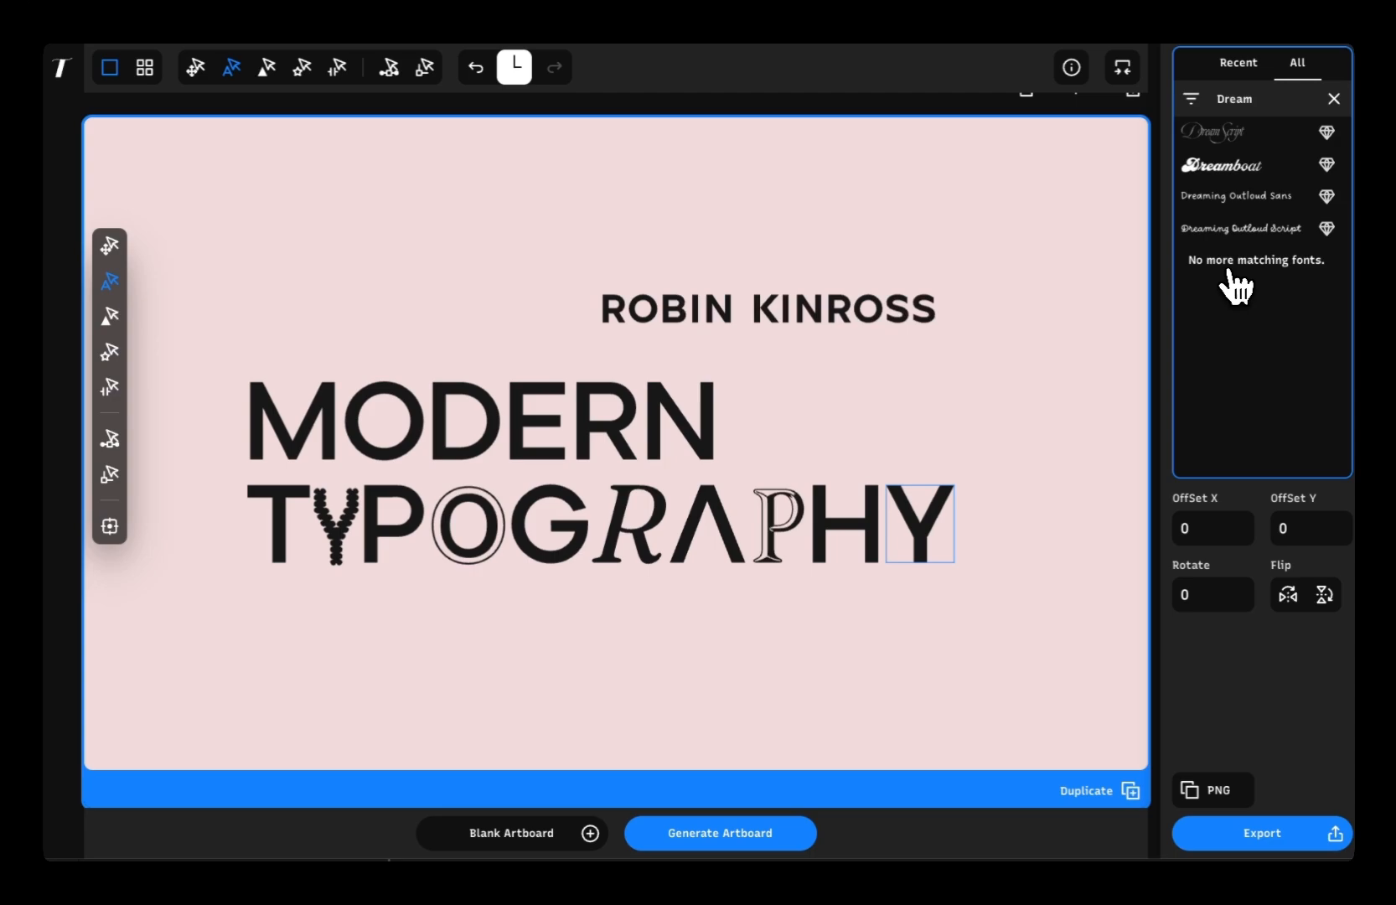
pyautogui.click(1241, 164)
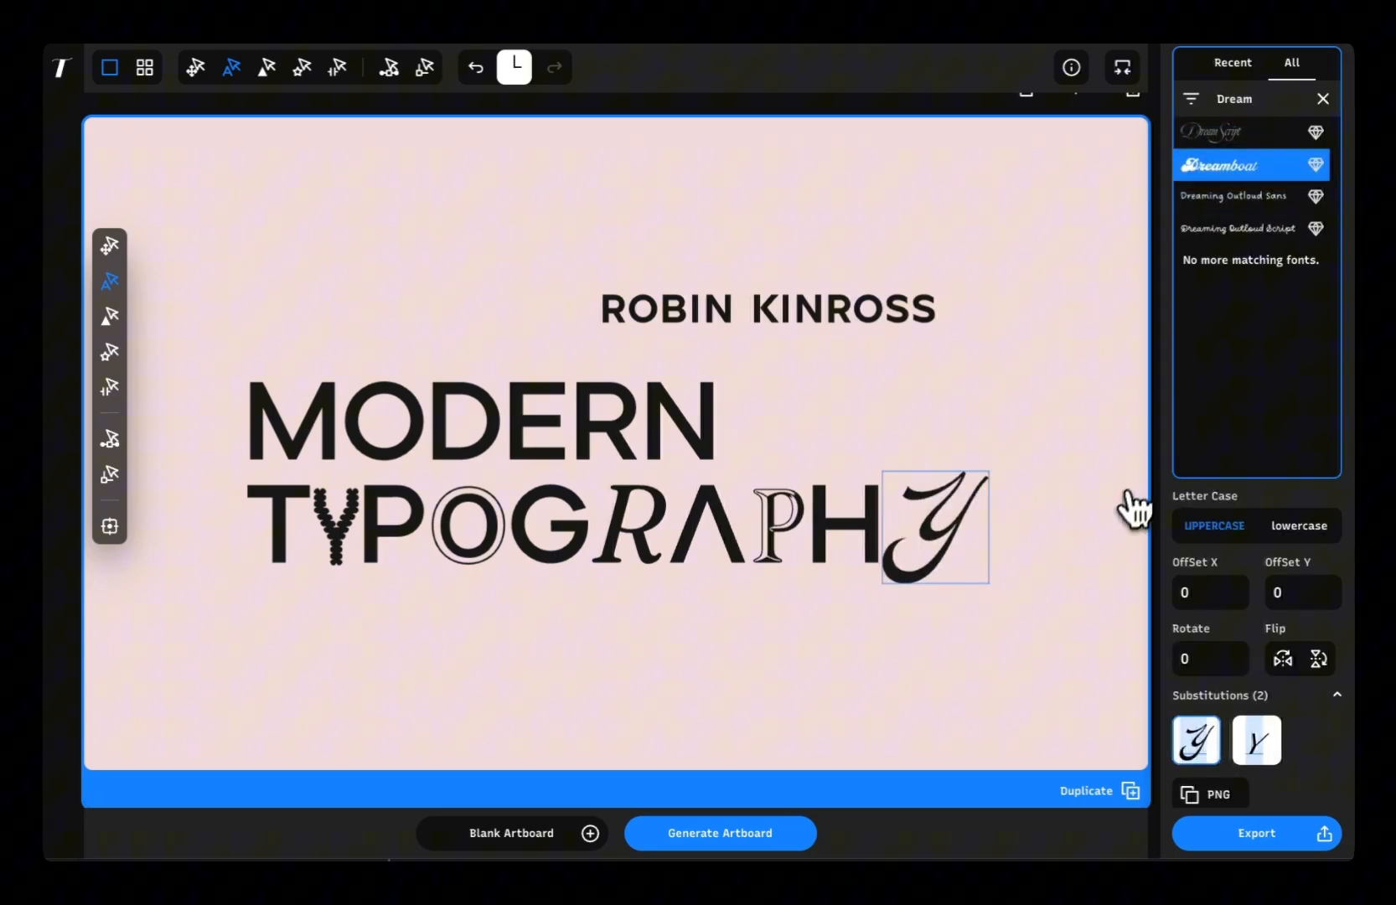
pyautogui.click(1256, 740)
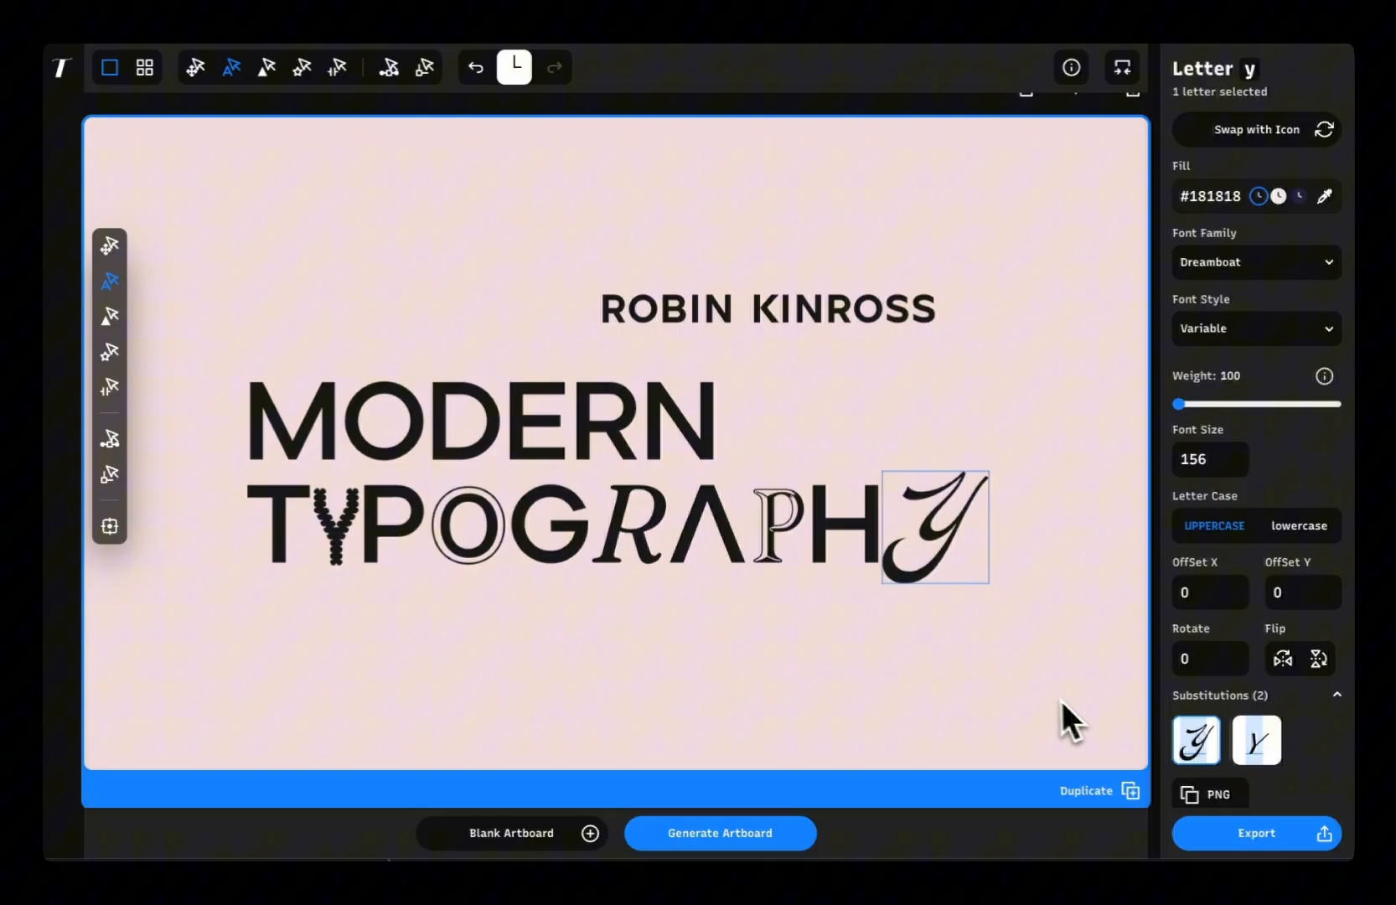
pyautogui.moveTo(1178, 404); pyautogui.dragTo(1197, 404)
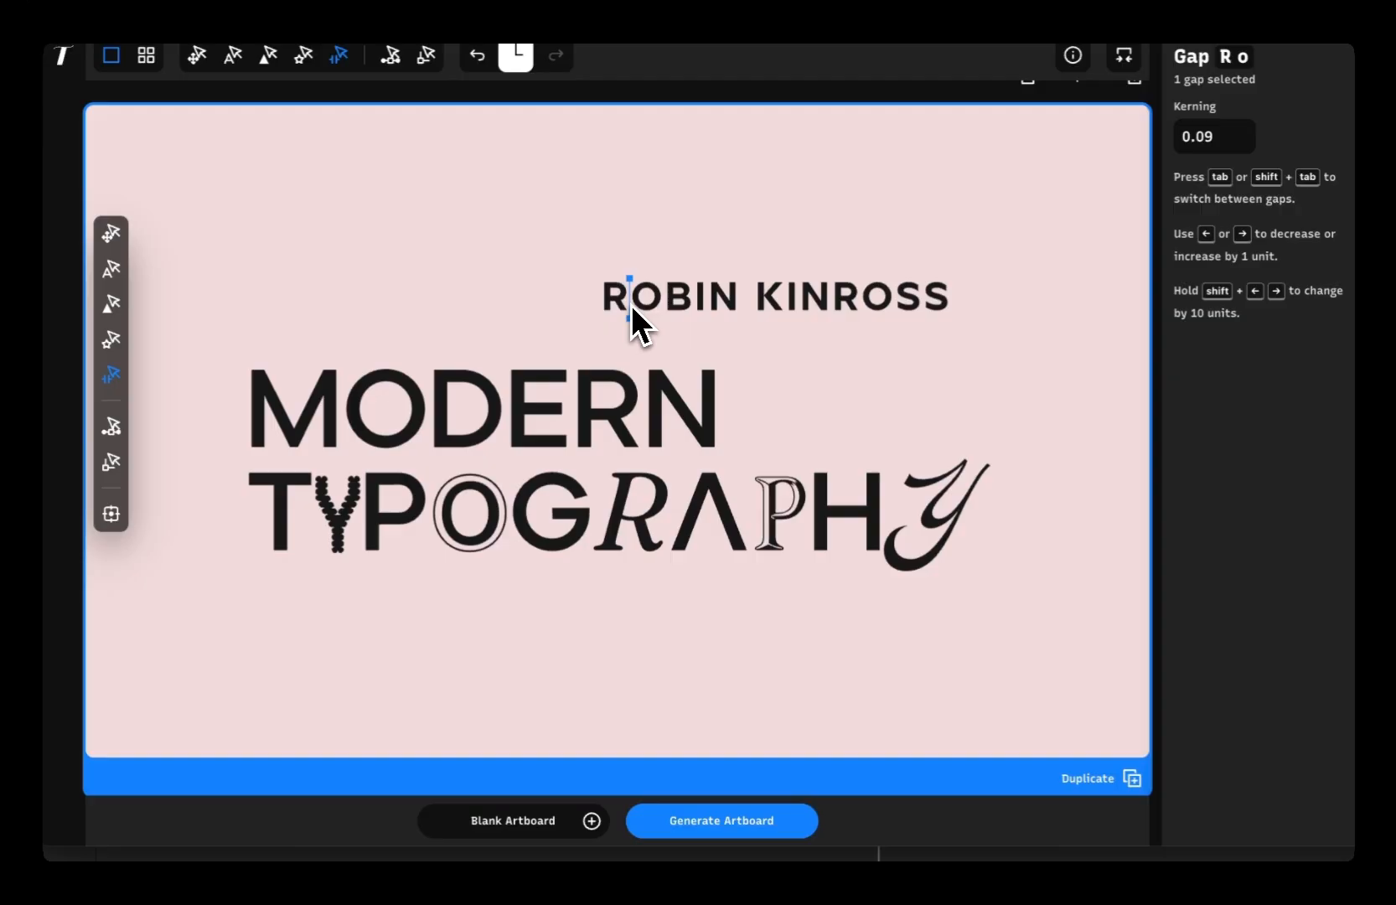
# Select the R–O and O–S gaps in KINROSS, then every letter gap of ROBIN KINROSS.
pyautogui.click(1240, 142)
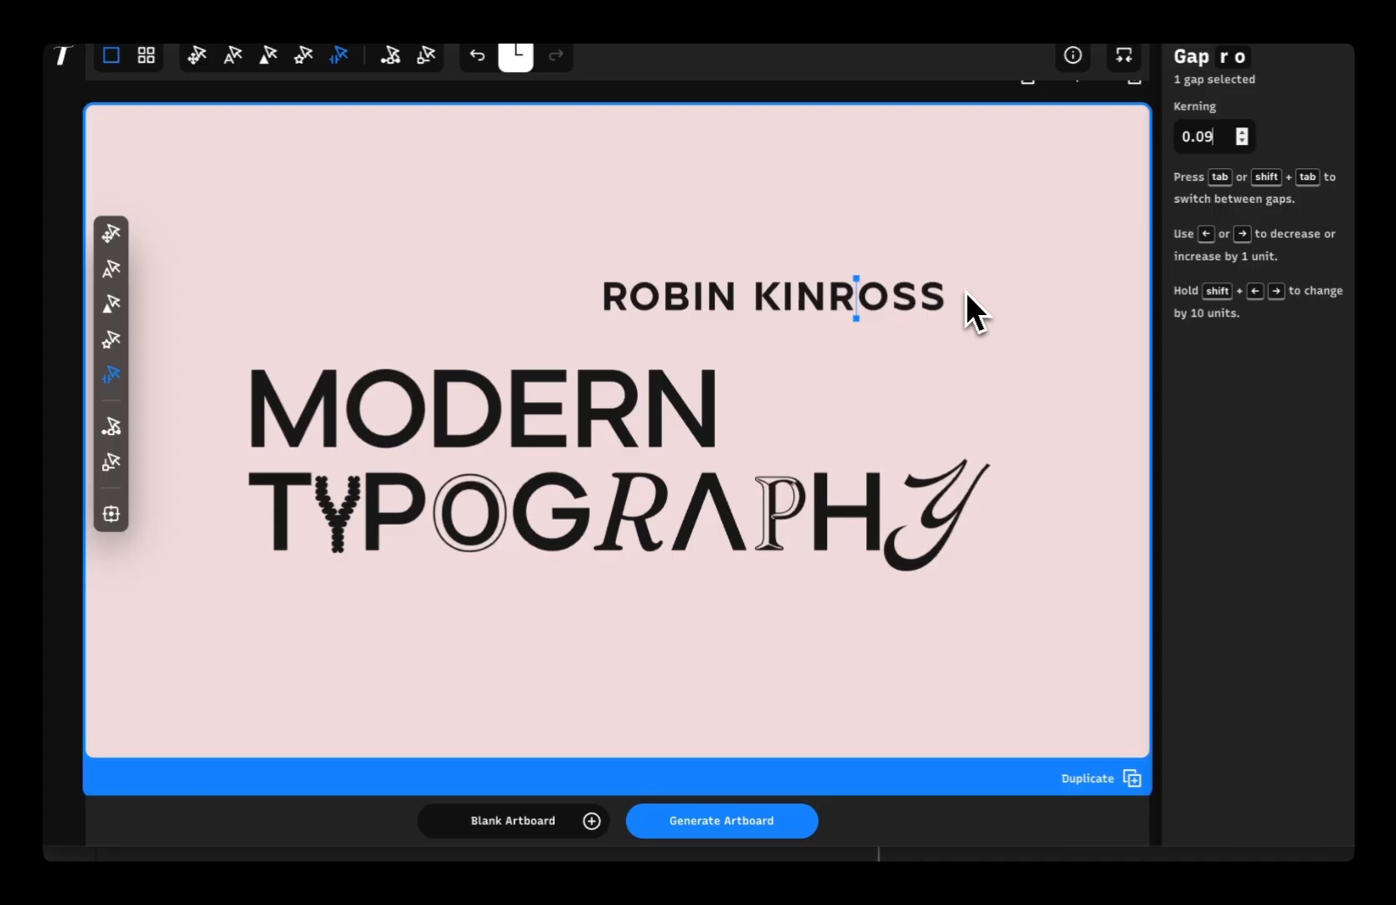
pyautogui.click(1203, 137)
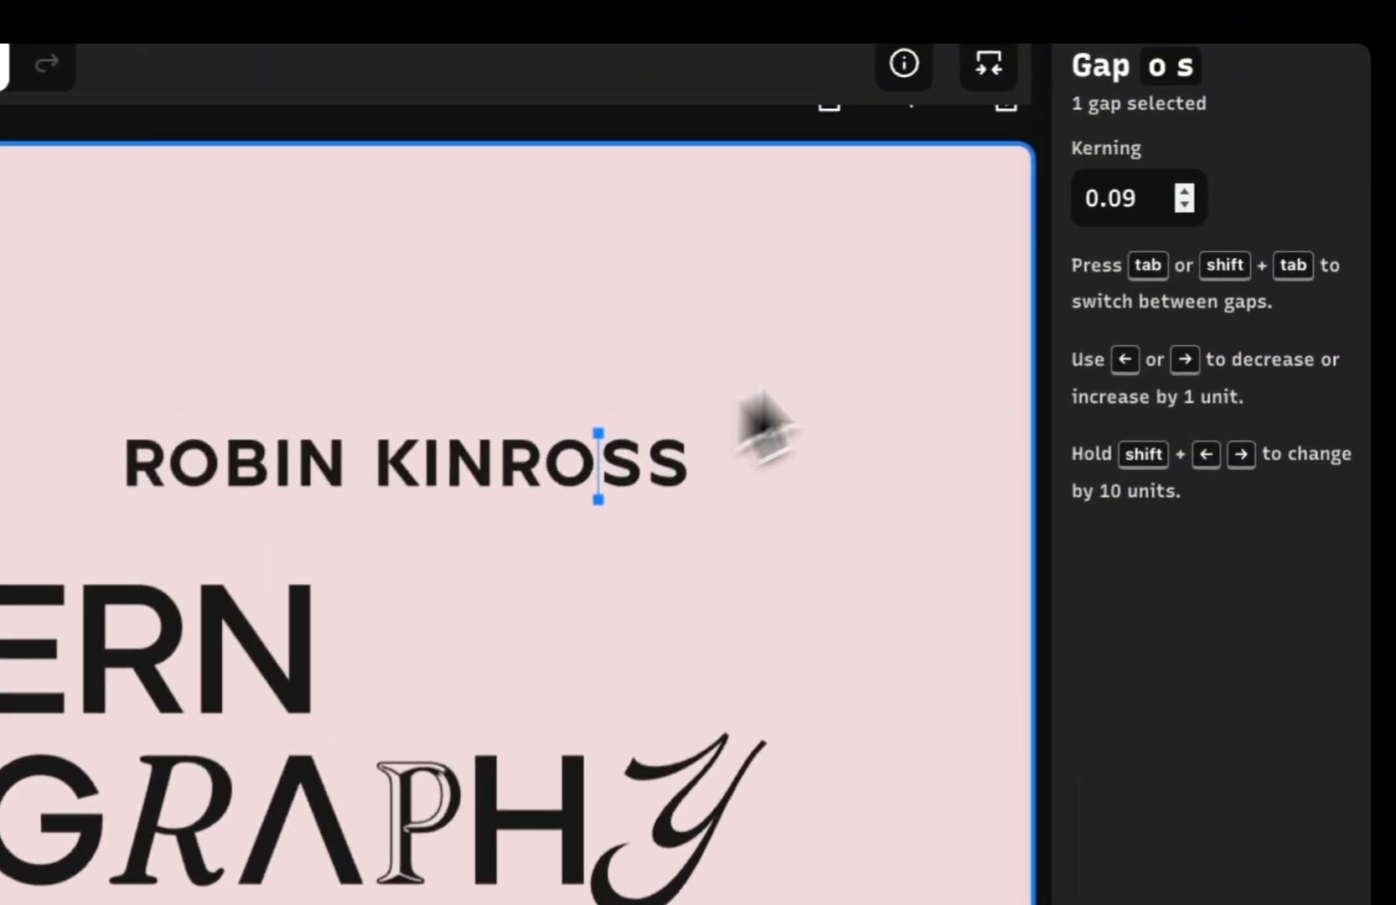
pyautogui.click(1124, 197)
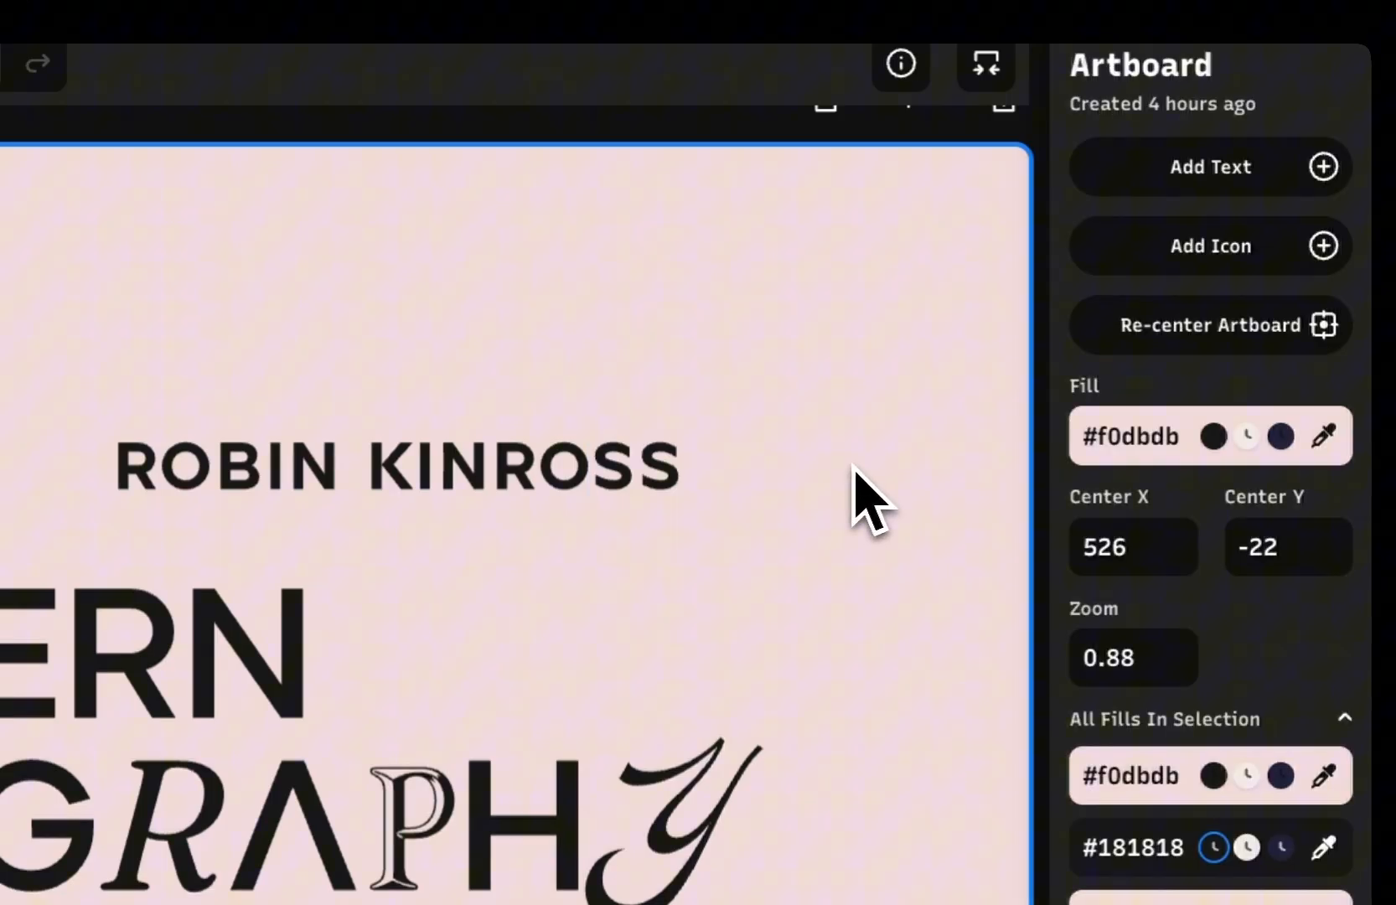
pyautogui.click(397, 464)
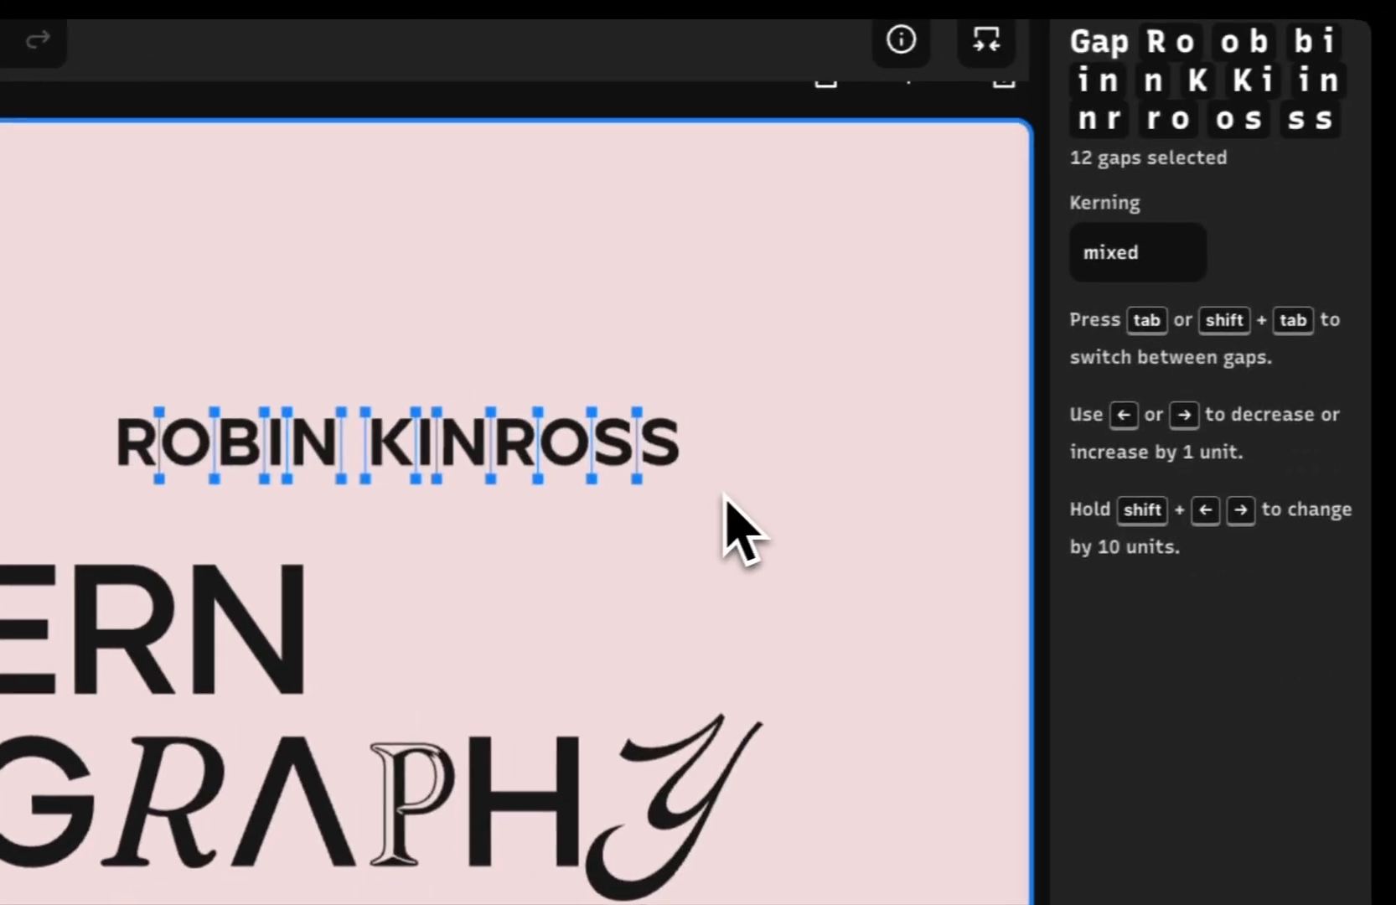
pyautogui.click(1137, 253)
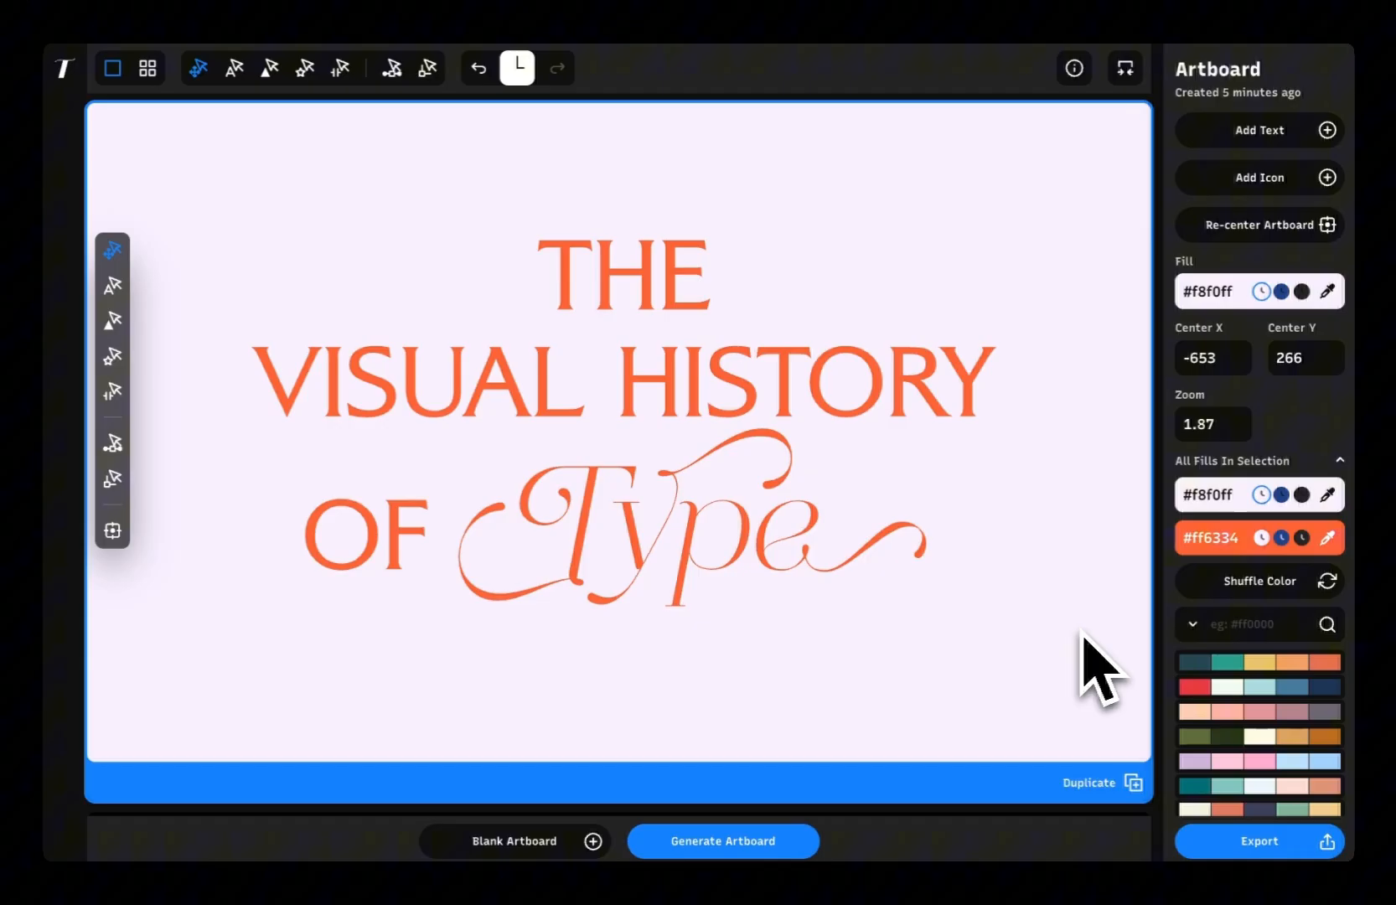
pyautogui.moveTo(1228, 240)
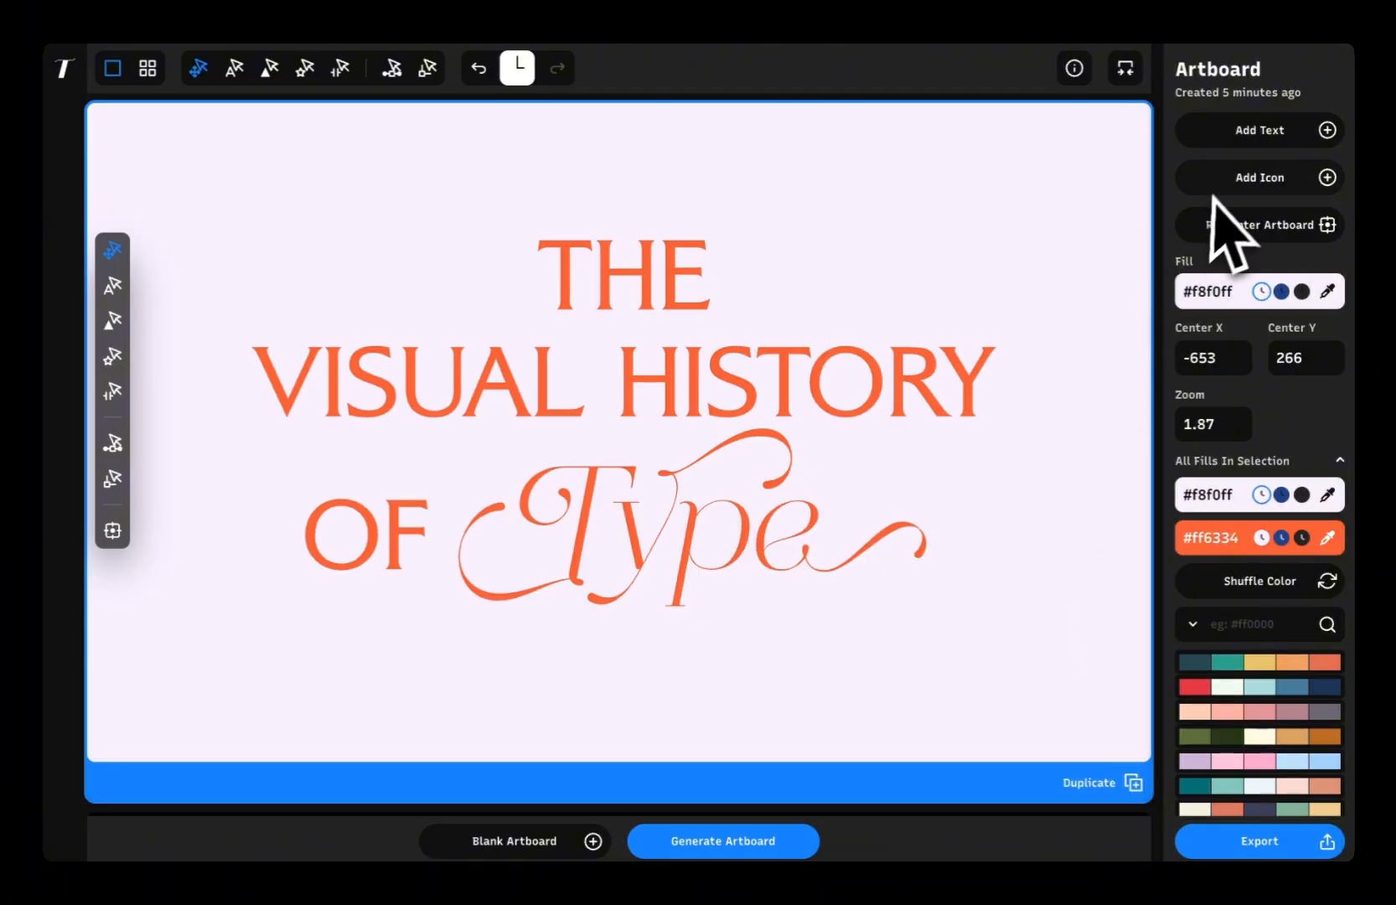
# Add a star icon from the icon library and try a different star preset.
pyautogui.click(1258, 178)
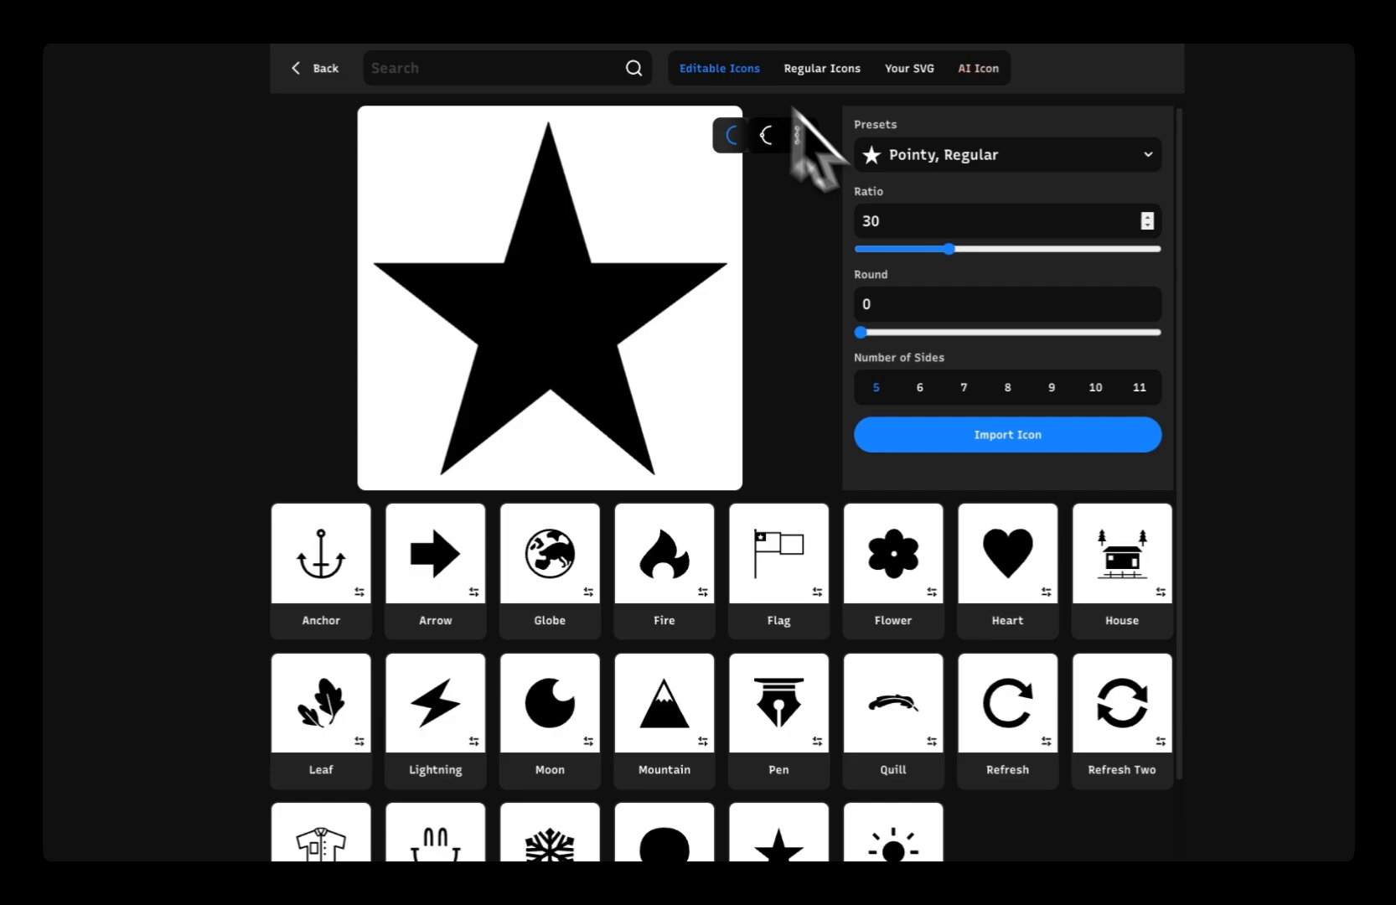
pyautogui.click(1006, 154)
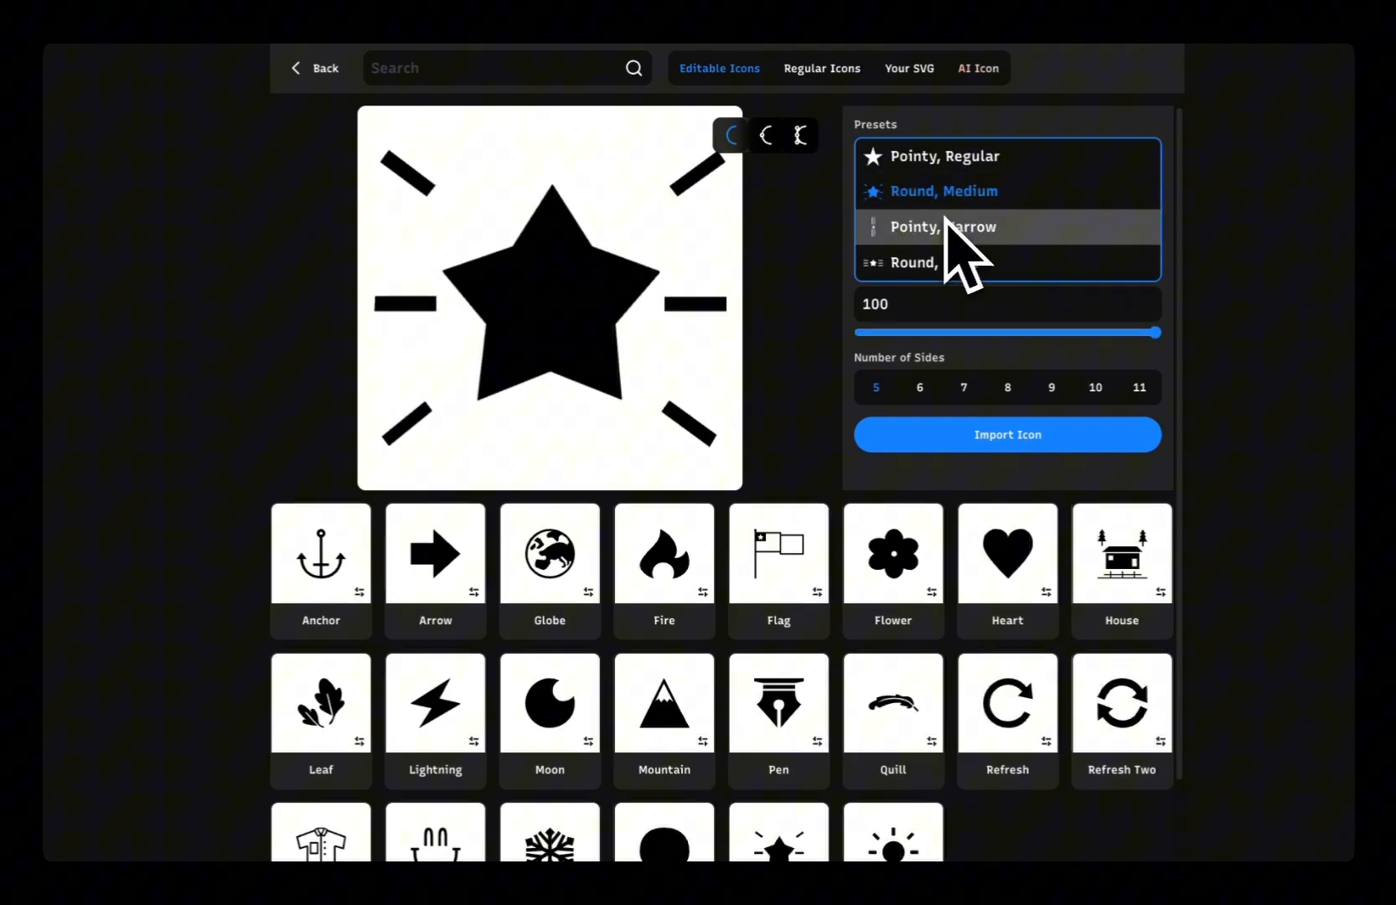
pyautogui.click(943, 156)
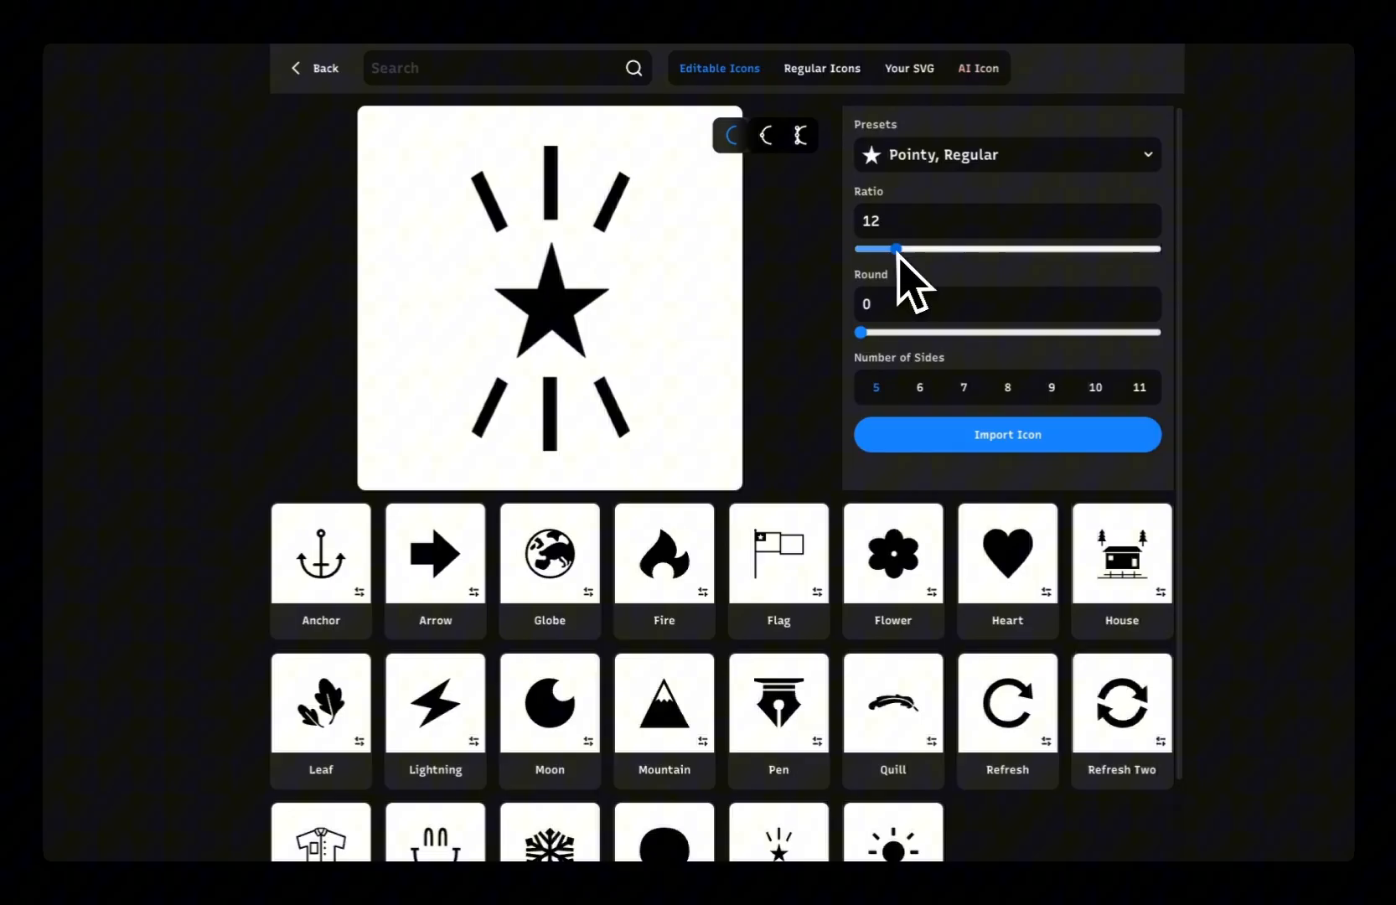
# Push the star's ratio to 100, remove its corner rounding, then bring the ratio back down.
pyautogui.moveTo(898, 249); pyautogui.dragTo(1157, 249)
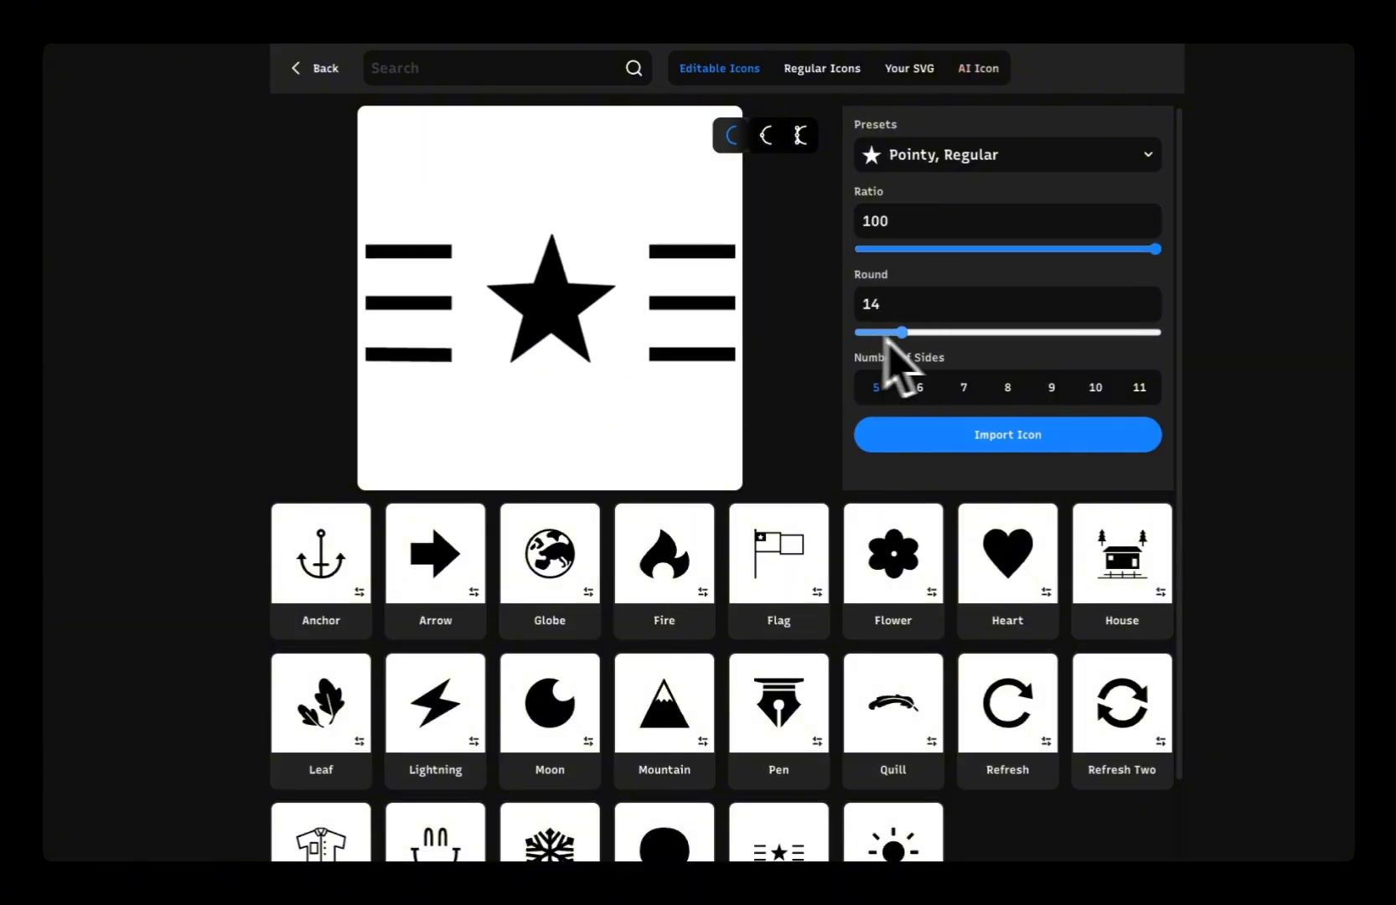
pyautogui.moveTo(903, 331); pyautogui.dragTo(858, 332)
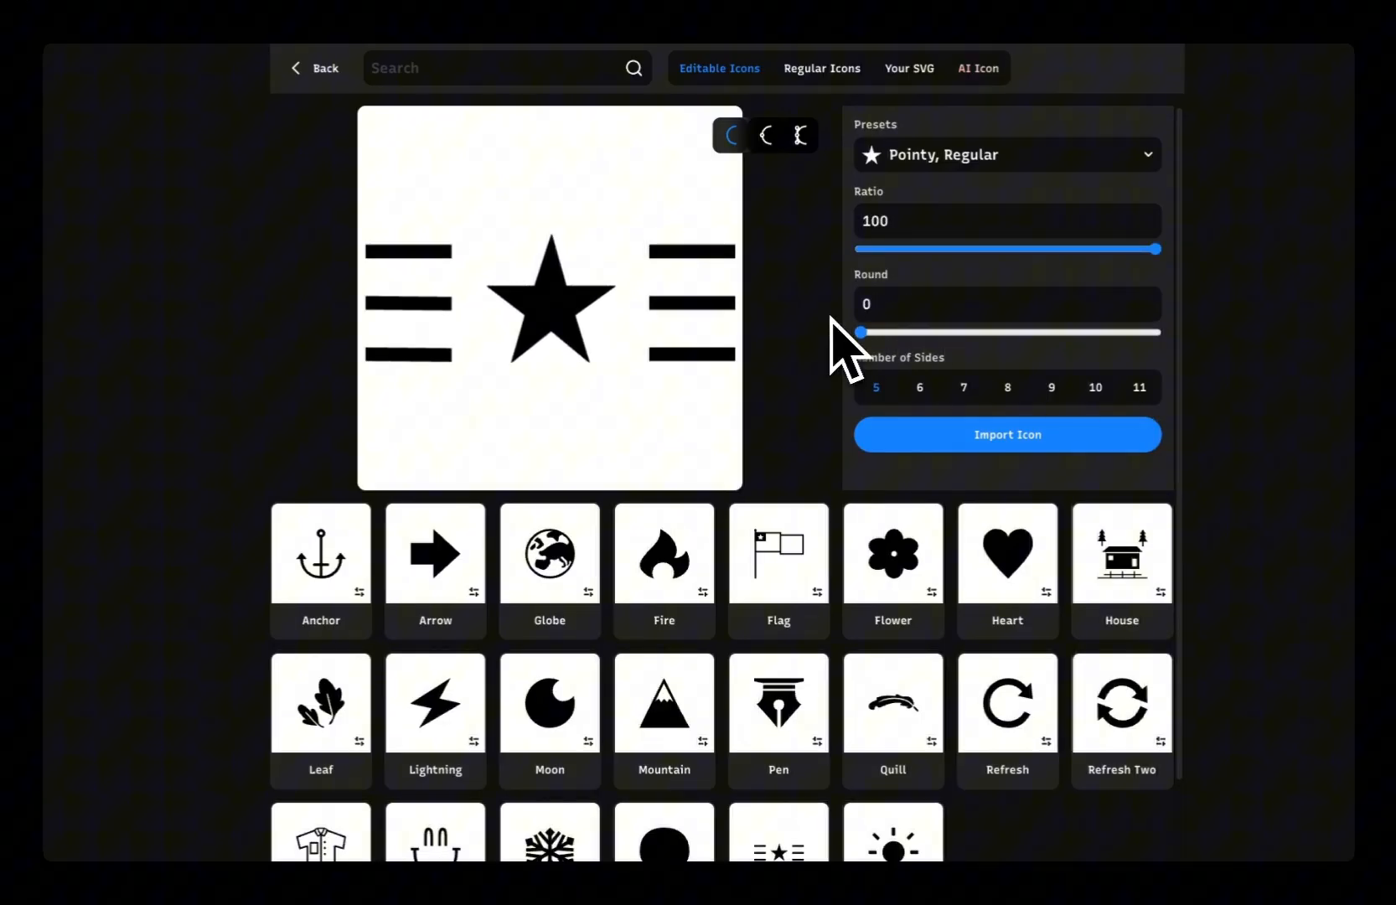
pyautogui.moveTo(1157, 250); pyautogui.dragTo(944, 250)
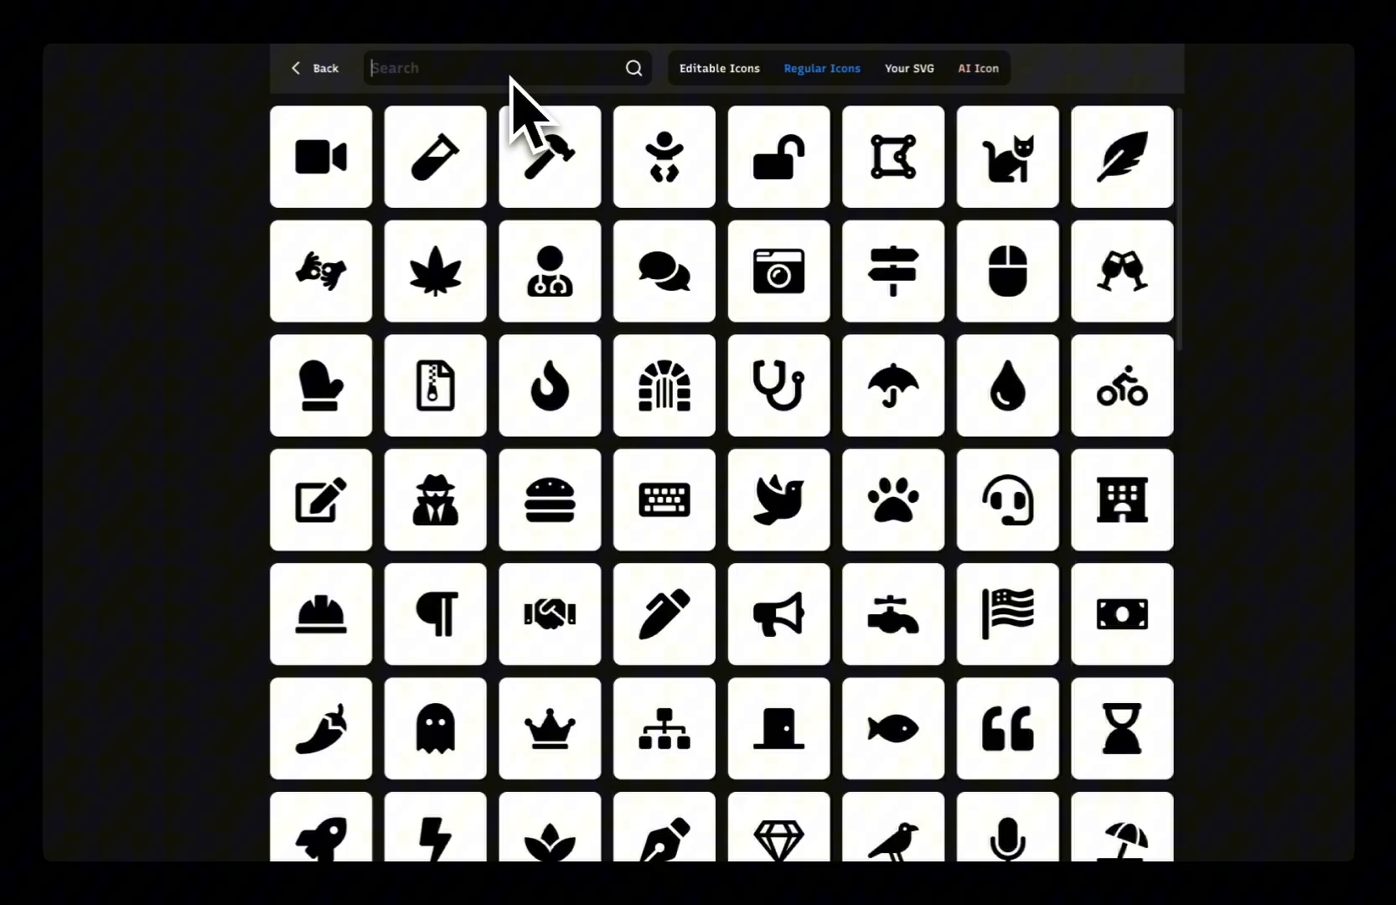
# Search icons for 'sparkle', pick the four-point sparkle, and switch to the AI Icon generator.
pyautogui.write('sparkle')
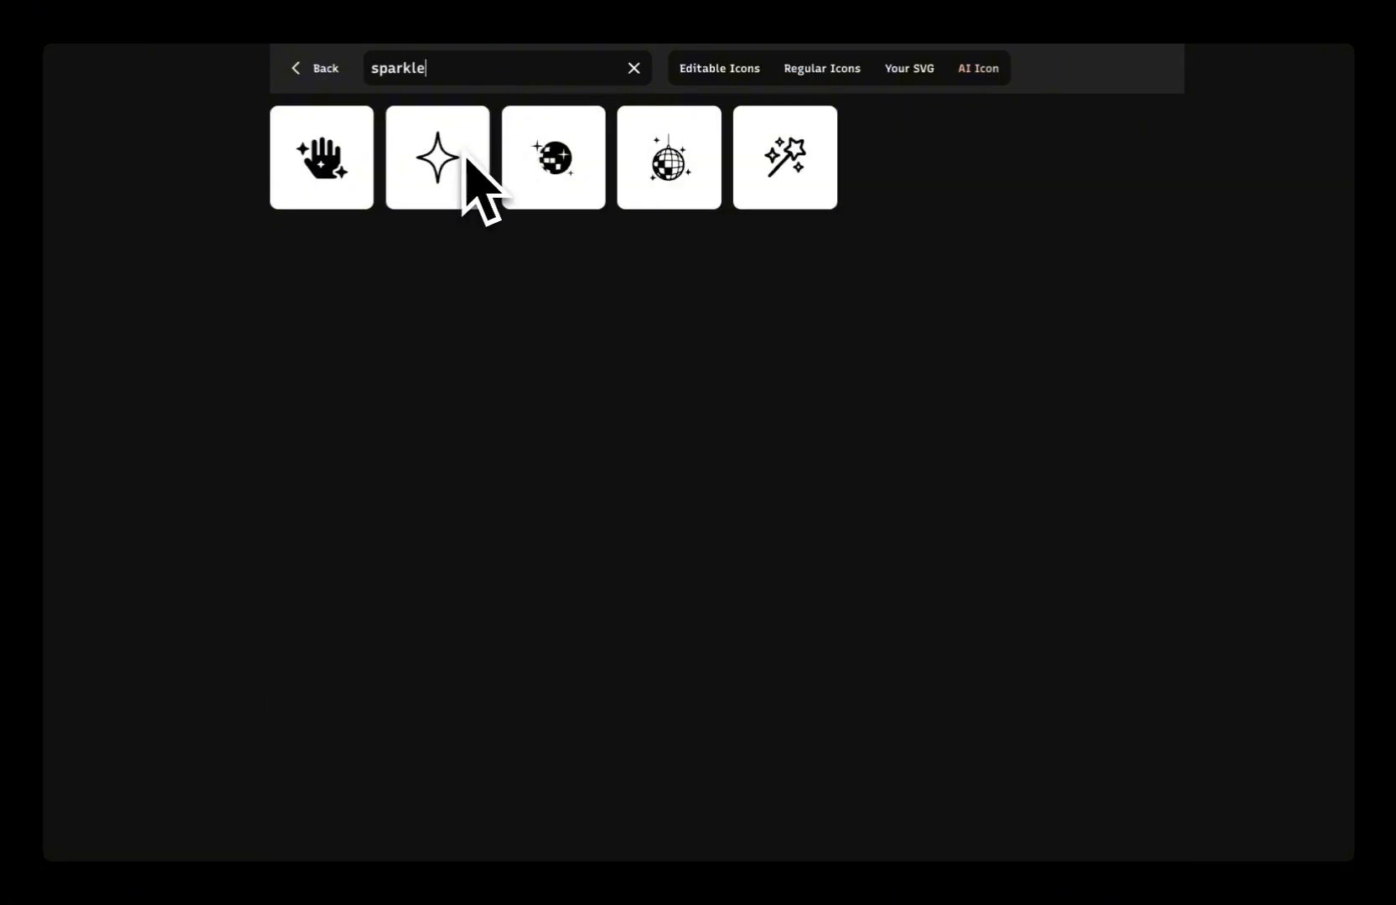
pyautogui.click(437, 157)
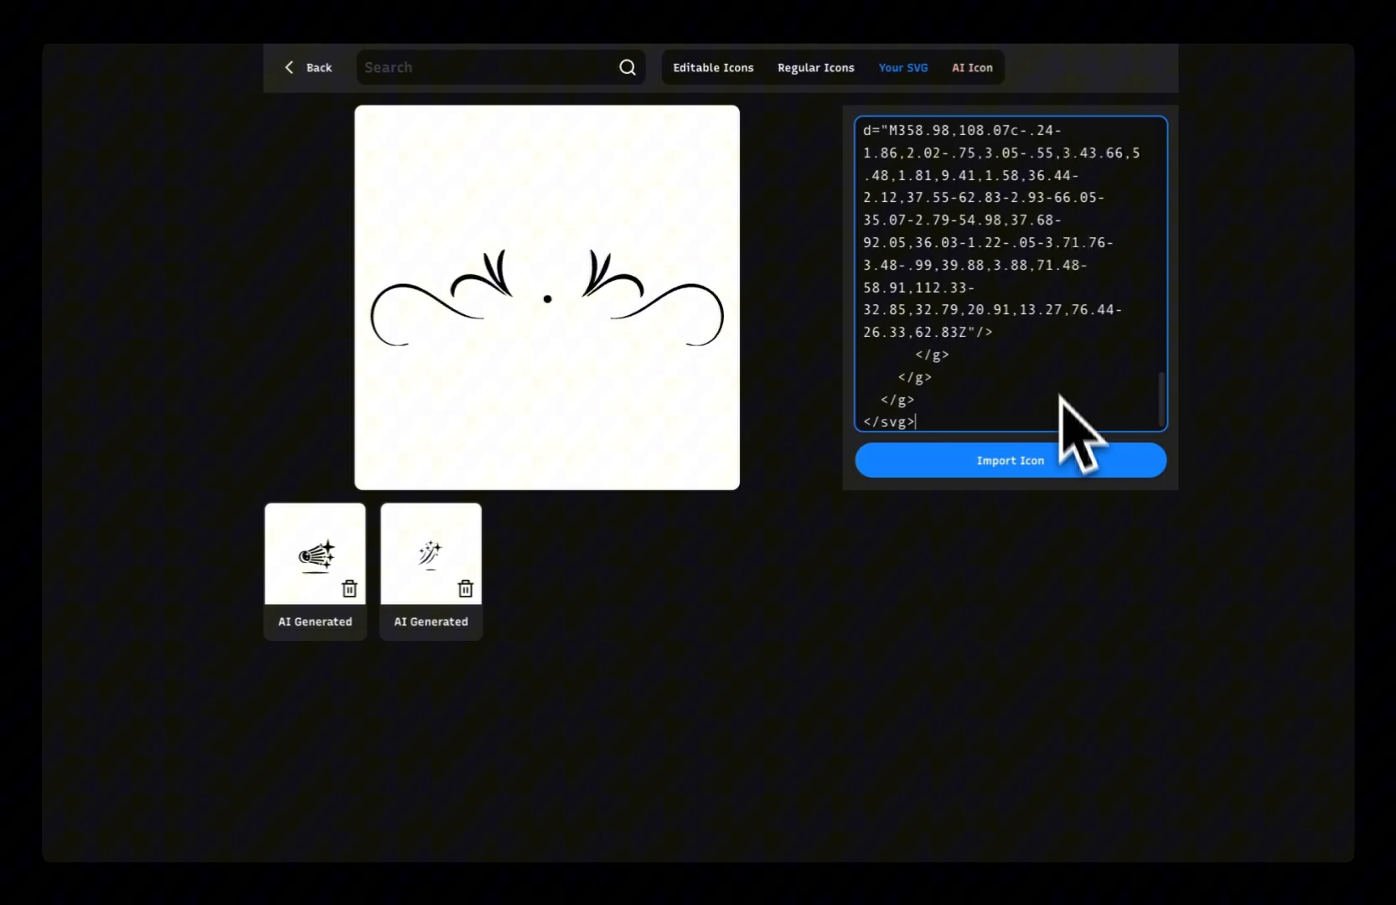
pyautogui.click(1010, 460)
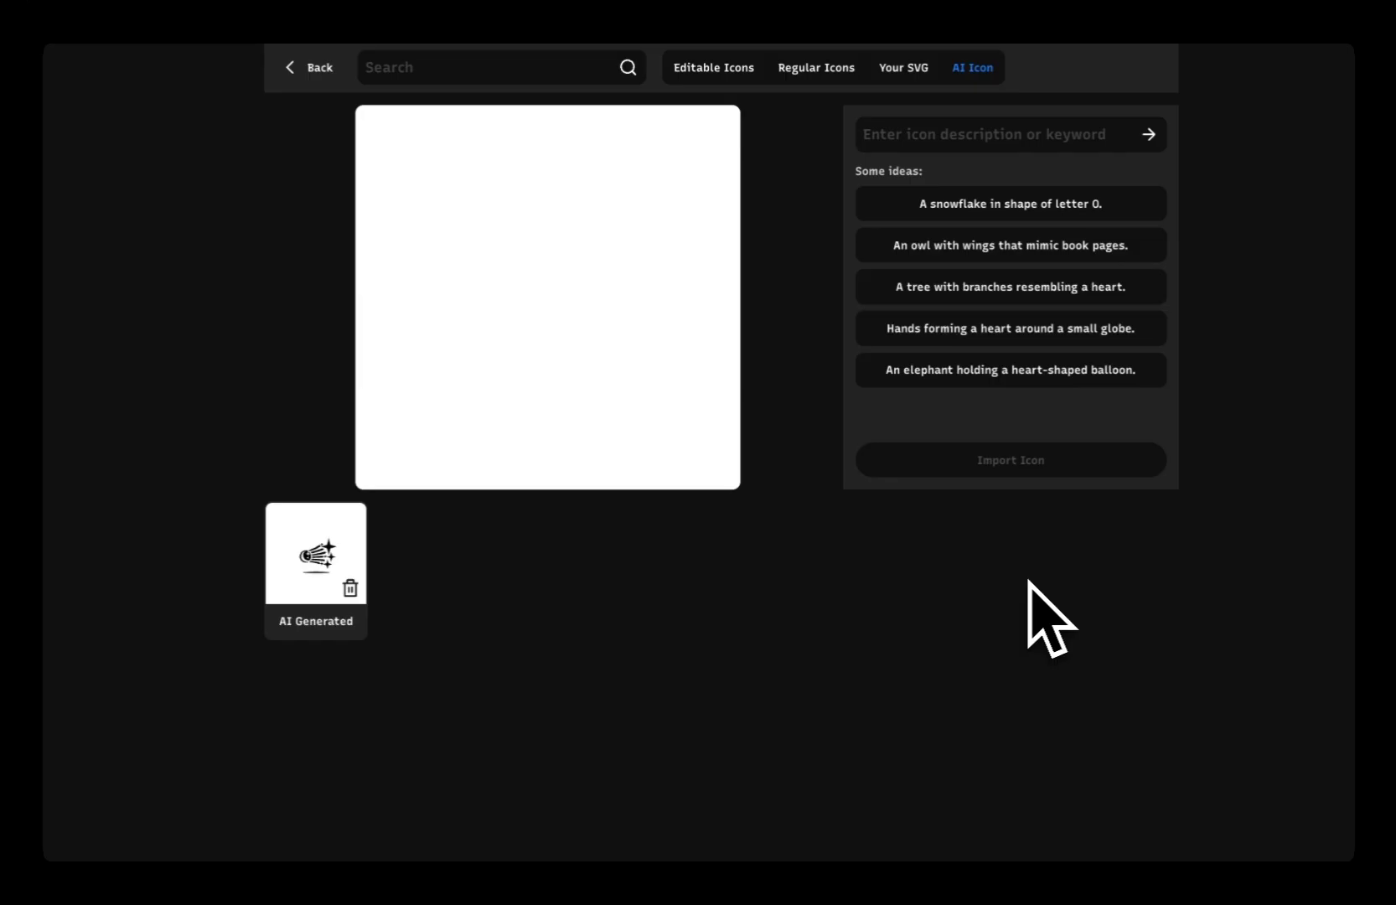
# Generate an icon from 'a trail of five small sparkles going in the same direction.' and shrink Scale X to 30.
pyautogui.click(979, 135)
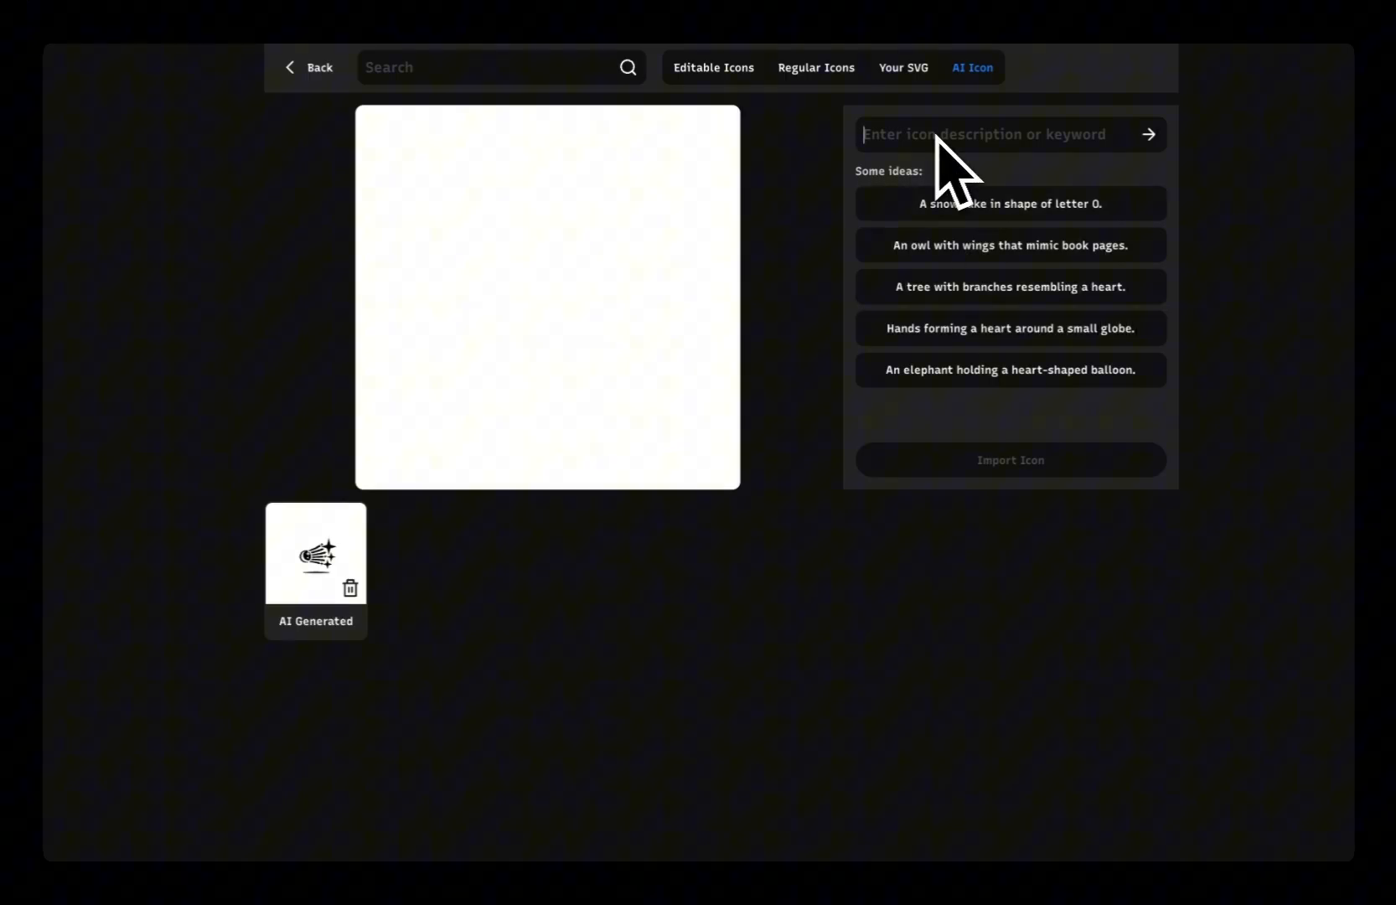
pyautogui.write('a trail of five small sparkles going in the same direction.')
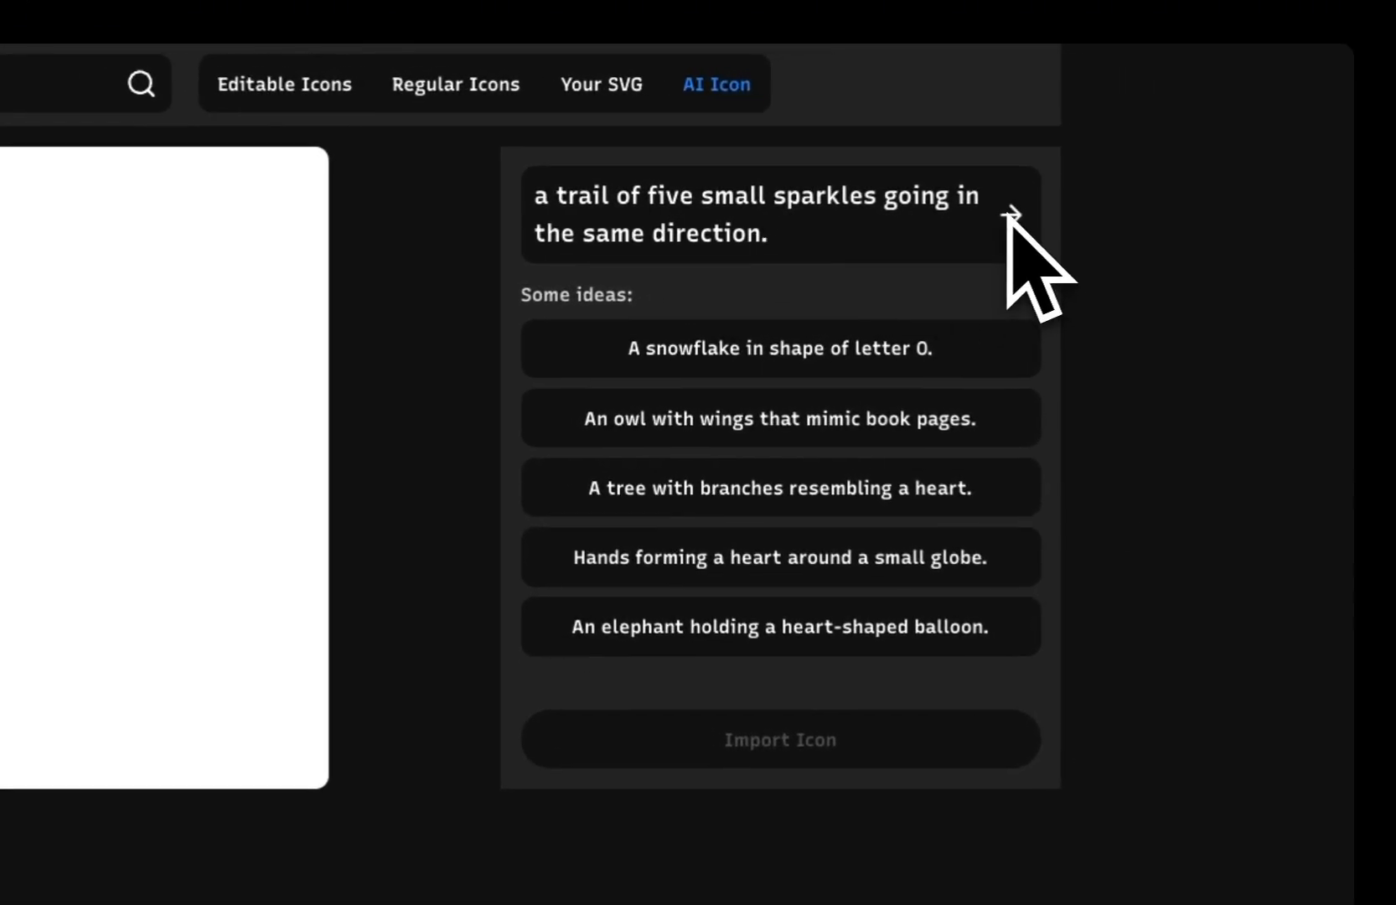
pyautogui.click(1012, 216)
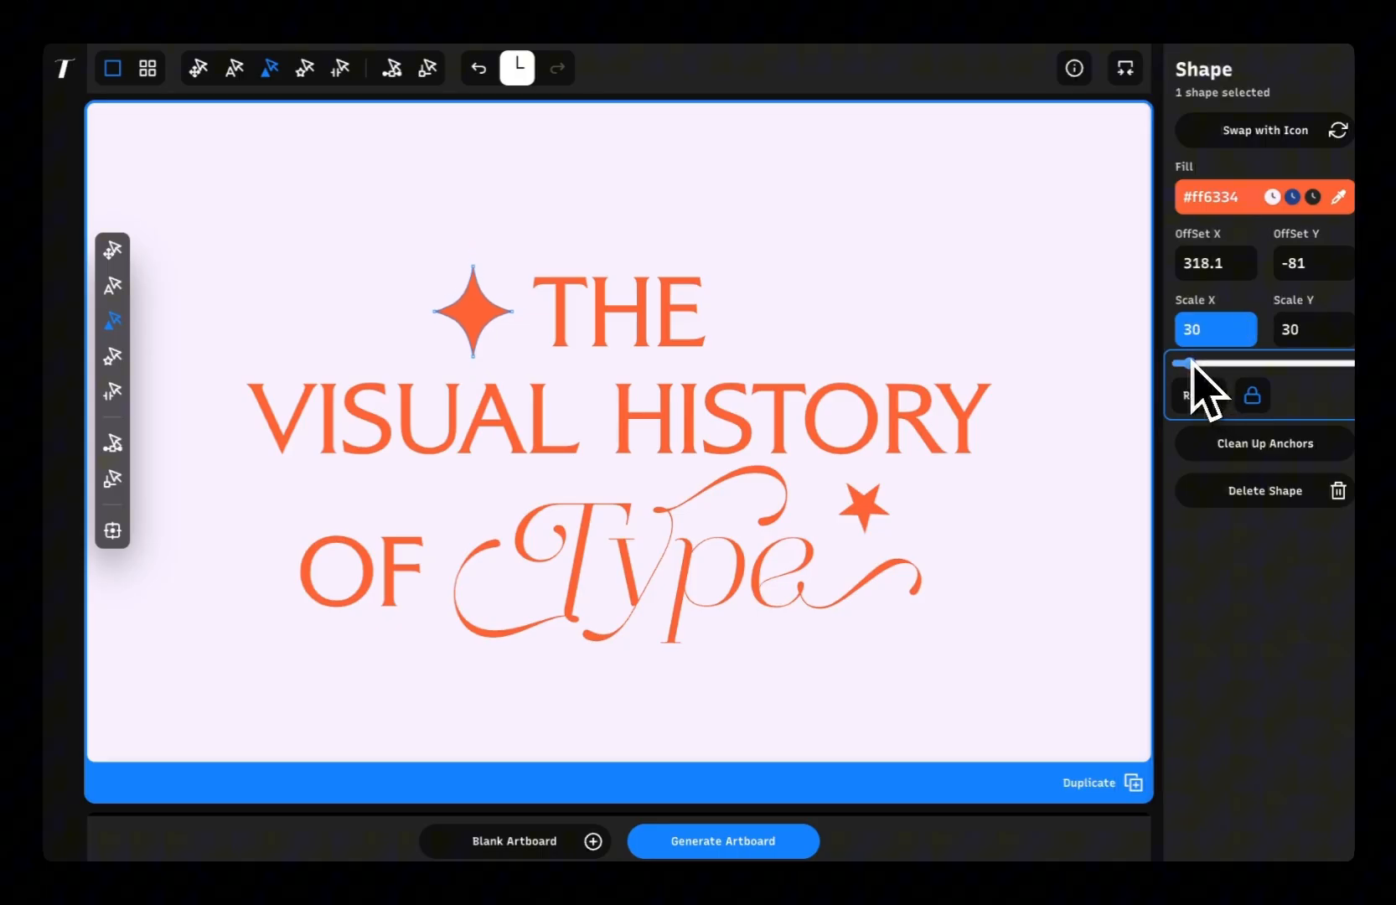
pyautogui.moveTo(1193, 363); pyautogui.dragTo(1180, 363)
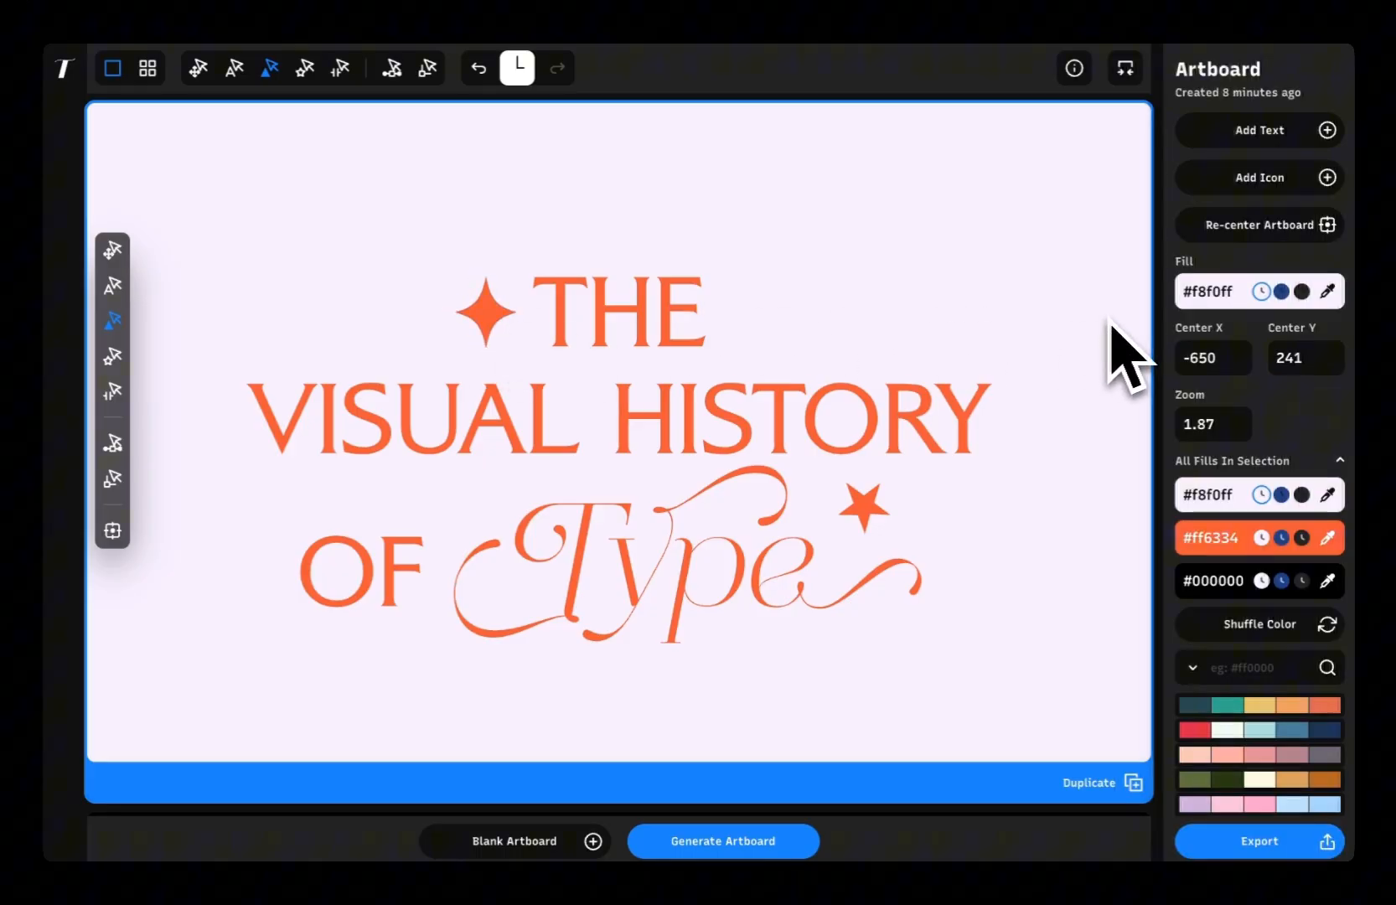
# Select the FONT GEMS lettering and reshape its Rotation in X curve so letters tilt unevenly.
pyautogui.click(486, 313)
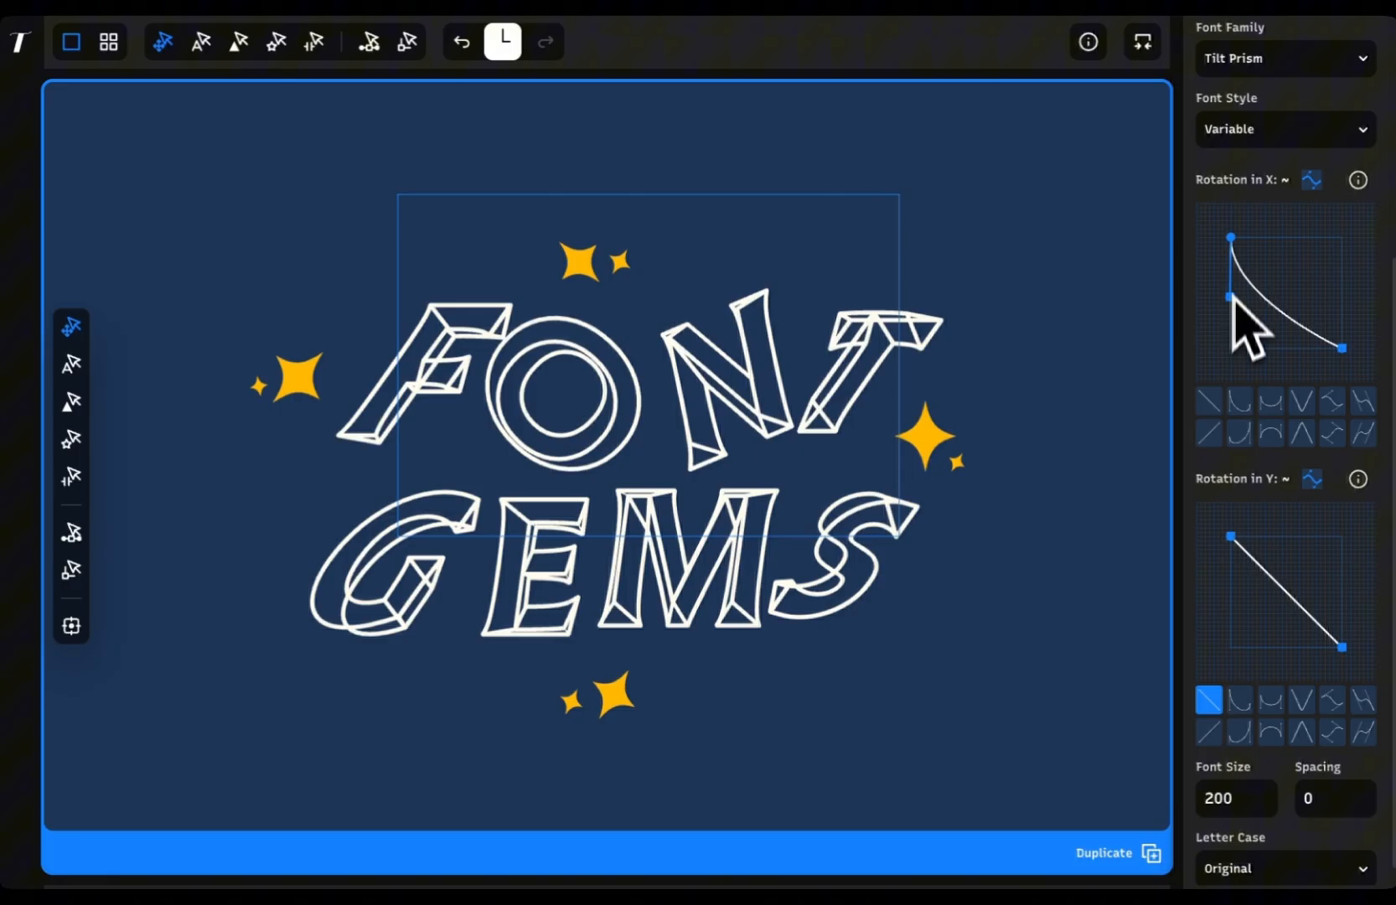
pyautogui.moveTo(1229, 294); pyautogui.dragTo(1234, 327)
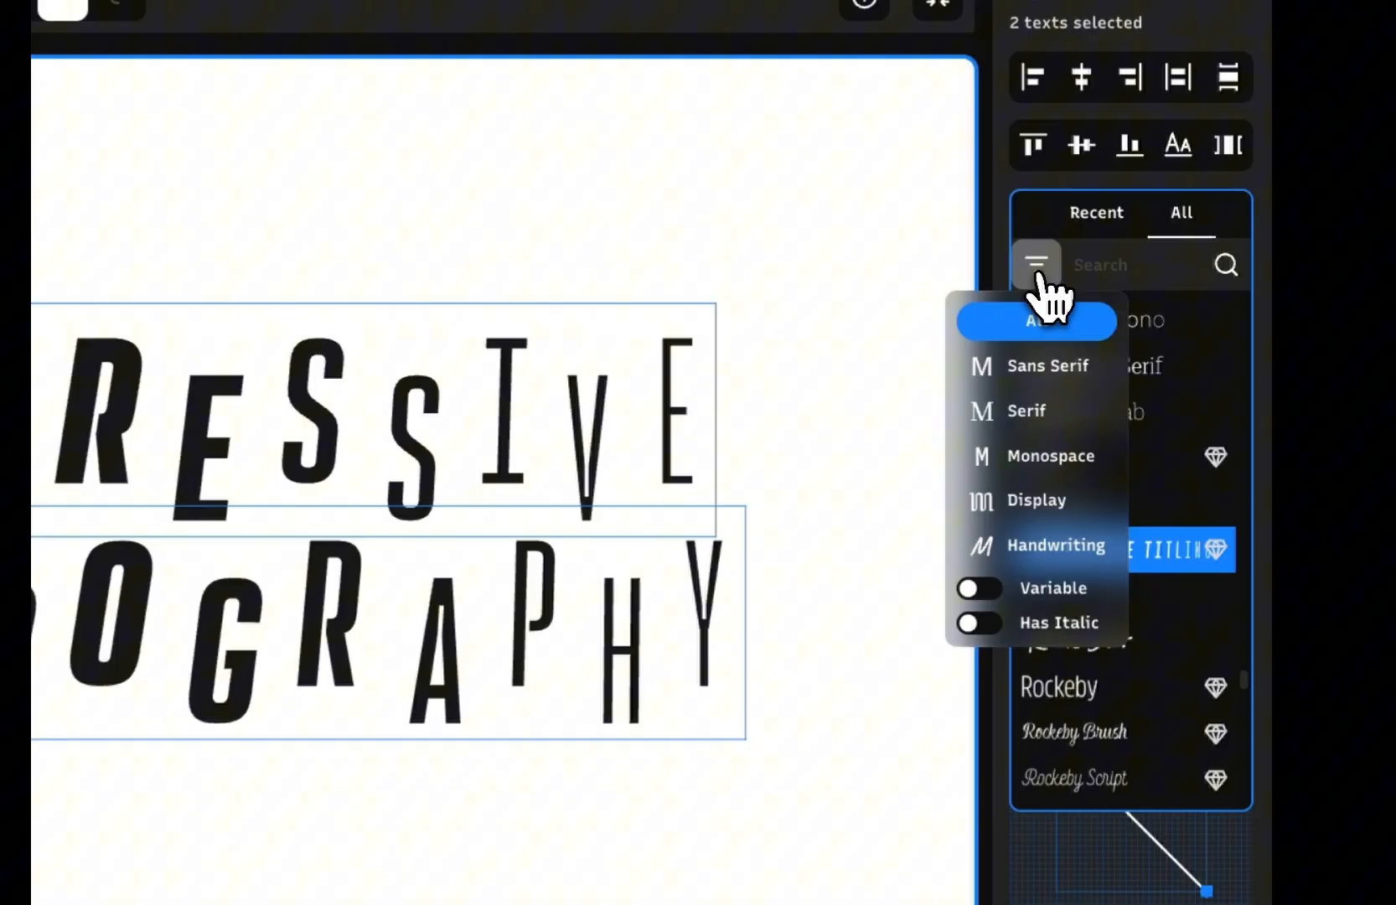
# Show all font categories, set both lines in Rocinante Titling, and pick Weight and Slant curve presets.
pyautogui.click(973, 592)
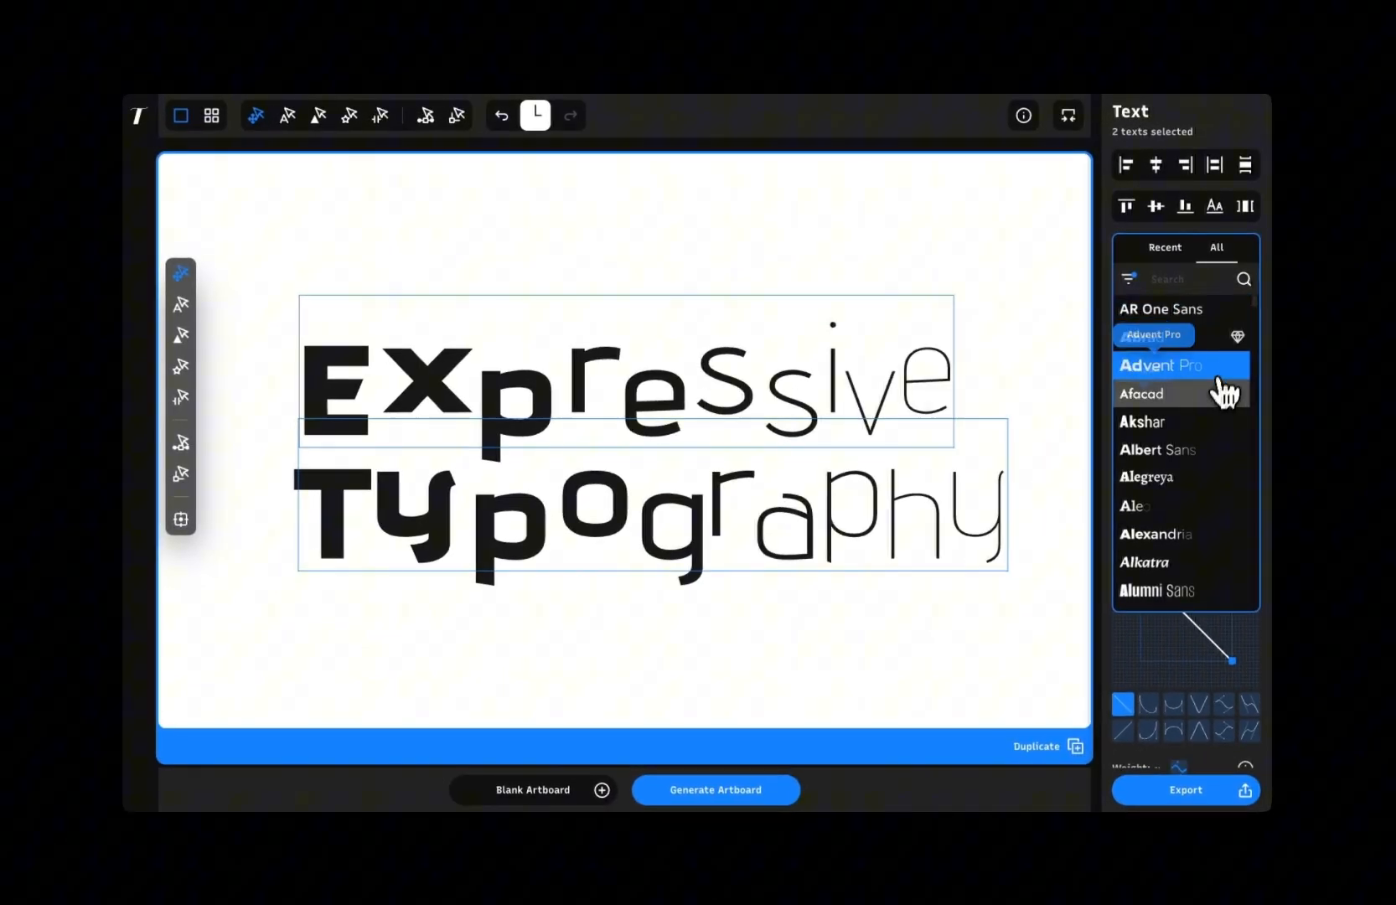
pyautogui.click(1154, 558)
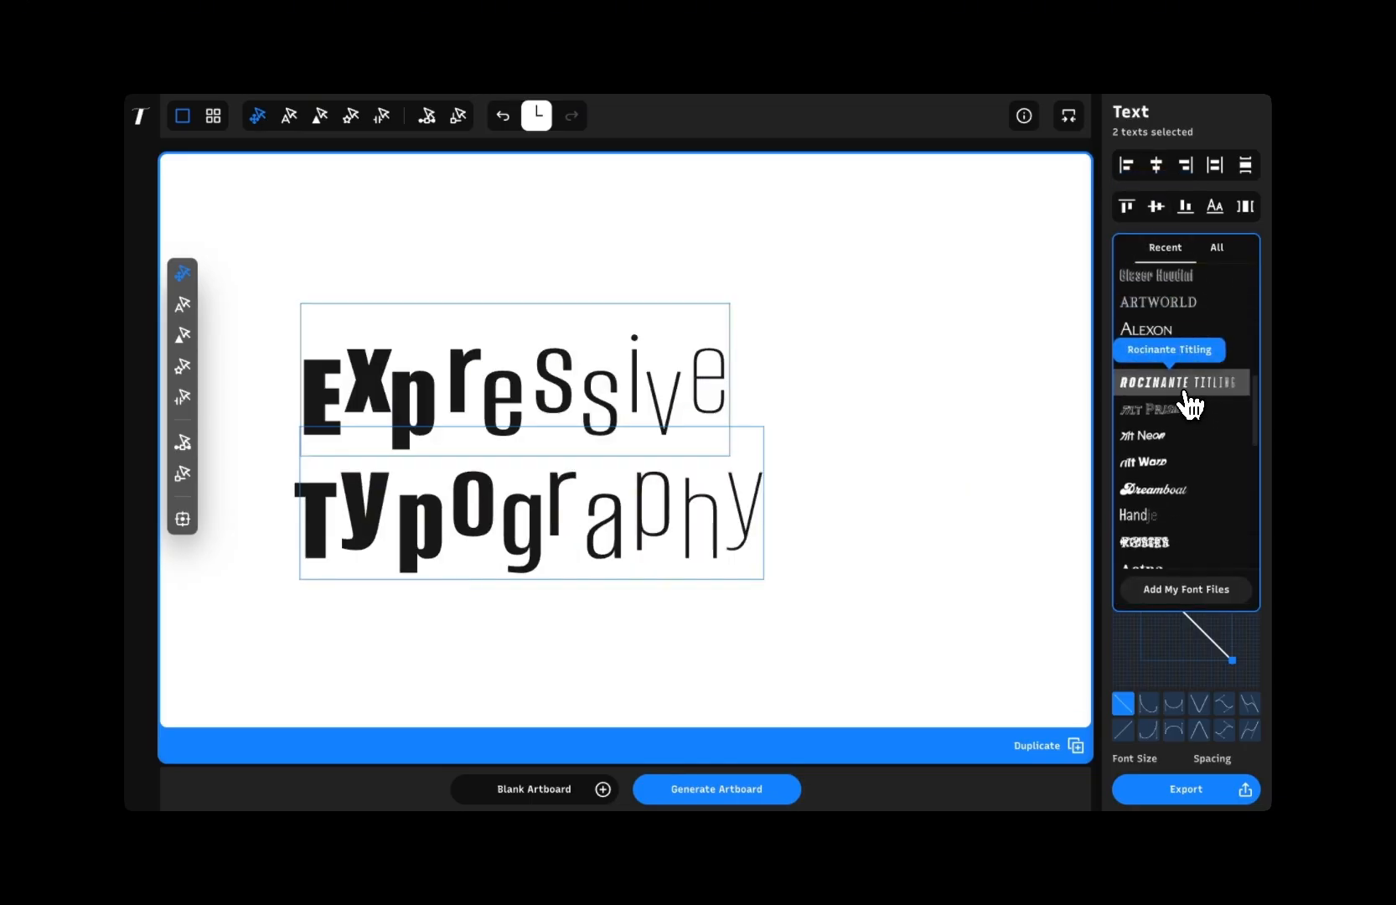
pyautogui.click(1167, 382)
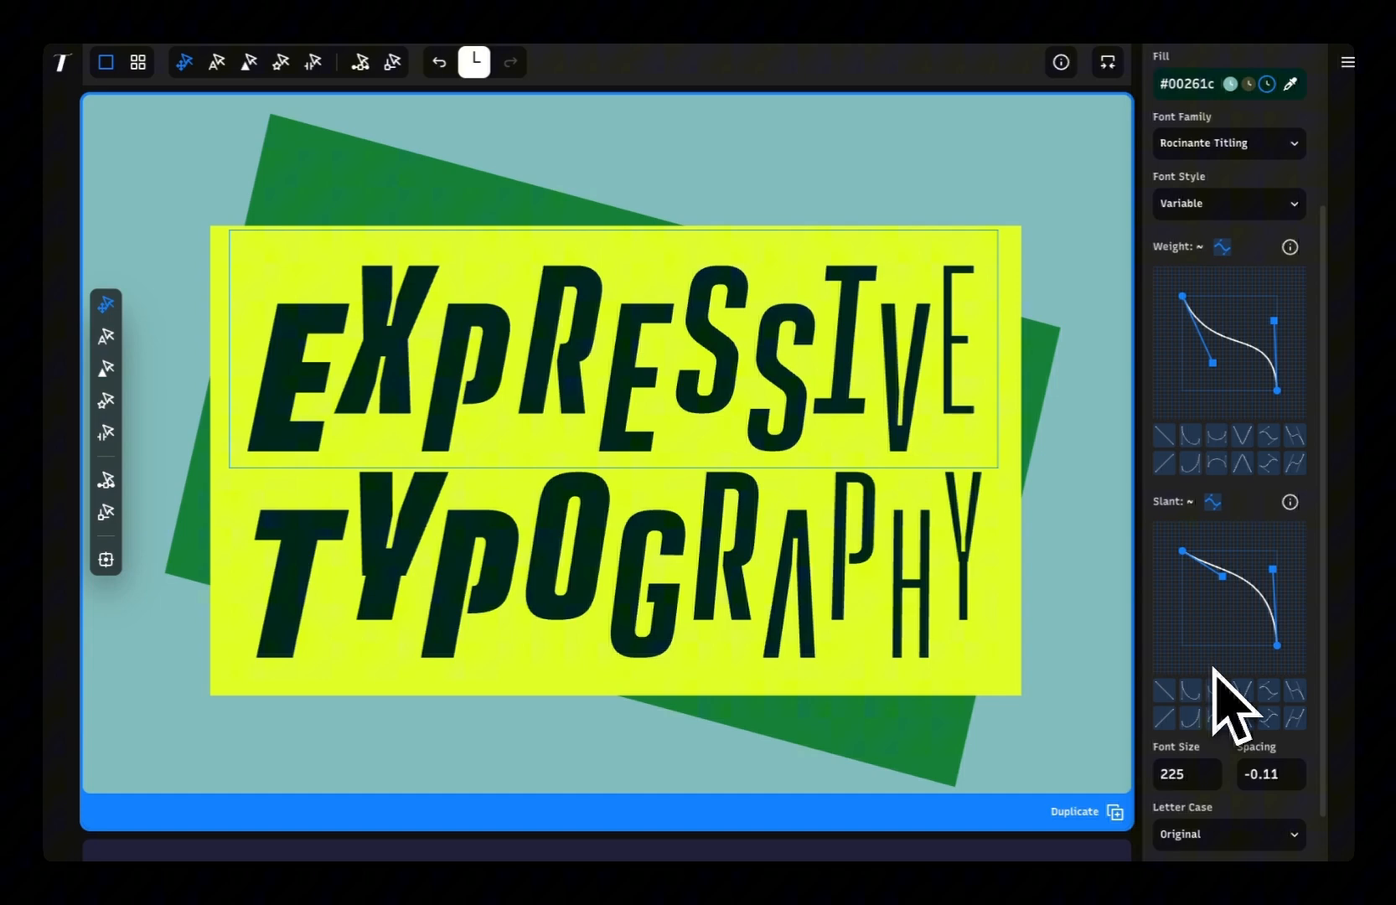
pyautogui.click(1191, 436)
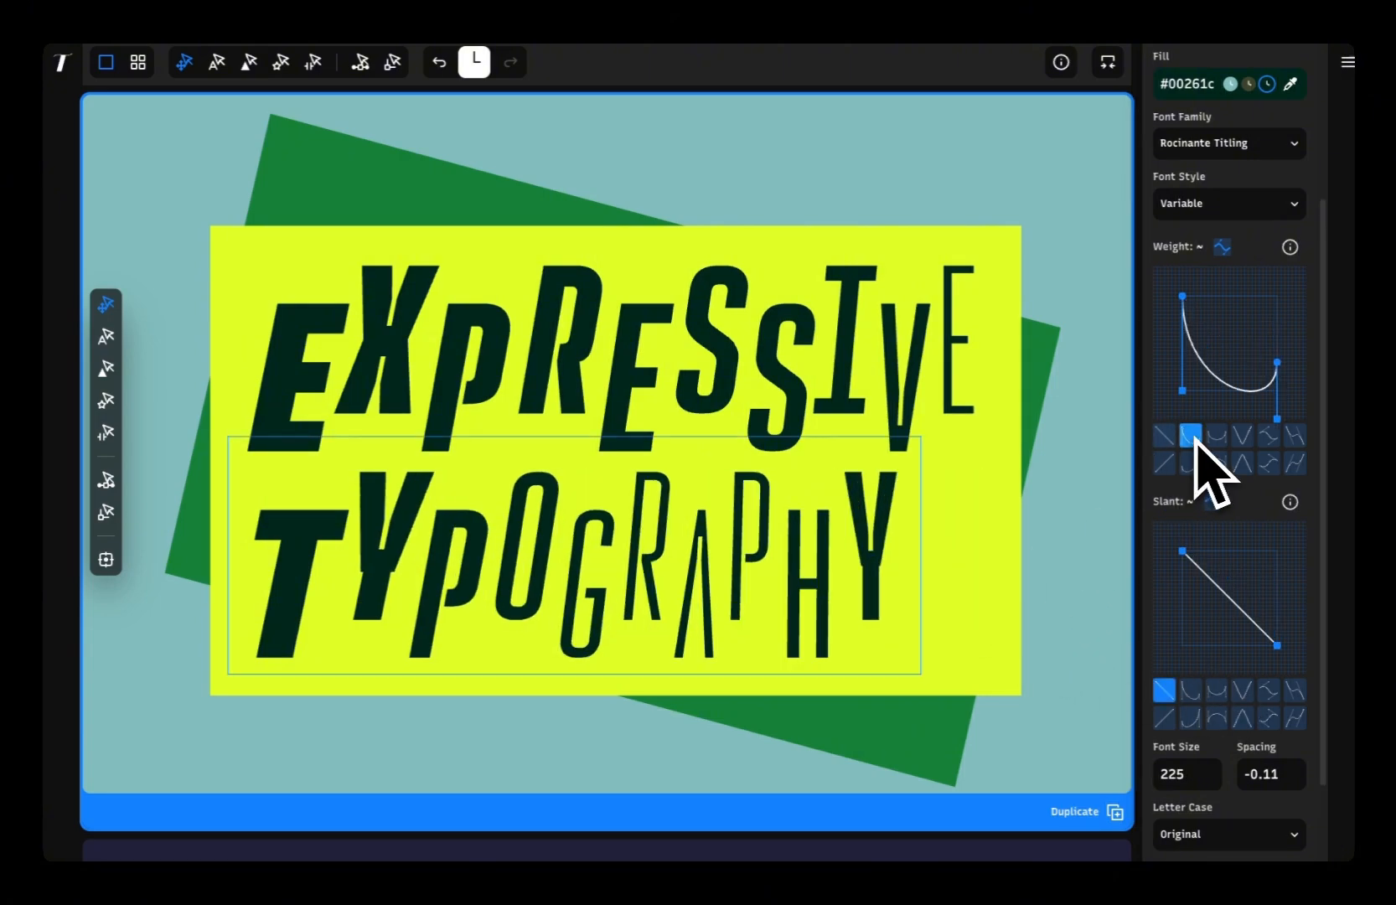
pyautogui.click(1271, 436)
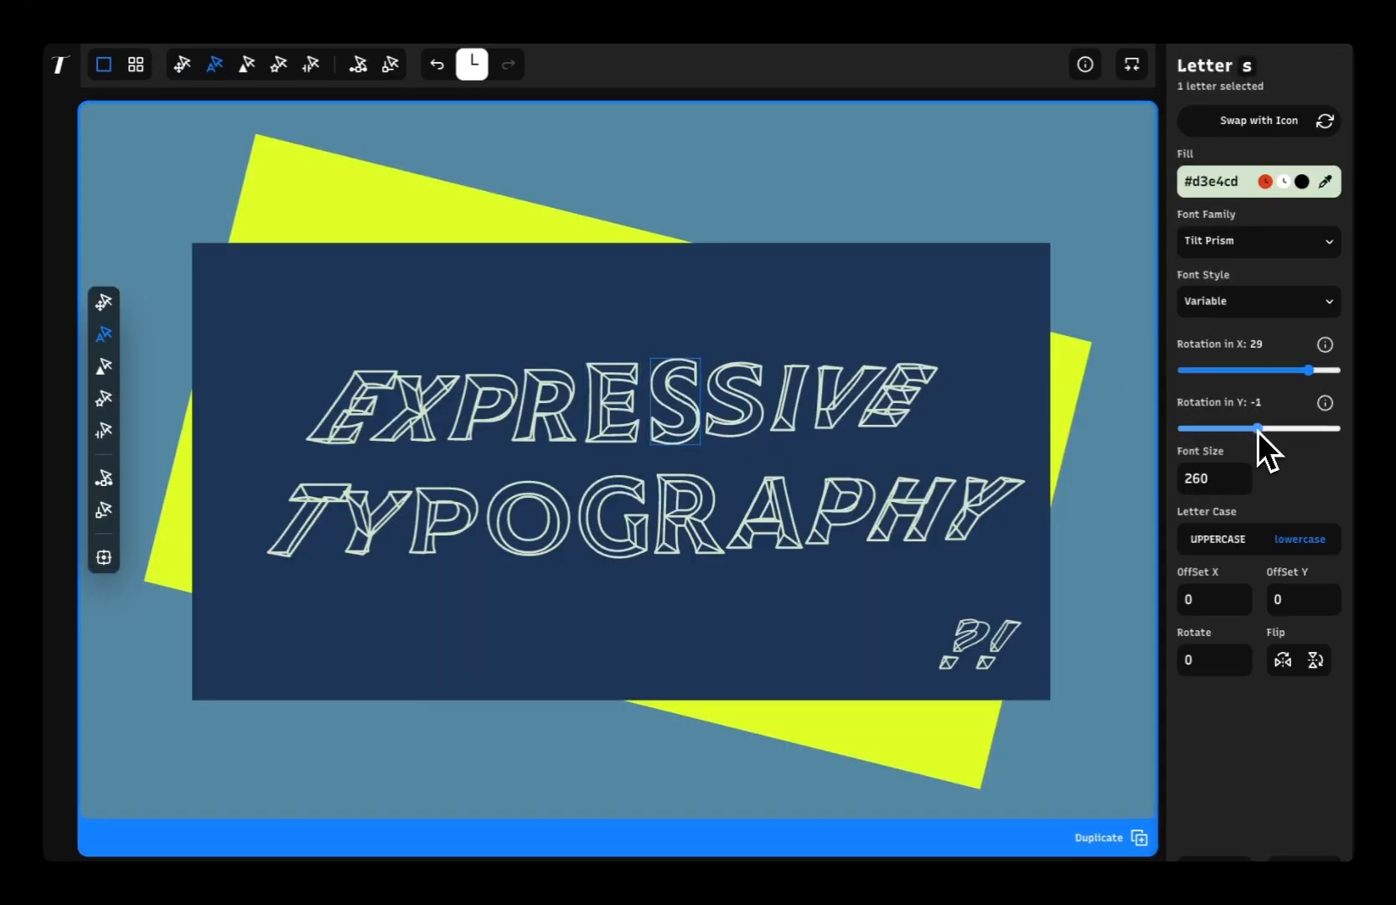
# Tilt the e and S of EXPRESSIVE around the Y axis, then select the final E and rotate it in X.
pyautogui.moveTo(1296, 428); pyautogui.dragTo(1255, 428)
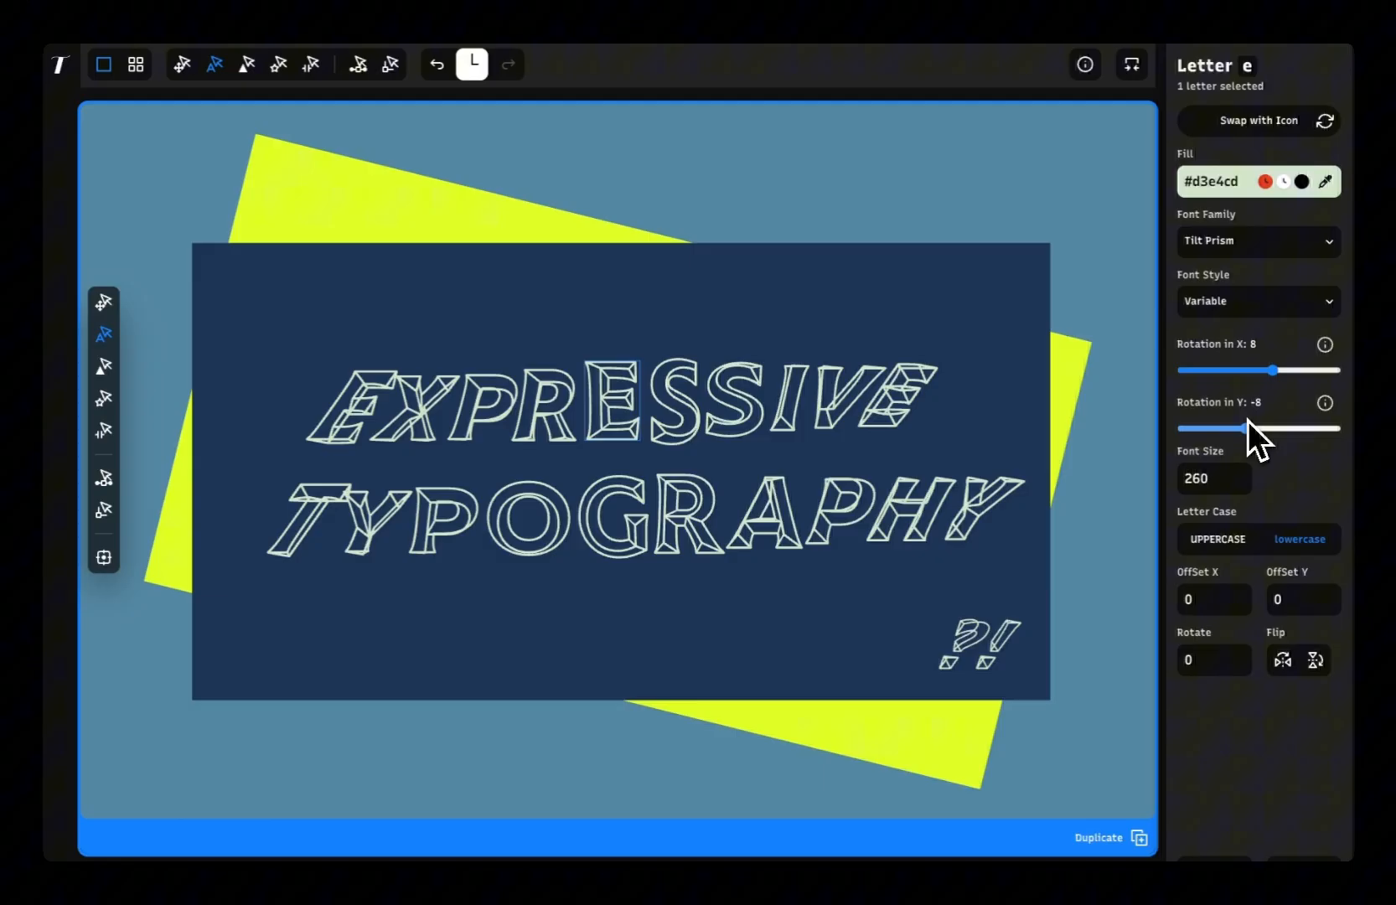
pyautogui.moveTo(1291, 428); pyautogui.dragTo(1224, 428)
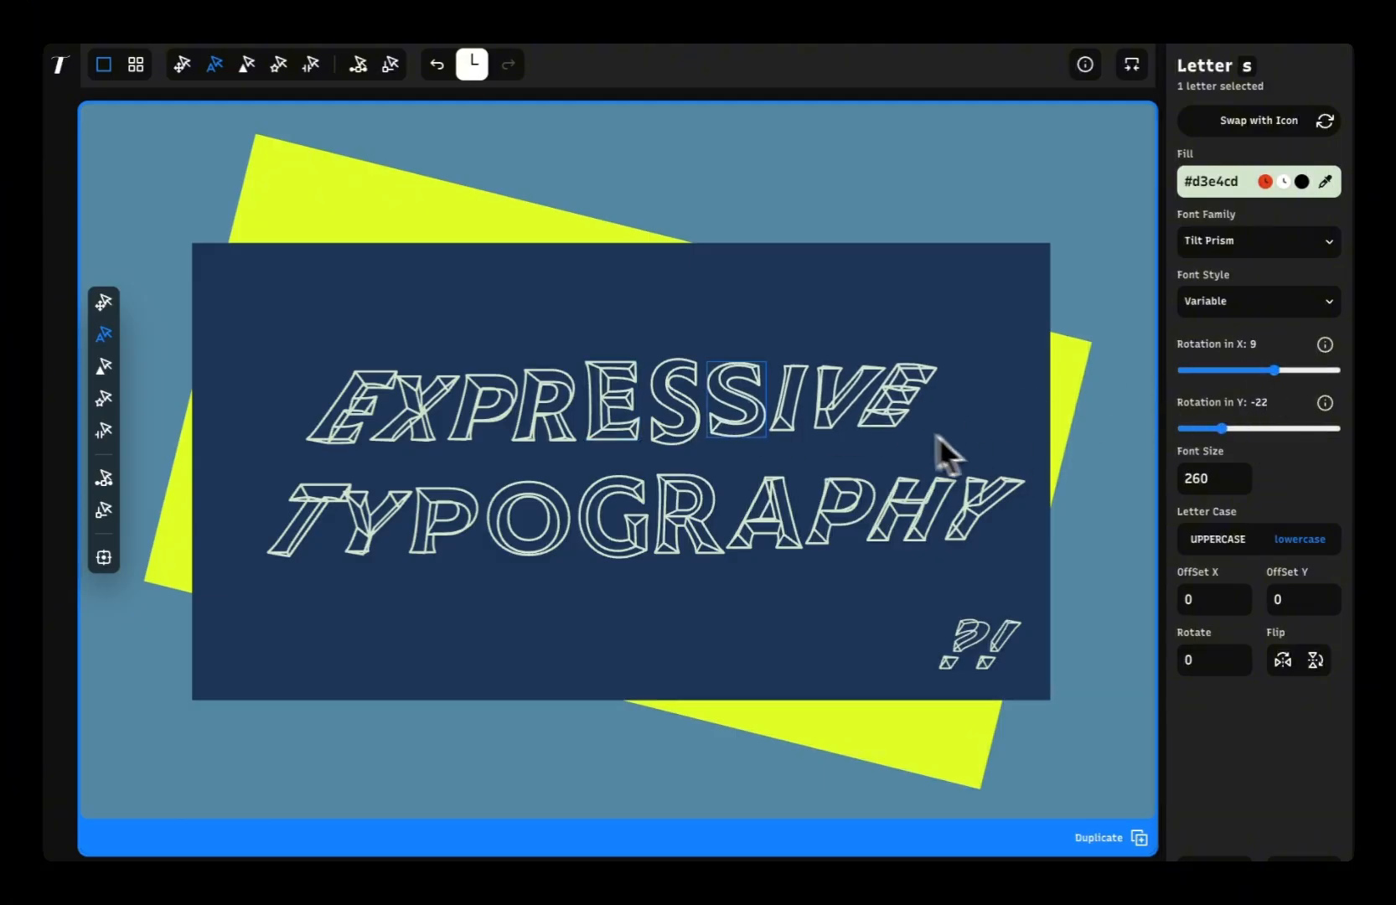
pyautogui.click(908, 400)
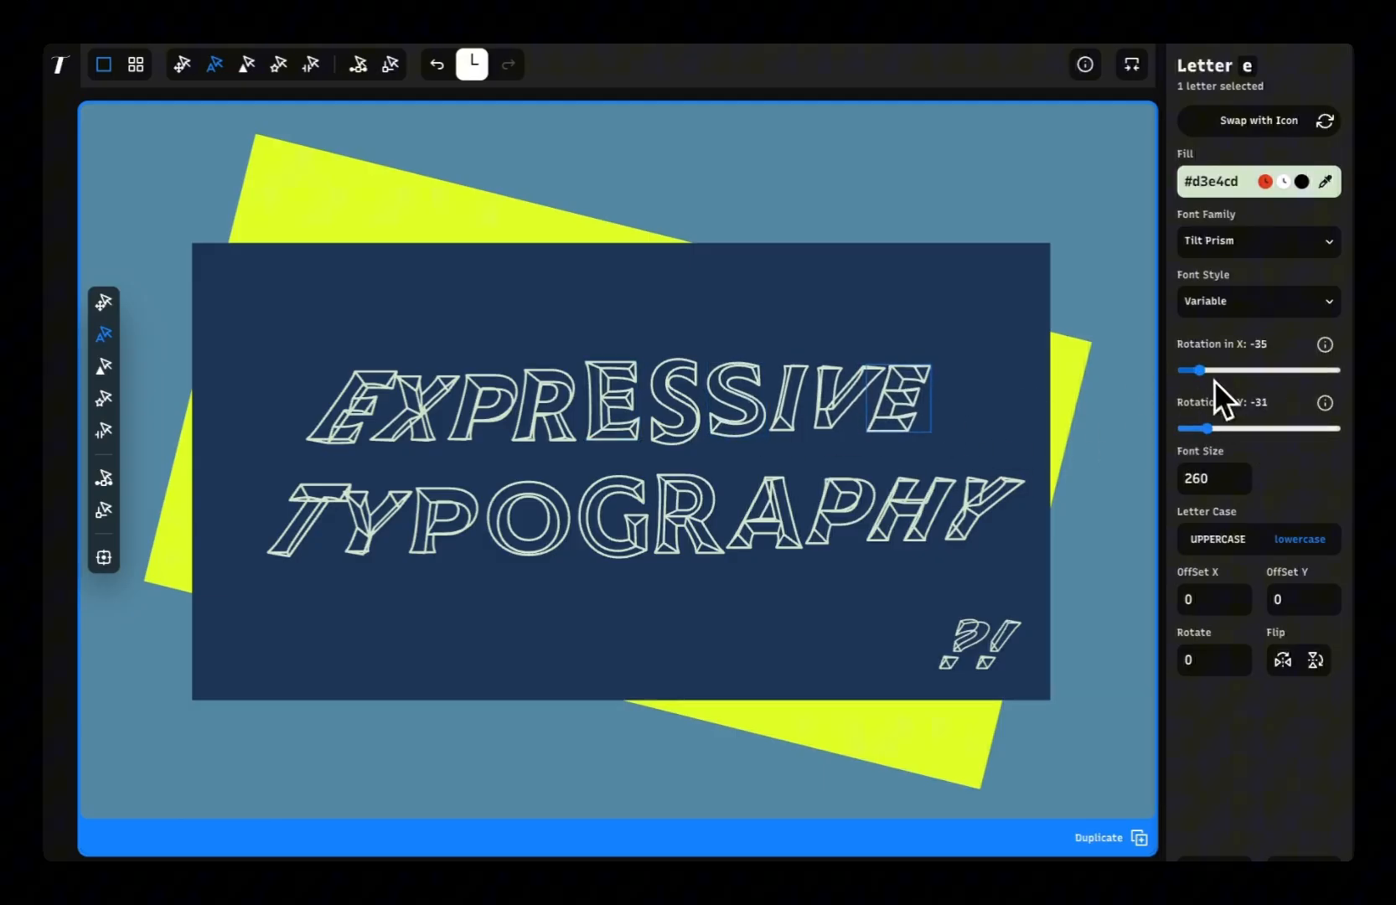
pyautogui.moveTo(1197, 370); pyautogui.dragTo(1211, 370)
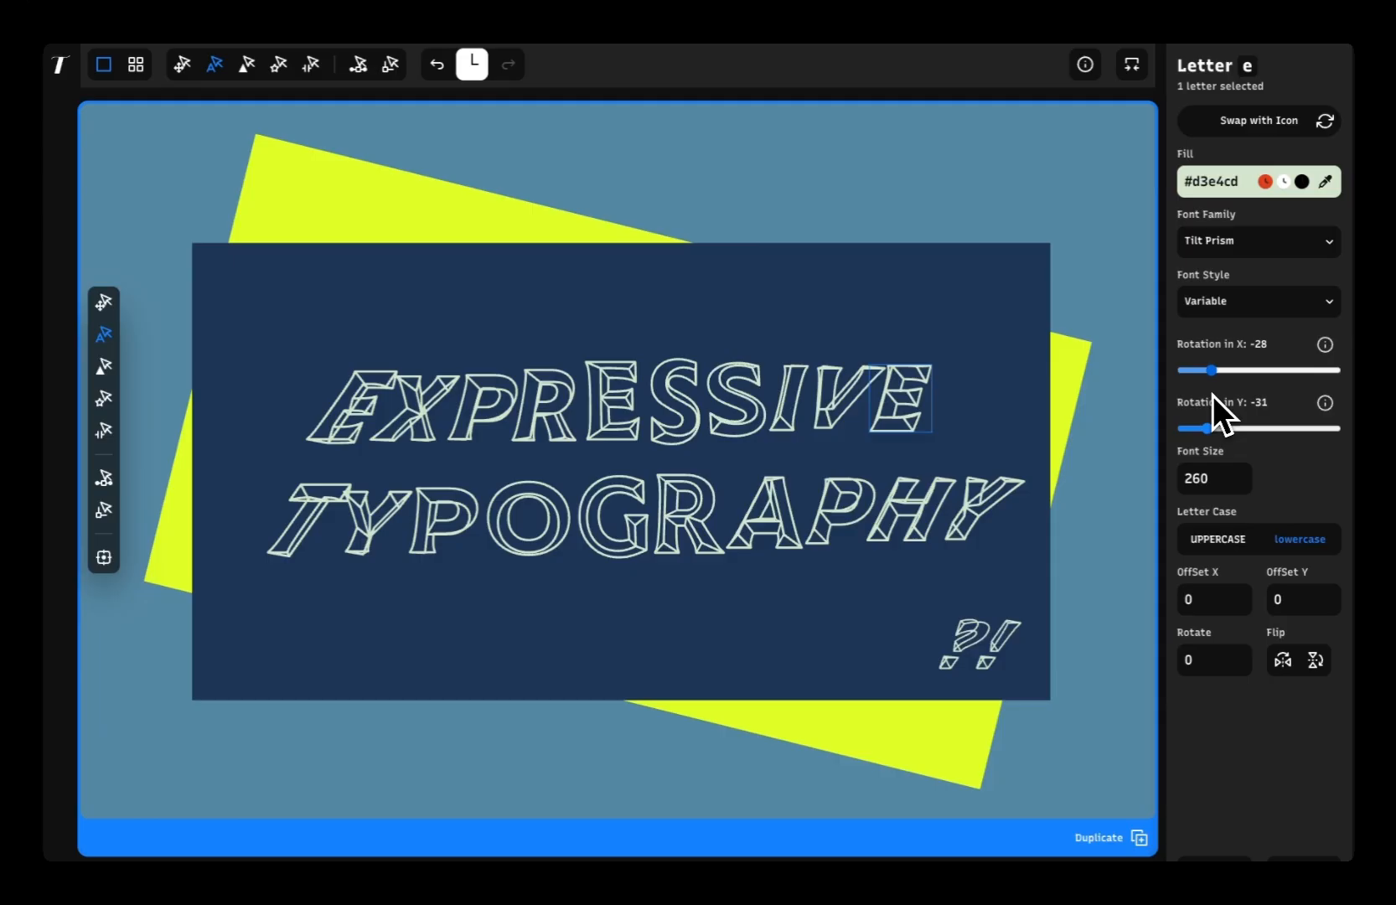
pyautogui.moveTo(1210, 370); pyautogui.dragTo(1309, 371)
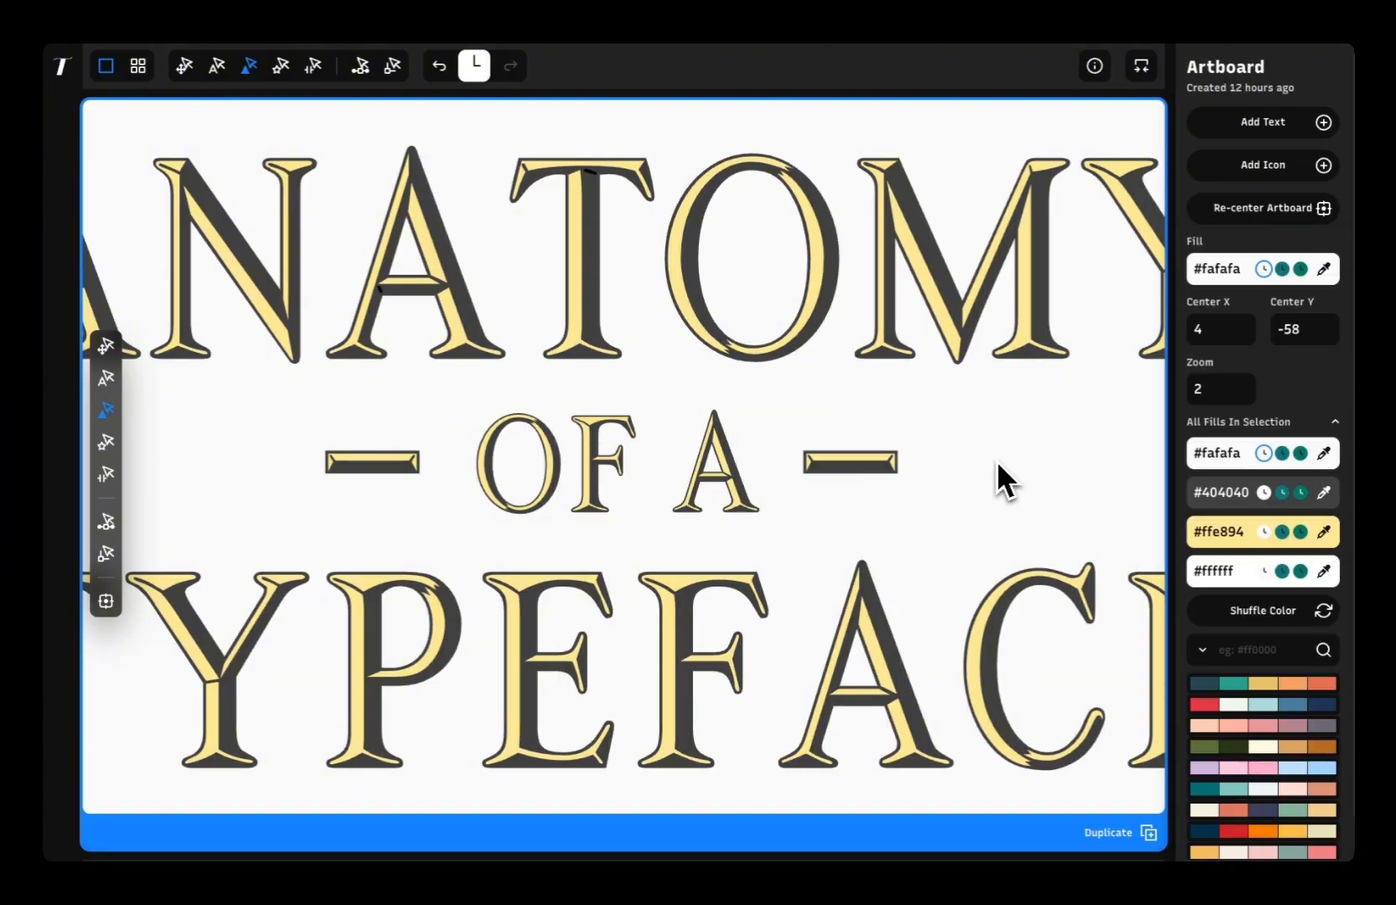
# Zoom out to the whole title, select ANATOMY OF A TYPEFACE, and apply a palette colour to its letter fill.
pyautogui.click(1221, 388)
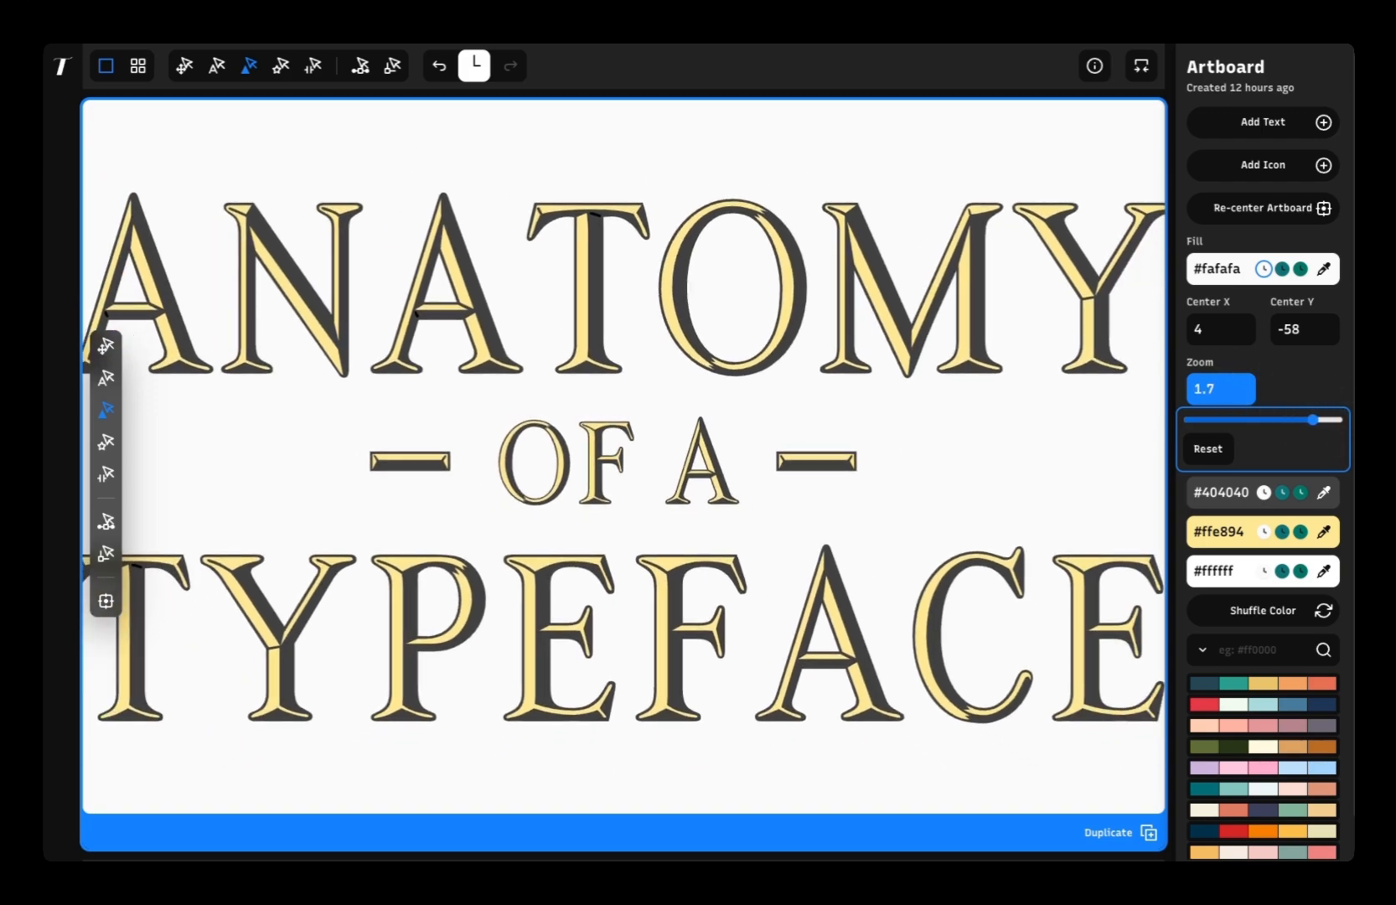
pyautogui.moveTo(1335, 419); pyautogui.dragTo(1247, 420)
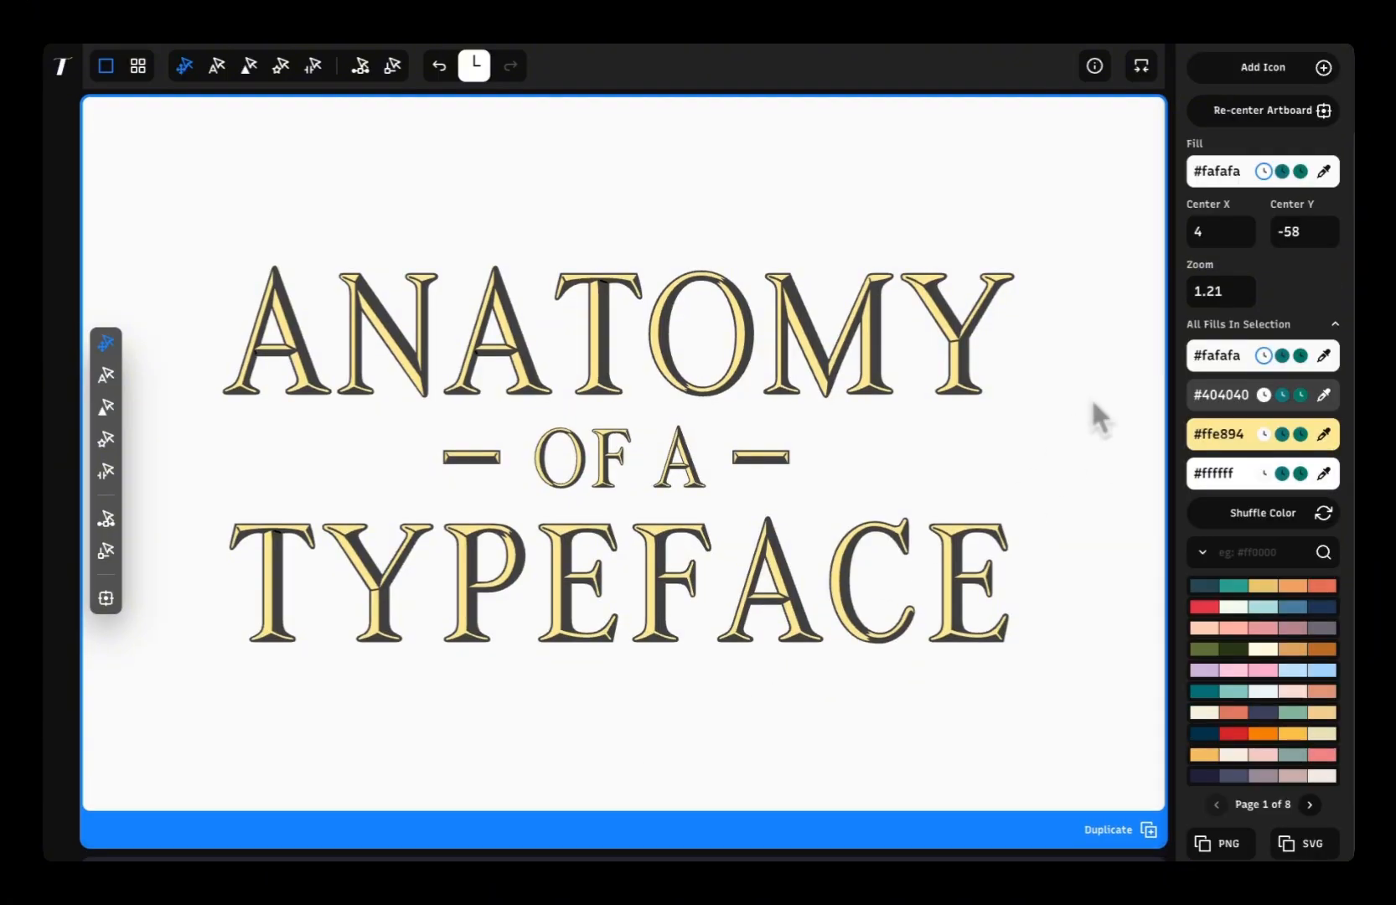
pyautogui.click(614, 330)
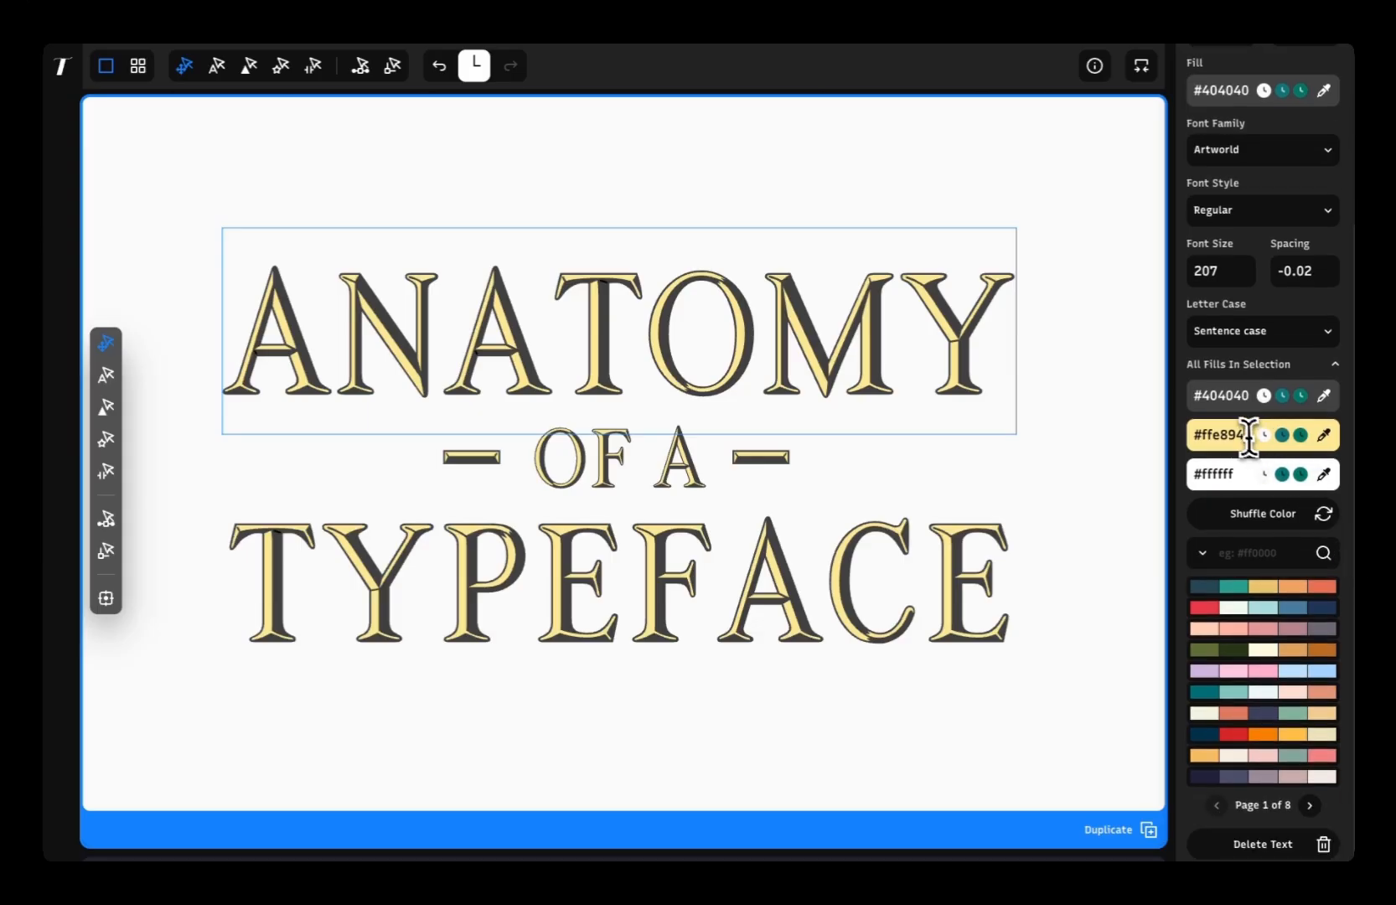
pyautogui.click(1220, 435)
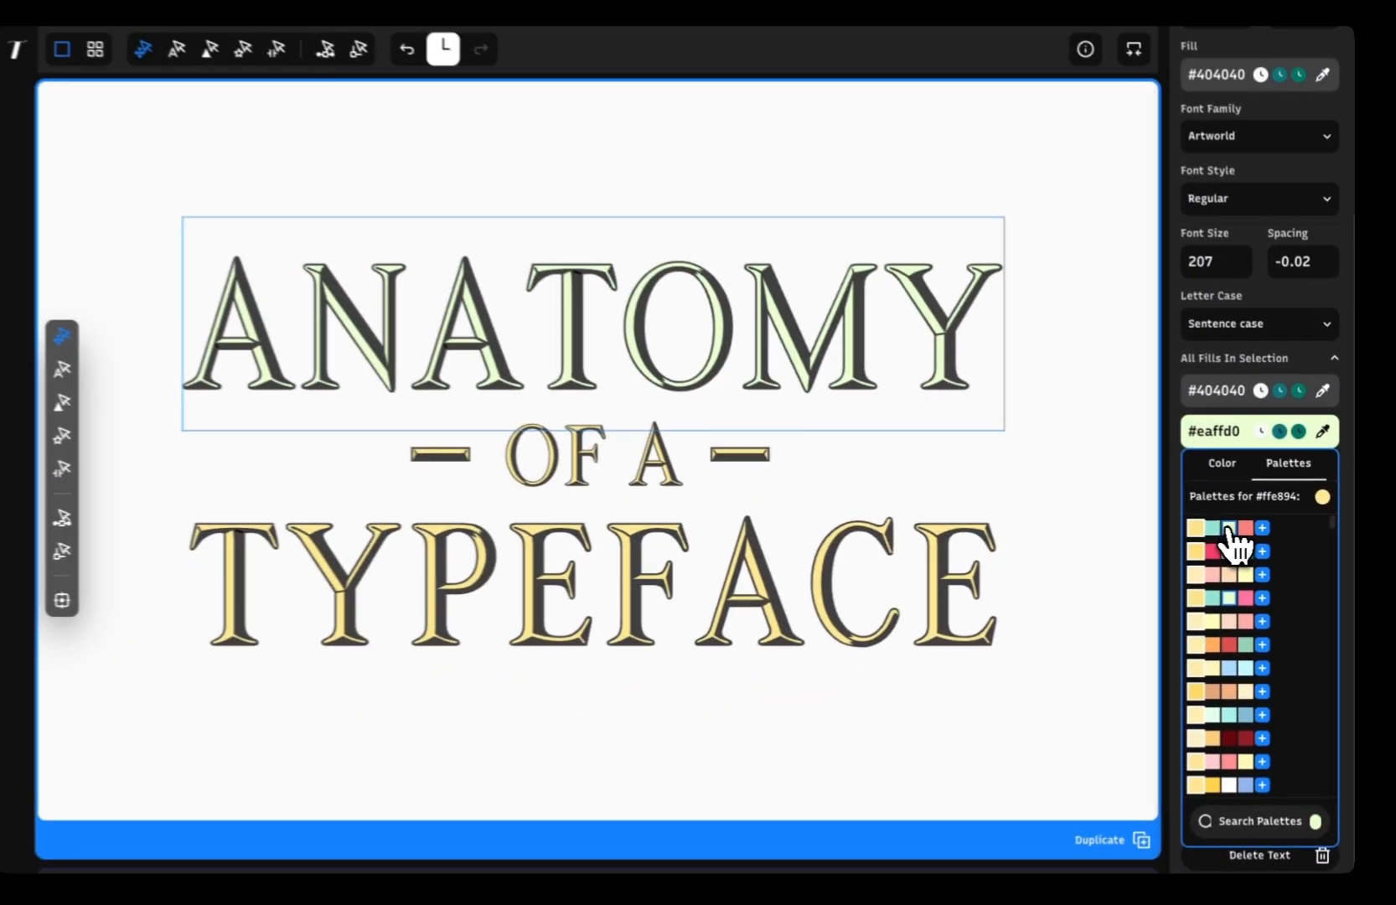
pyautogui.click(1200, 527)
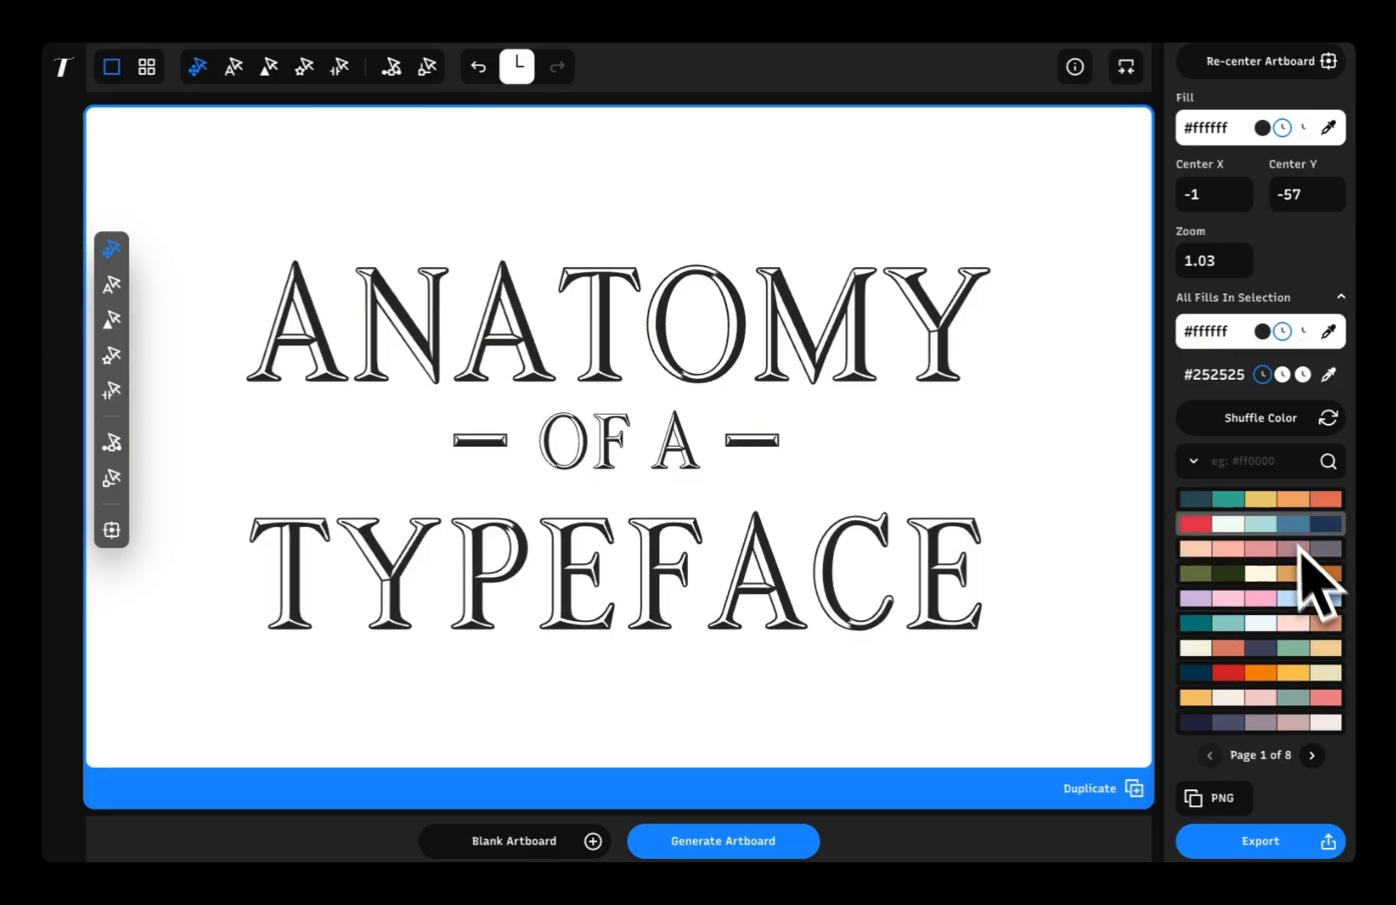
# Try a yellow-and-teal palette, search palettes by colour, and apply a blue palette.
pyautogui.click(1327, 523)
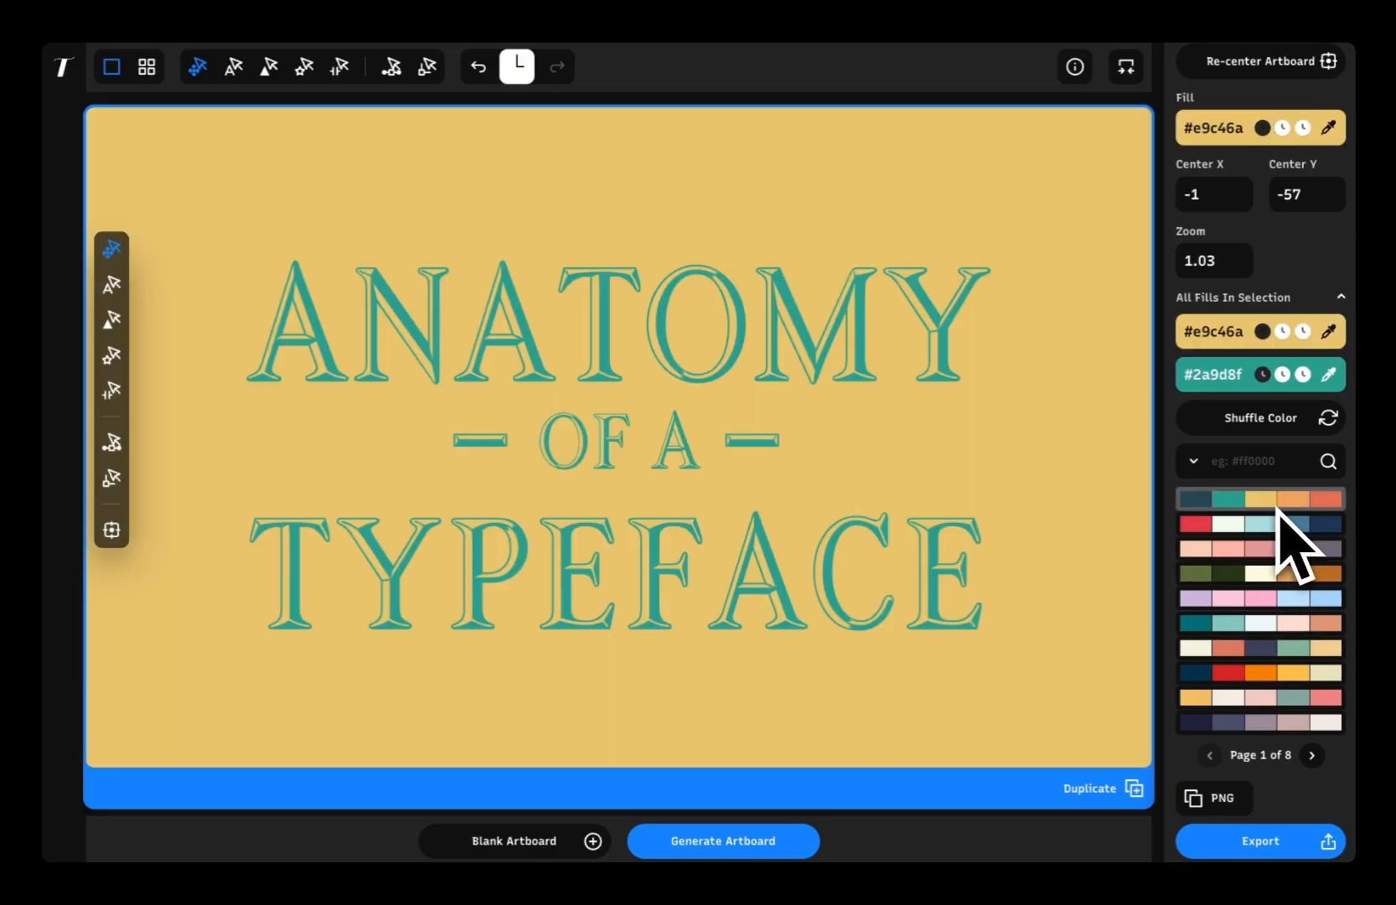
pyautogui.click(1252, 416)
pyautogui.write('#34abeb')
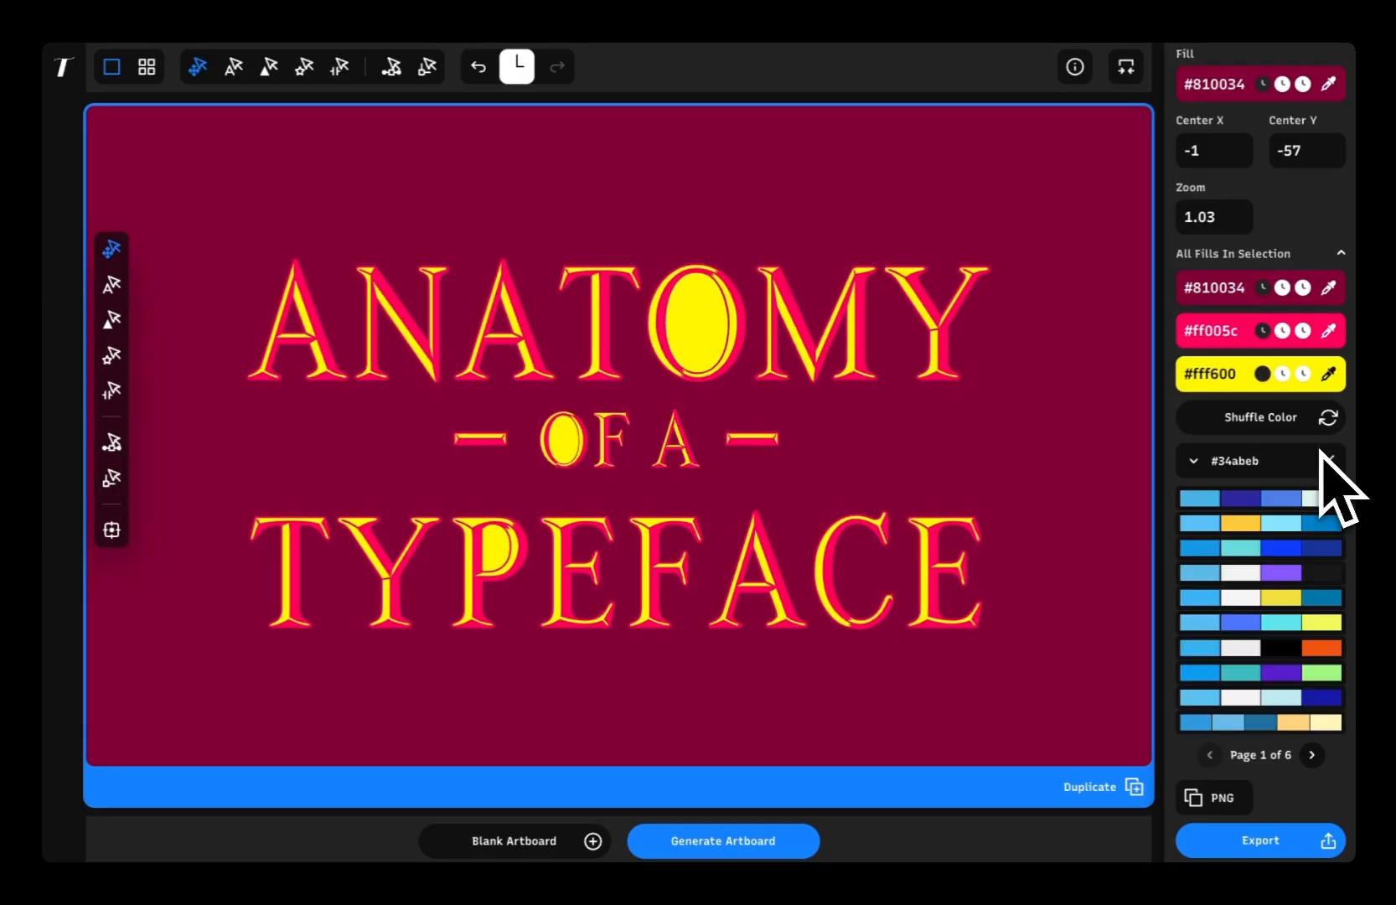
pyautogui.click(1326, 499)
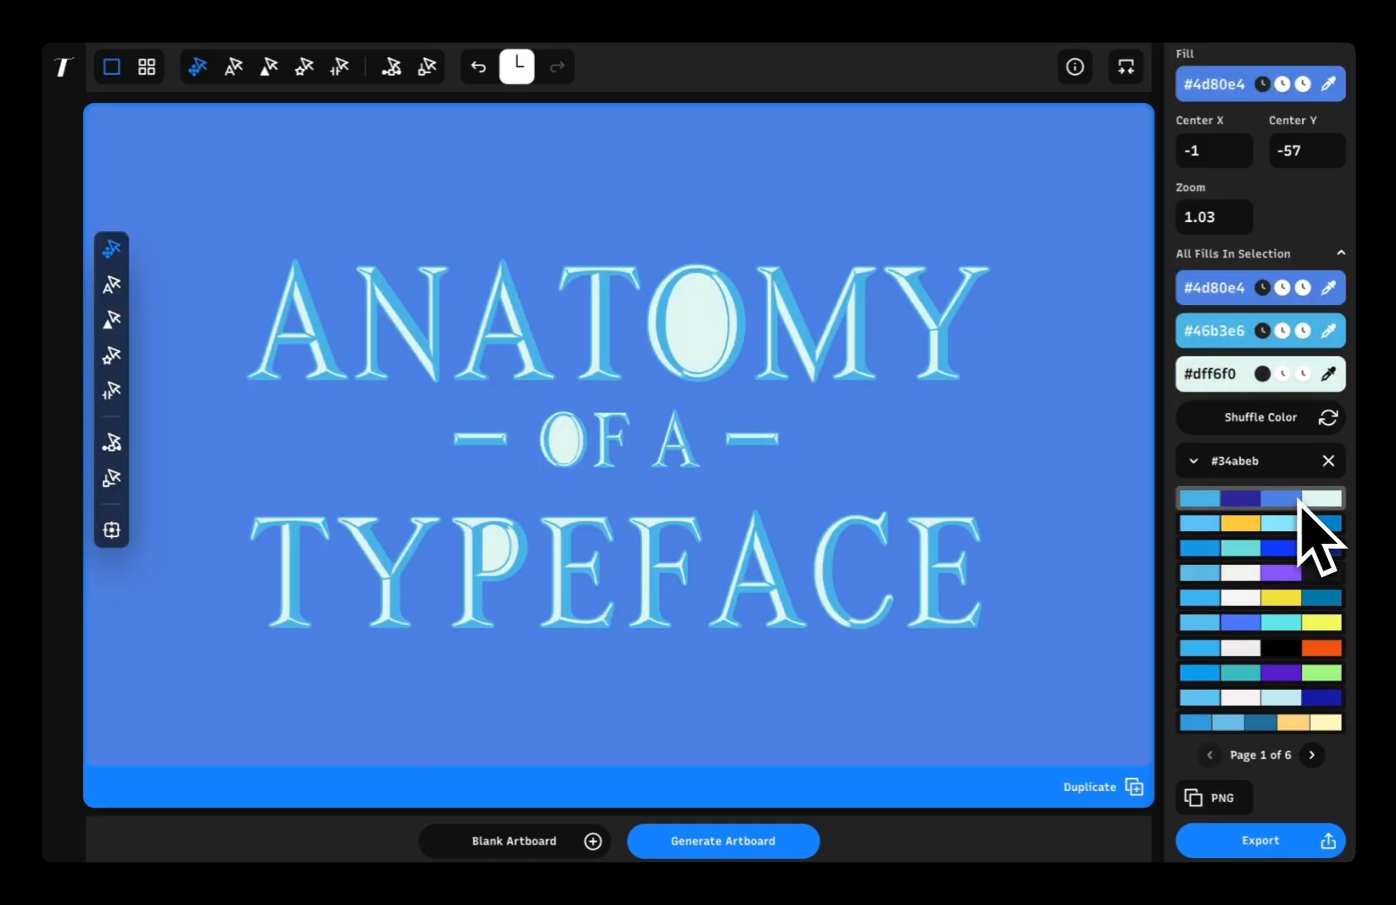
pyautogui.click(1249, 416)
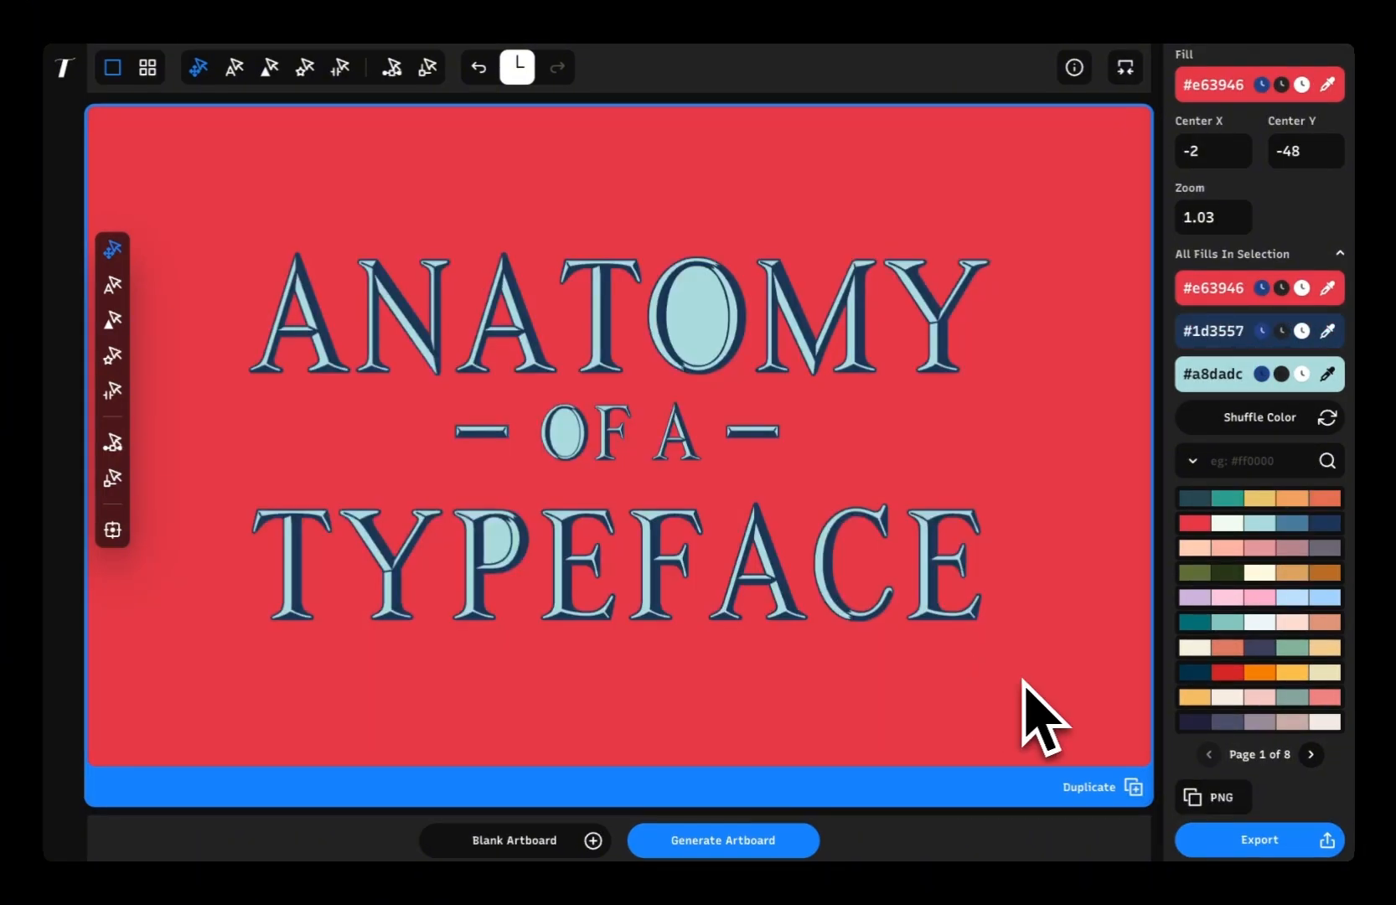
# Filter palettes to those containing black and apply a black-and-white palette to the artboard.
pyautogui.click(1194, 461)
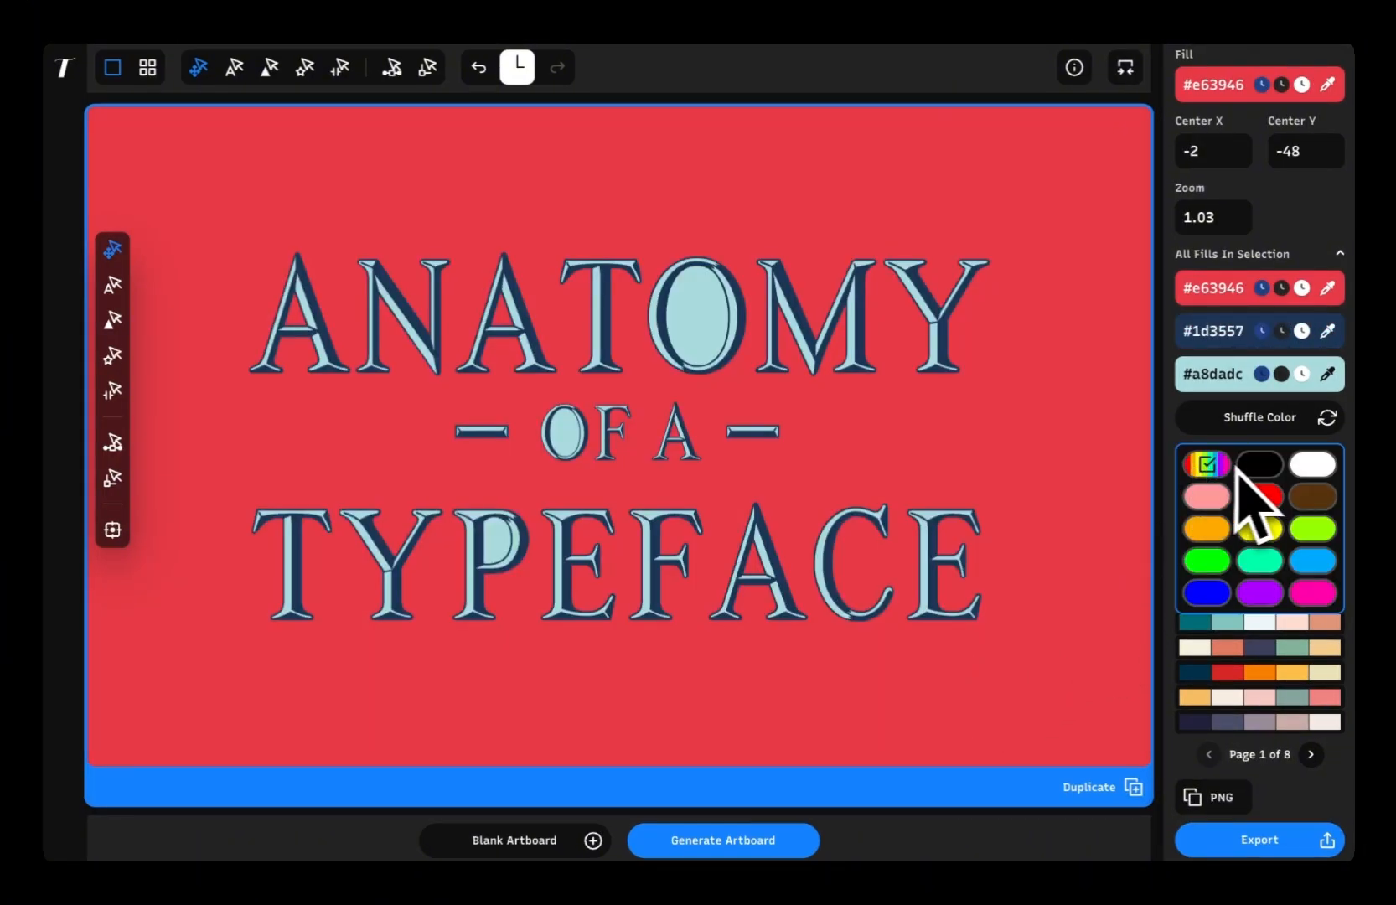
pyautogui.click(1204, 463)
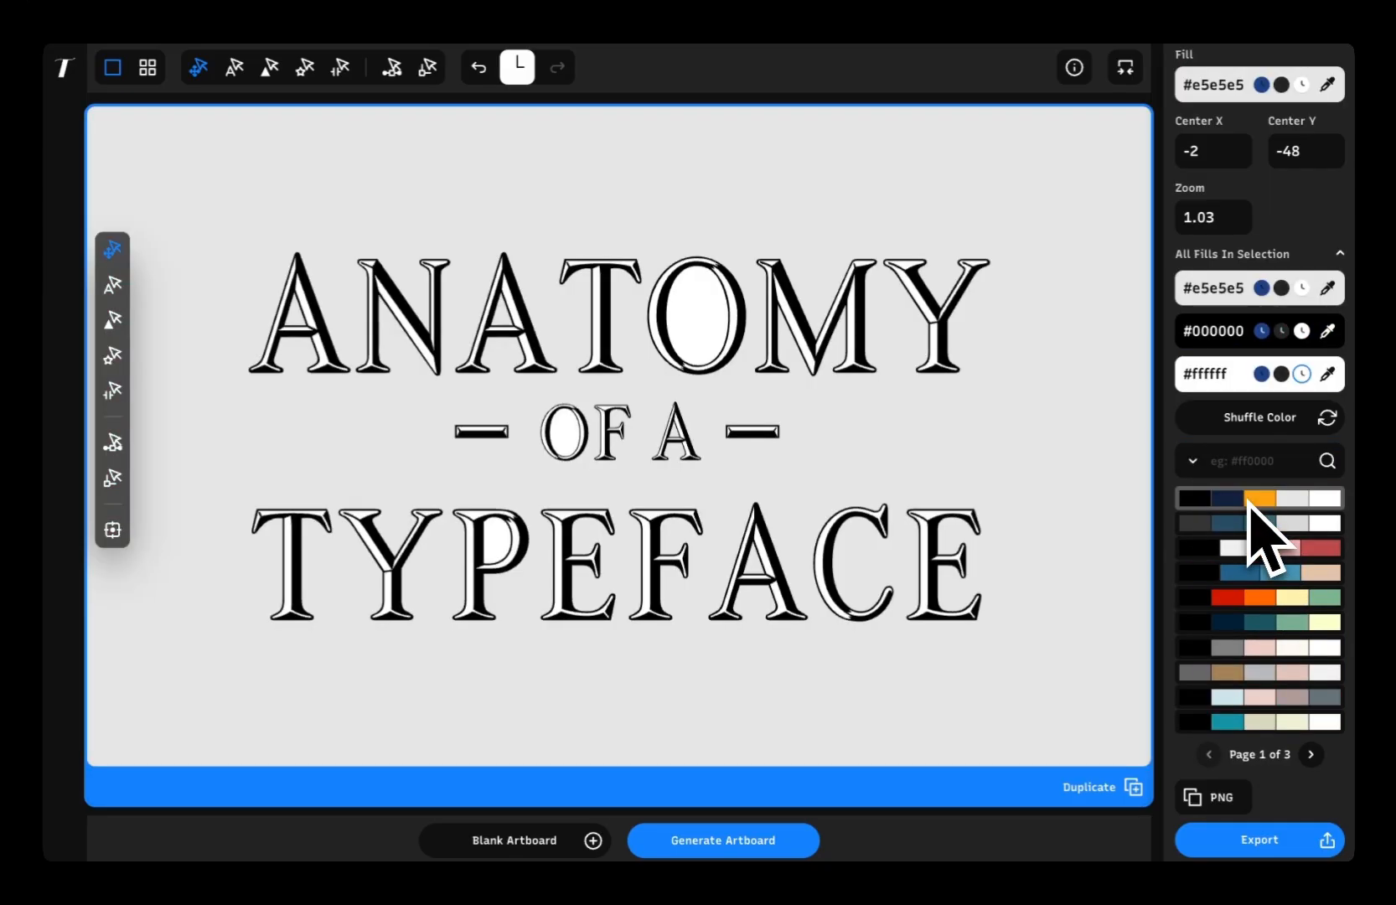
pyautogui.click(1255, 648)
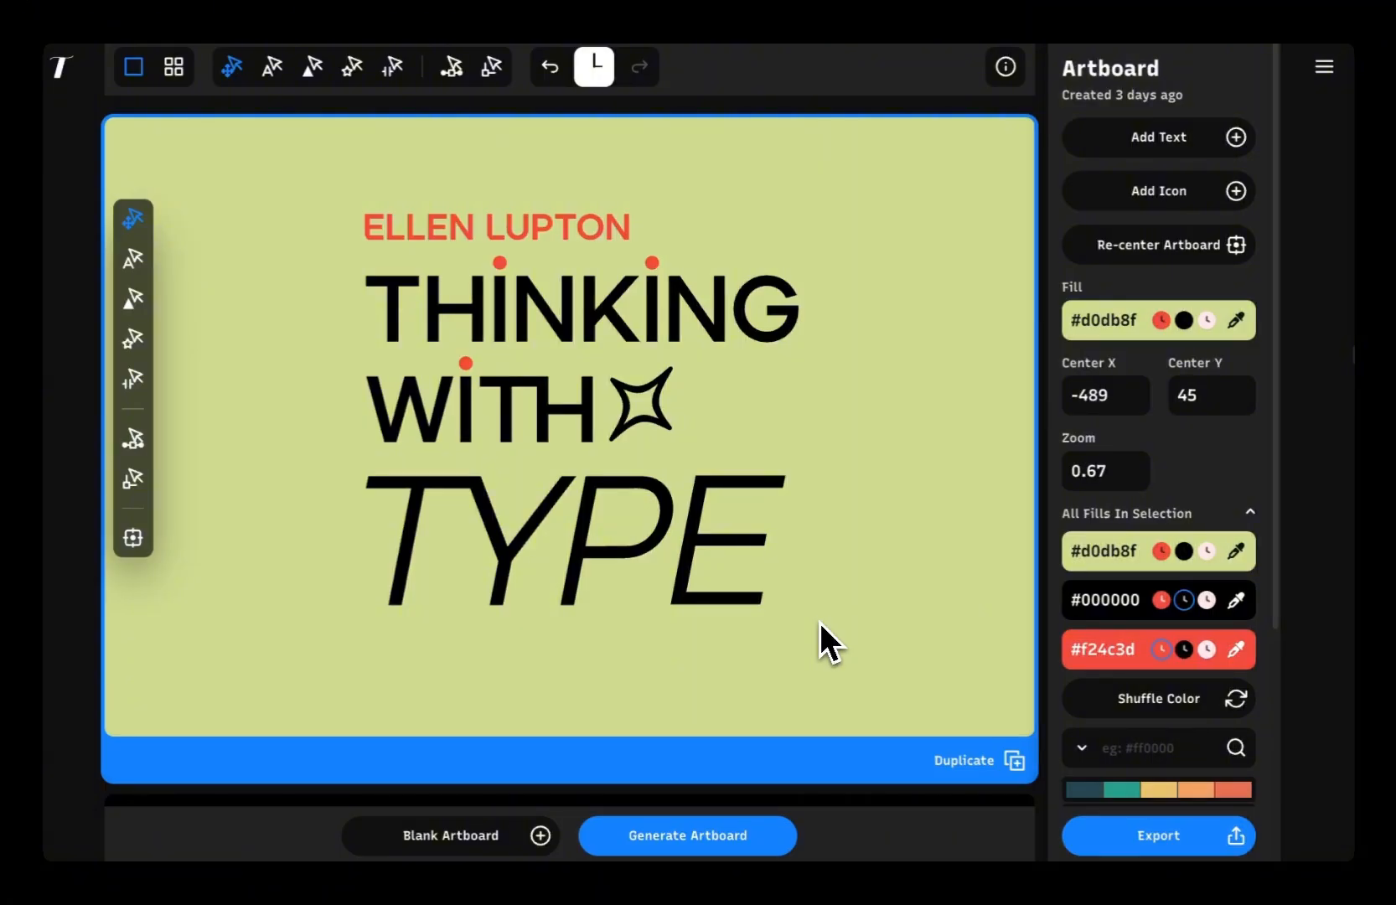
pyautogui.moveTo(908, 686)
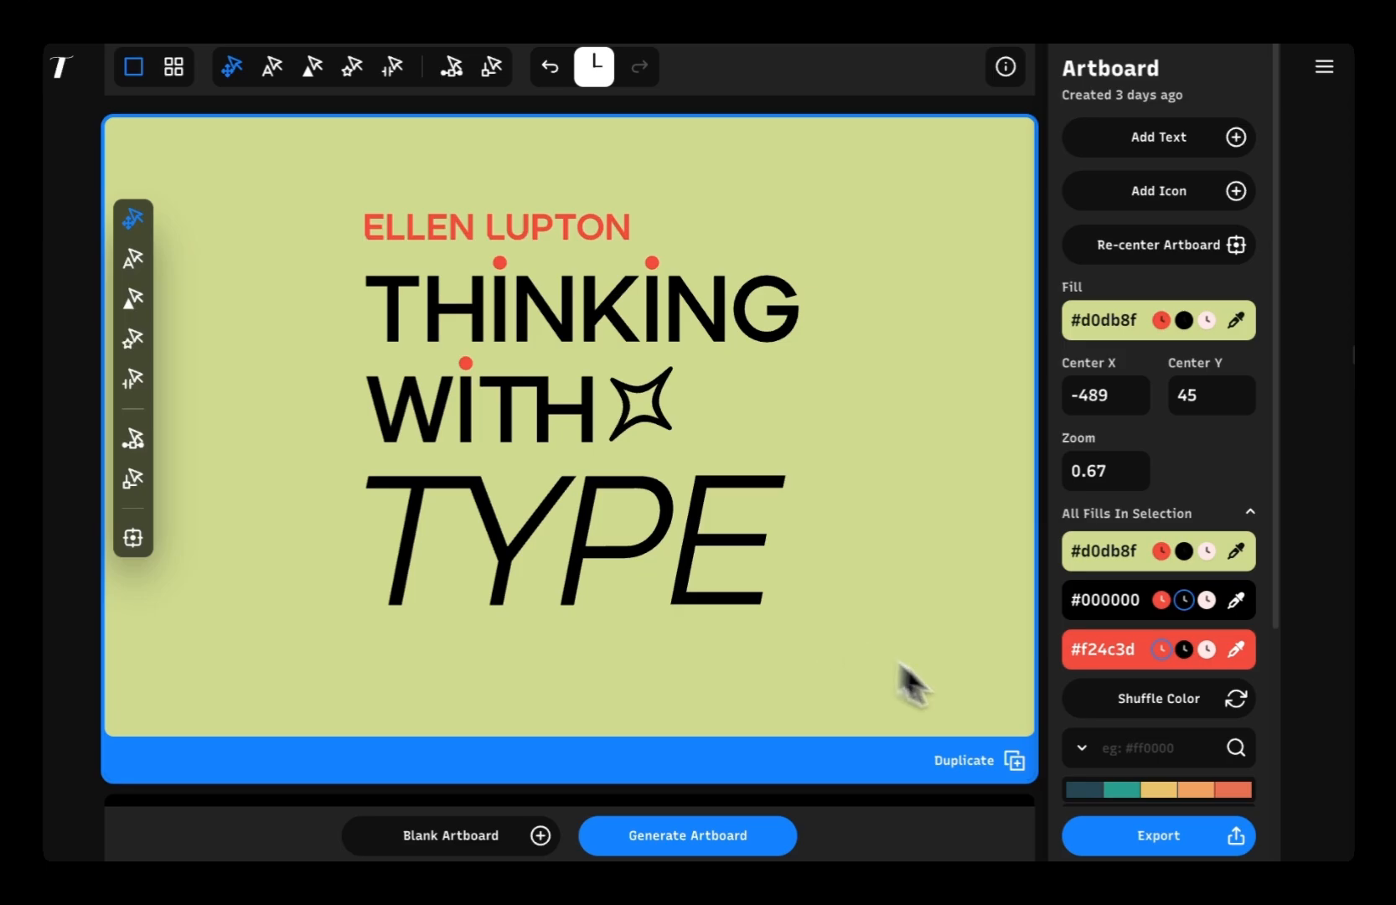
# Open the THINKING WITH TYPE artboard's export options and tick Export With Background.
pyautogui.click(1156, 835)
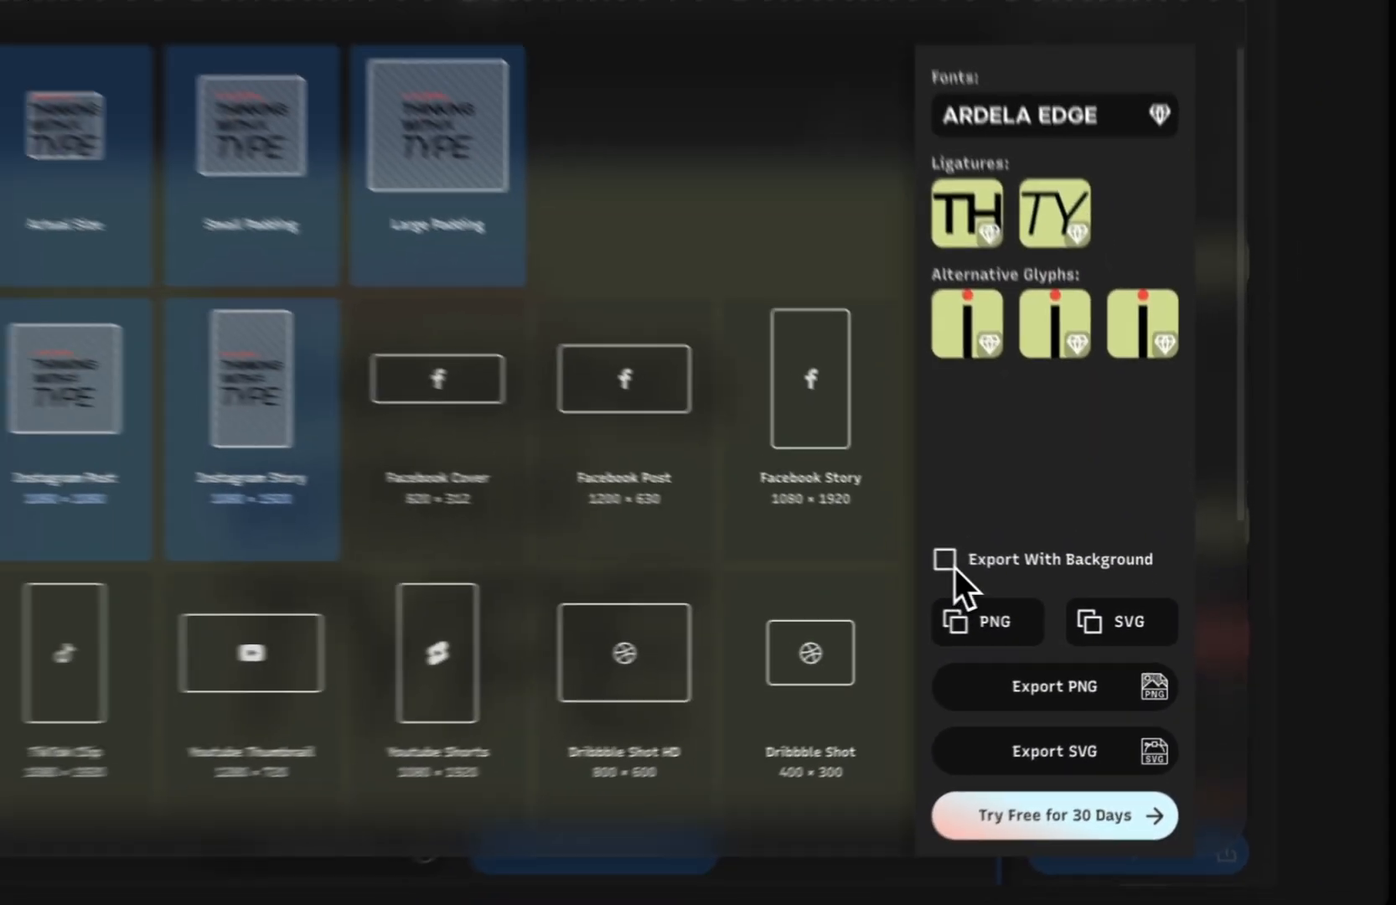
pyautogui.click(942, 560)
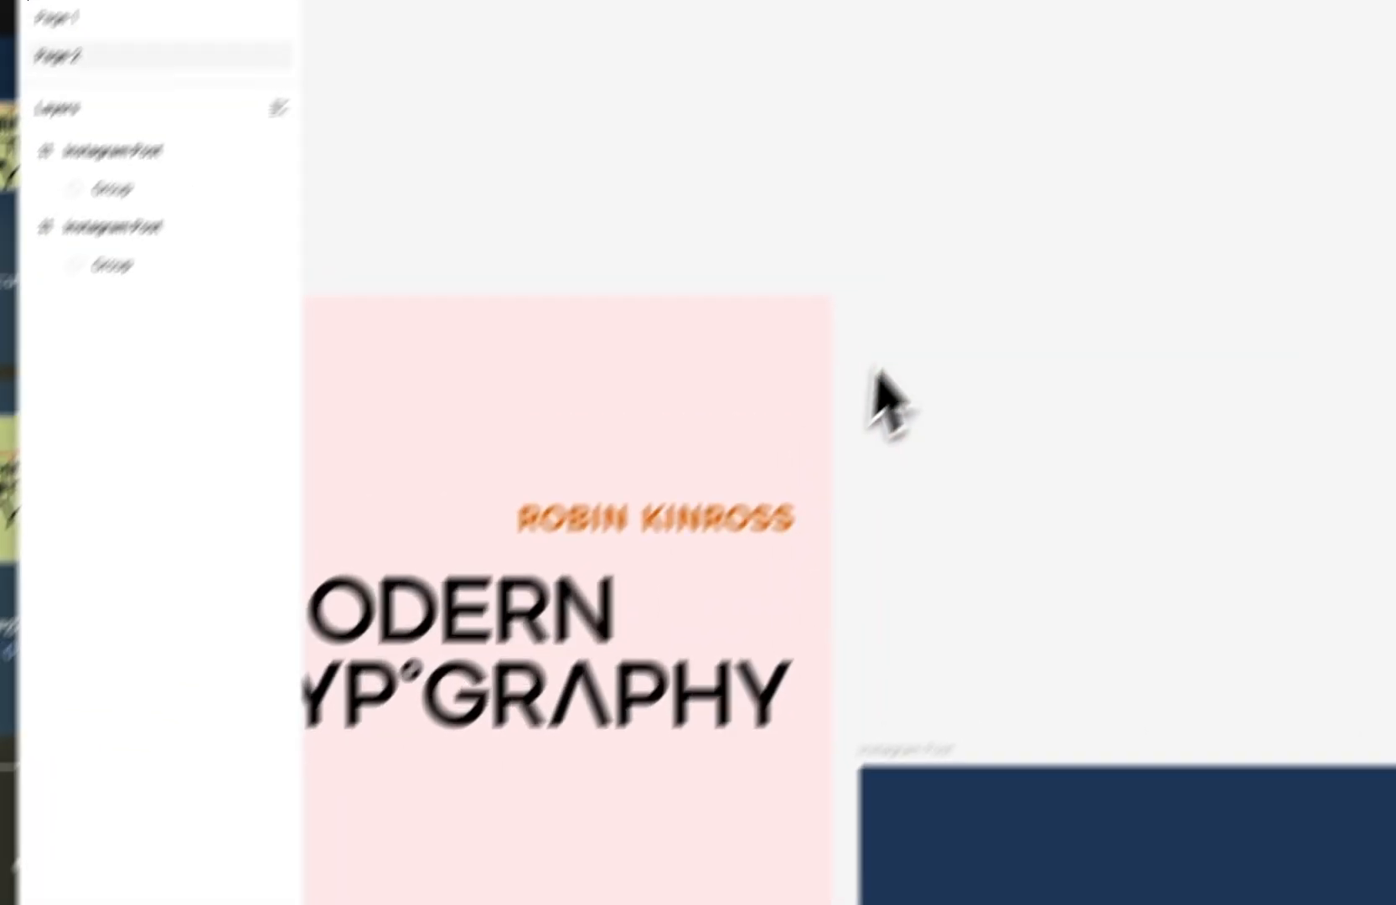
# Right-click the Page 2 canvas to paste the copied Typogram artboards.
pyautogui.rightClick(899, 400)
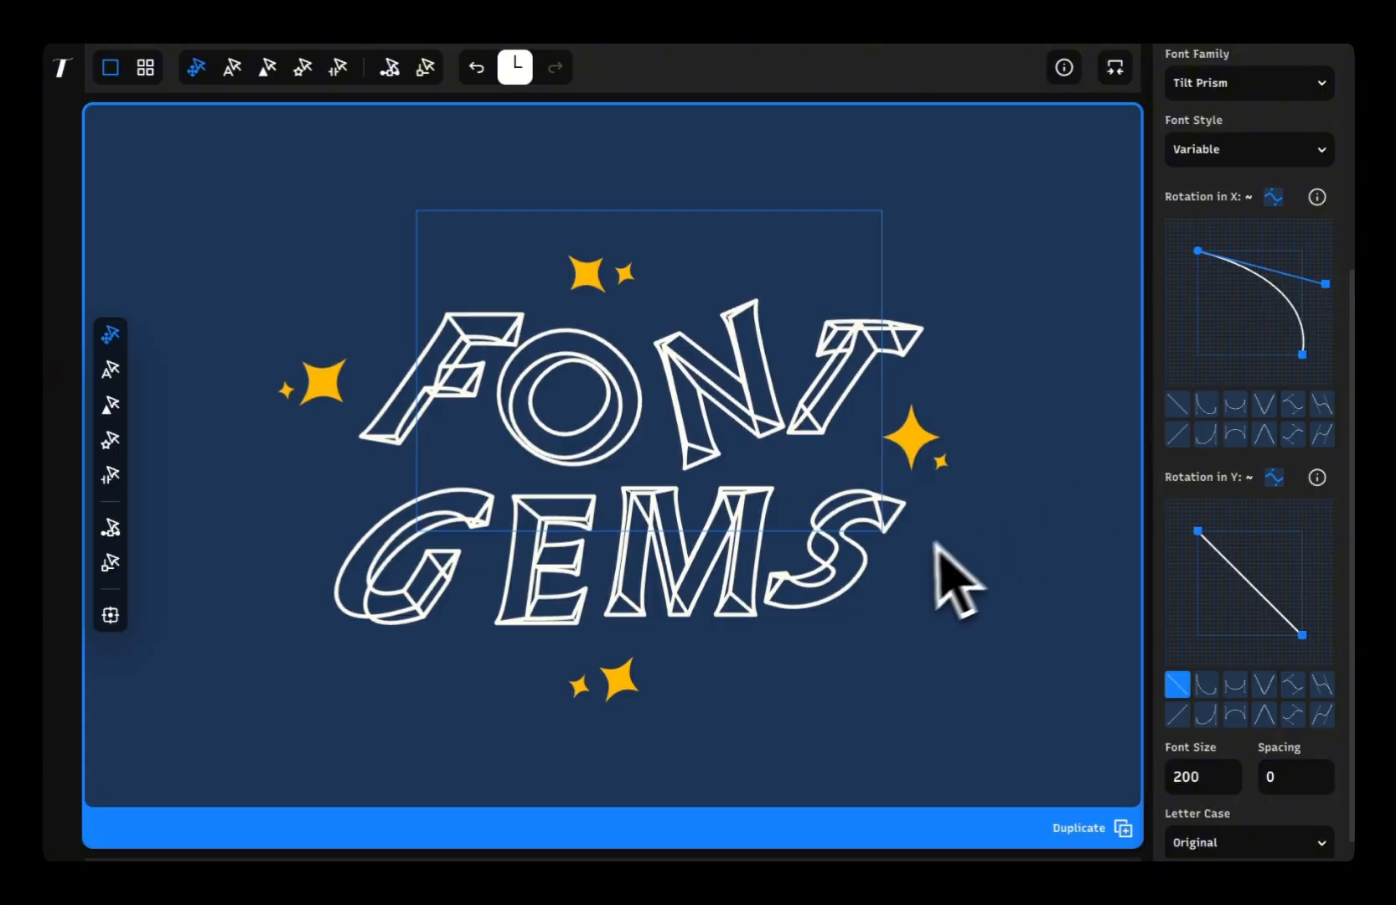
pyautogui.moveTo(1211, 570)
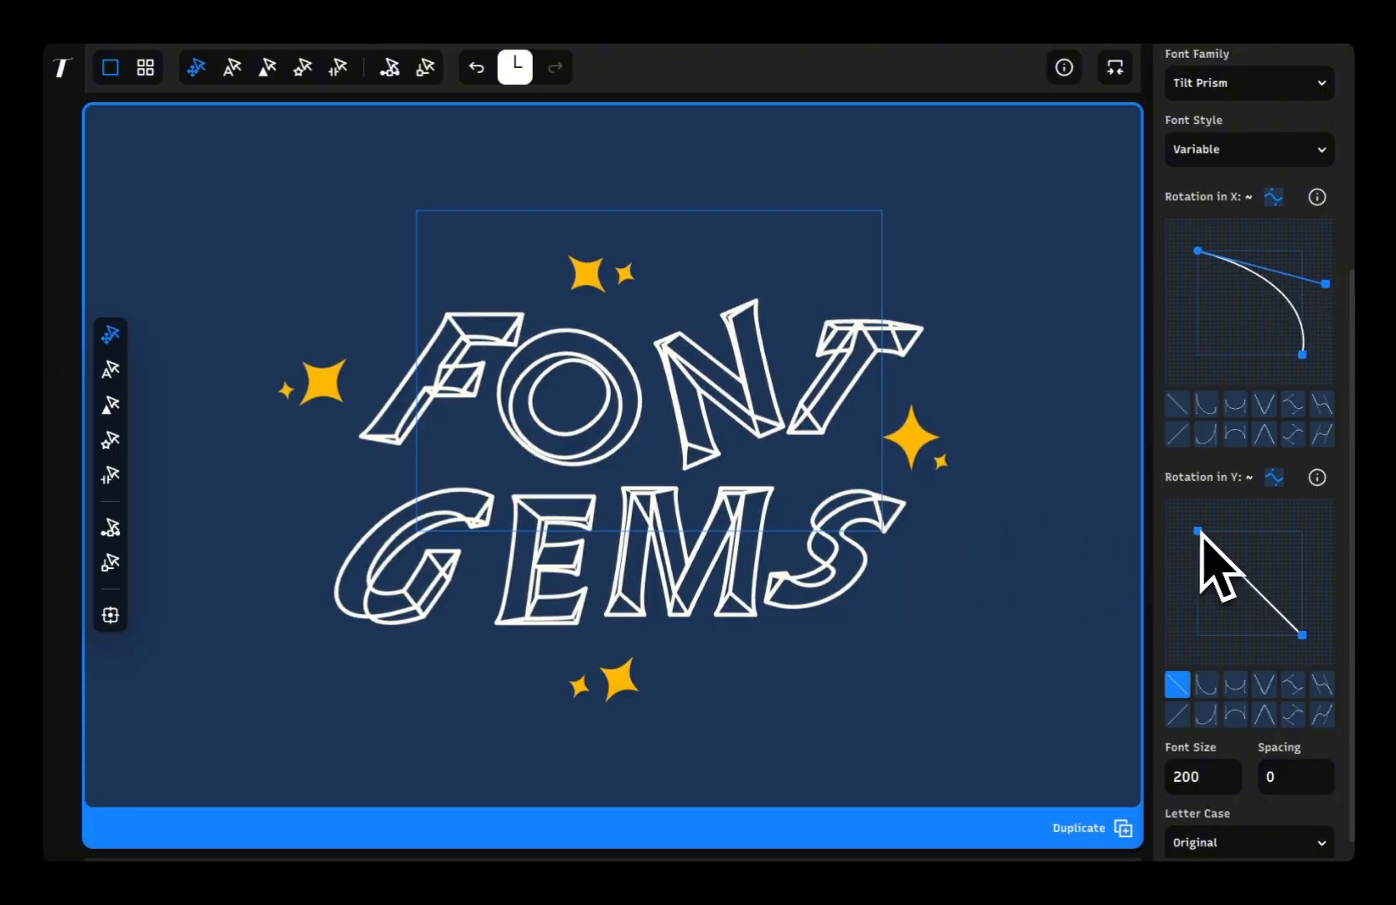
# Reshape the Rotation in X curve so FONT GEMS letters tilt at gradually varying angles.
pyautogui.moveTo(1178, 529); pyautogui.dragTo(1264, 673)
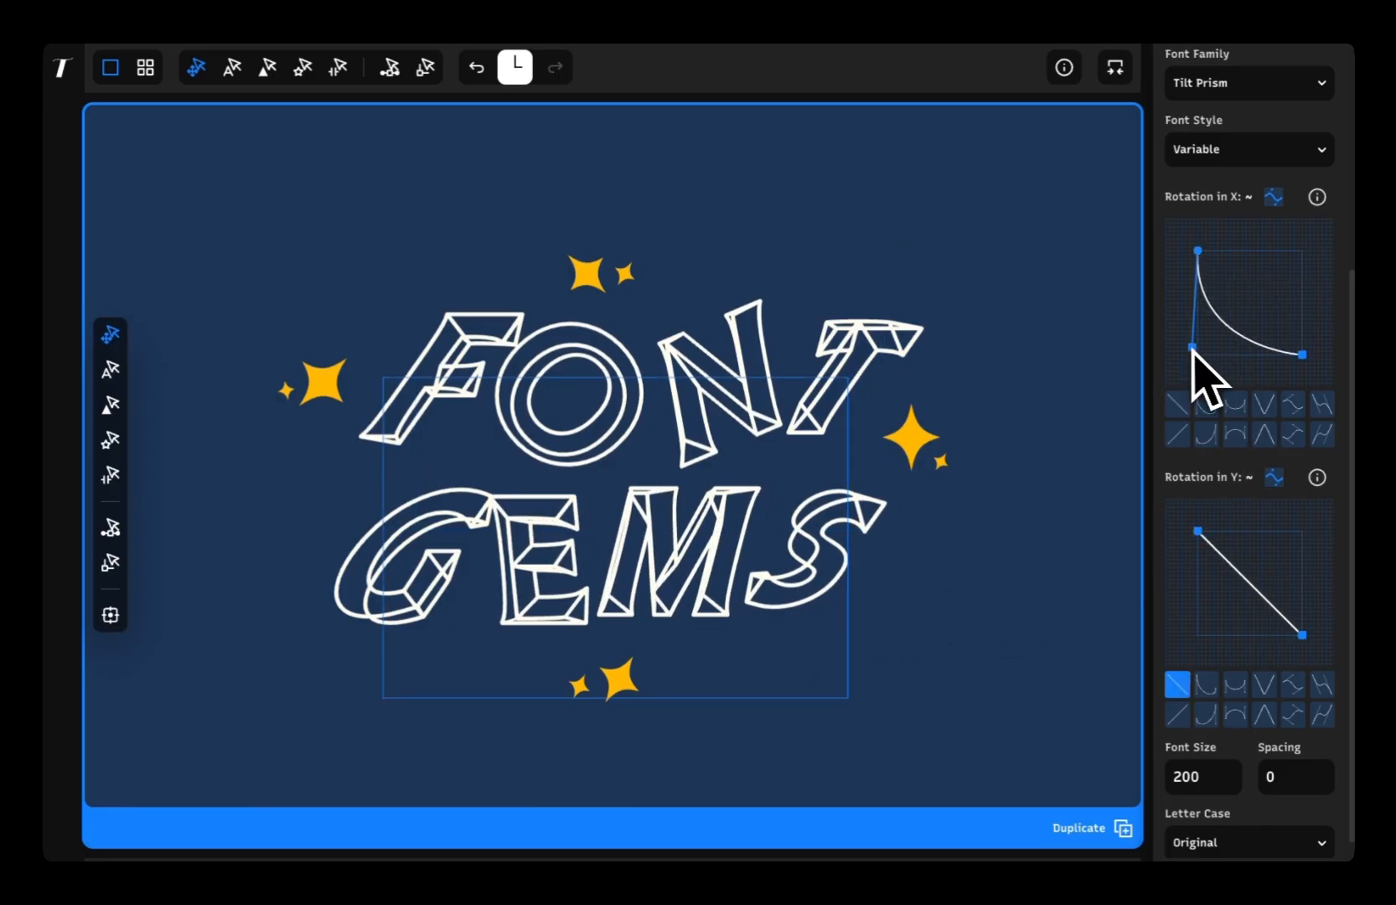
pyautogui.moveTo(1197, 349); pyautogui.dragTo(1263, 284)
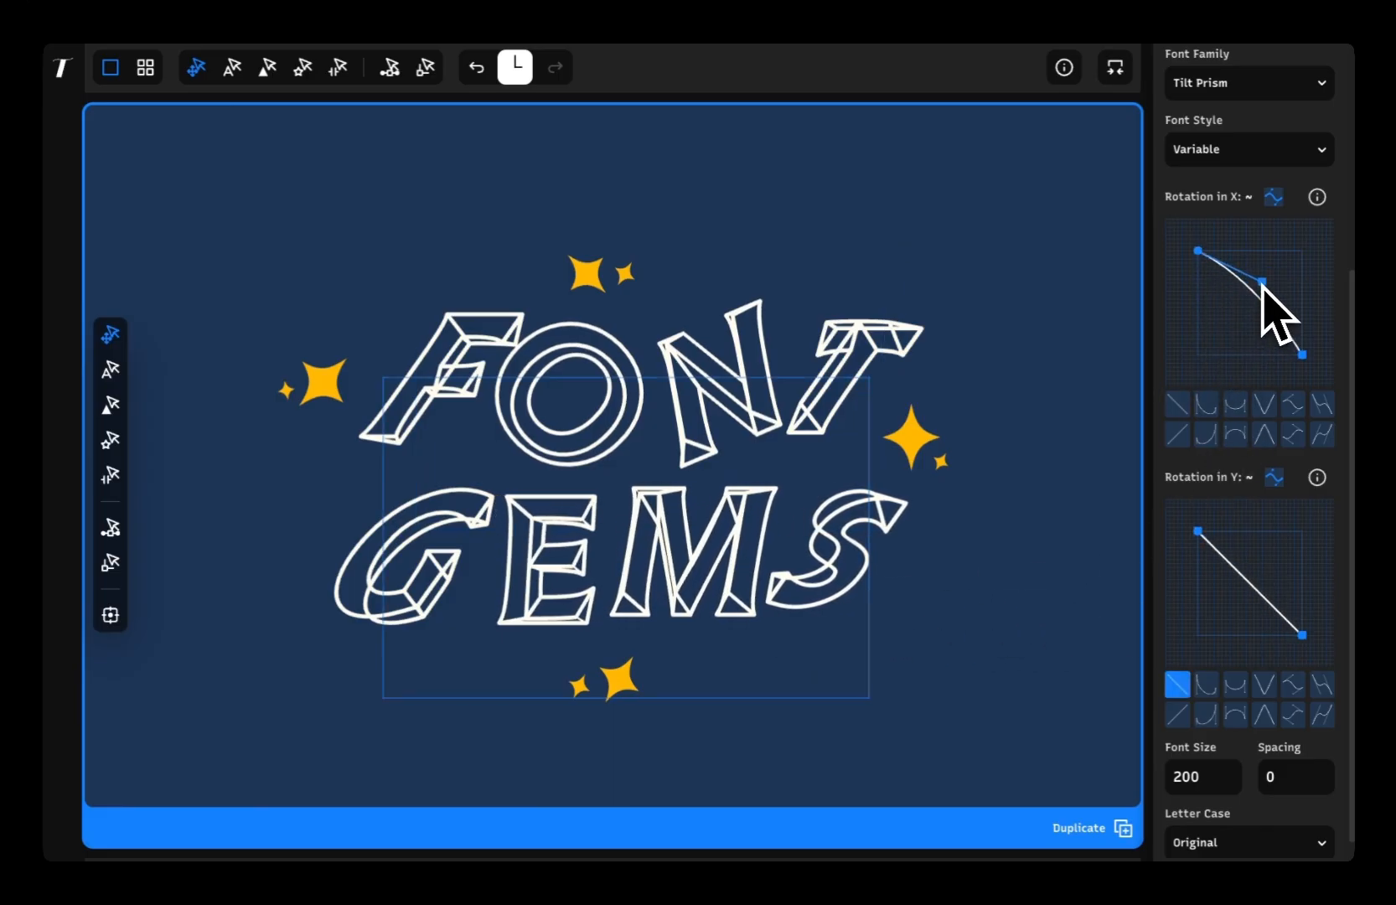